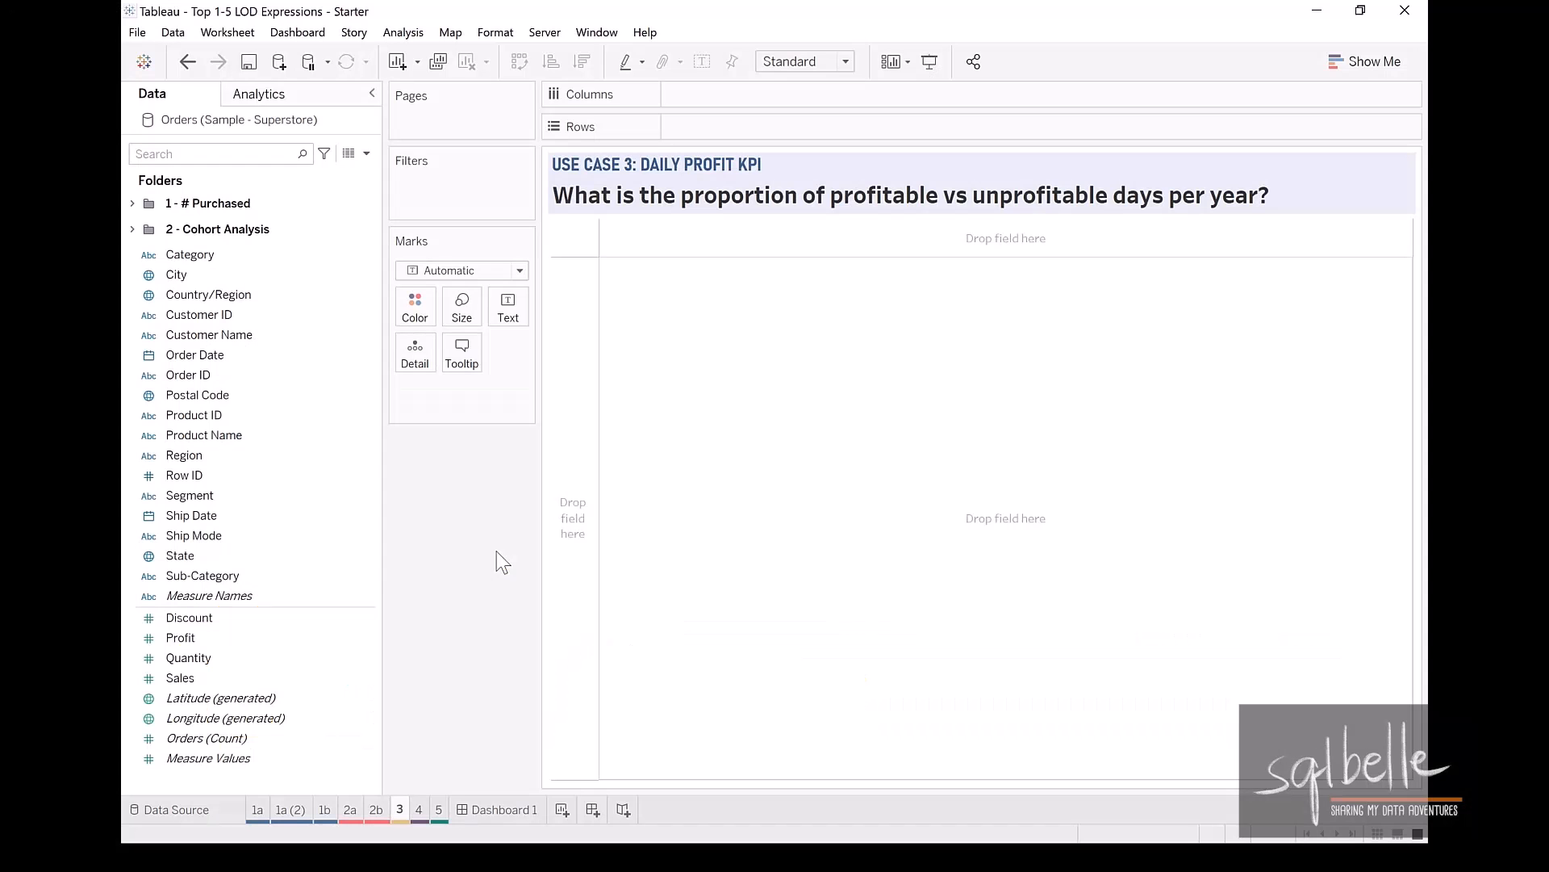
List each exact Order Date as discrete rows on Worksheet 3 with SUM(Profit) as text.
left_click(194, 355)
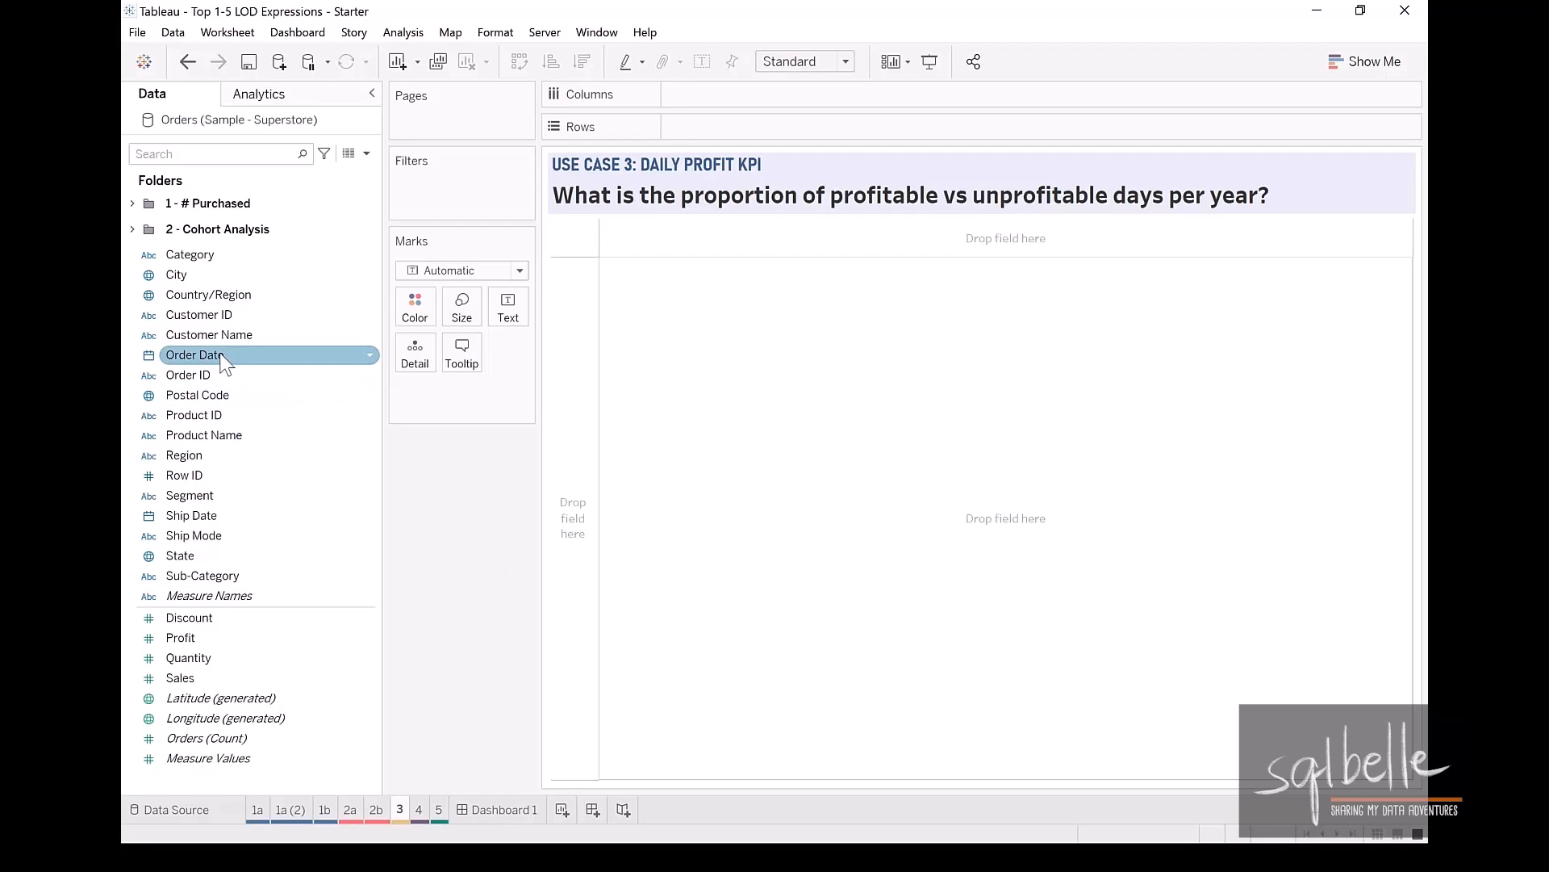
left_click_drag(195, 354, 766, 94)
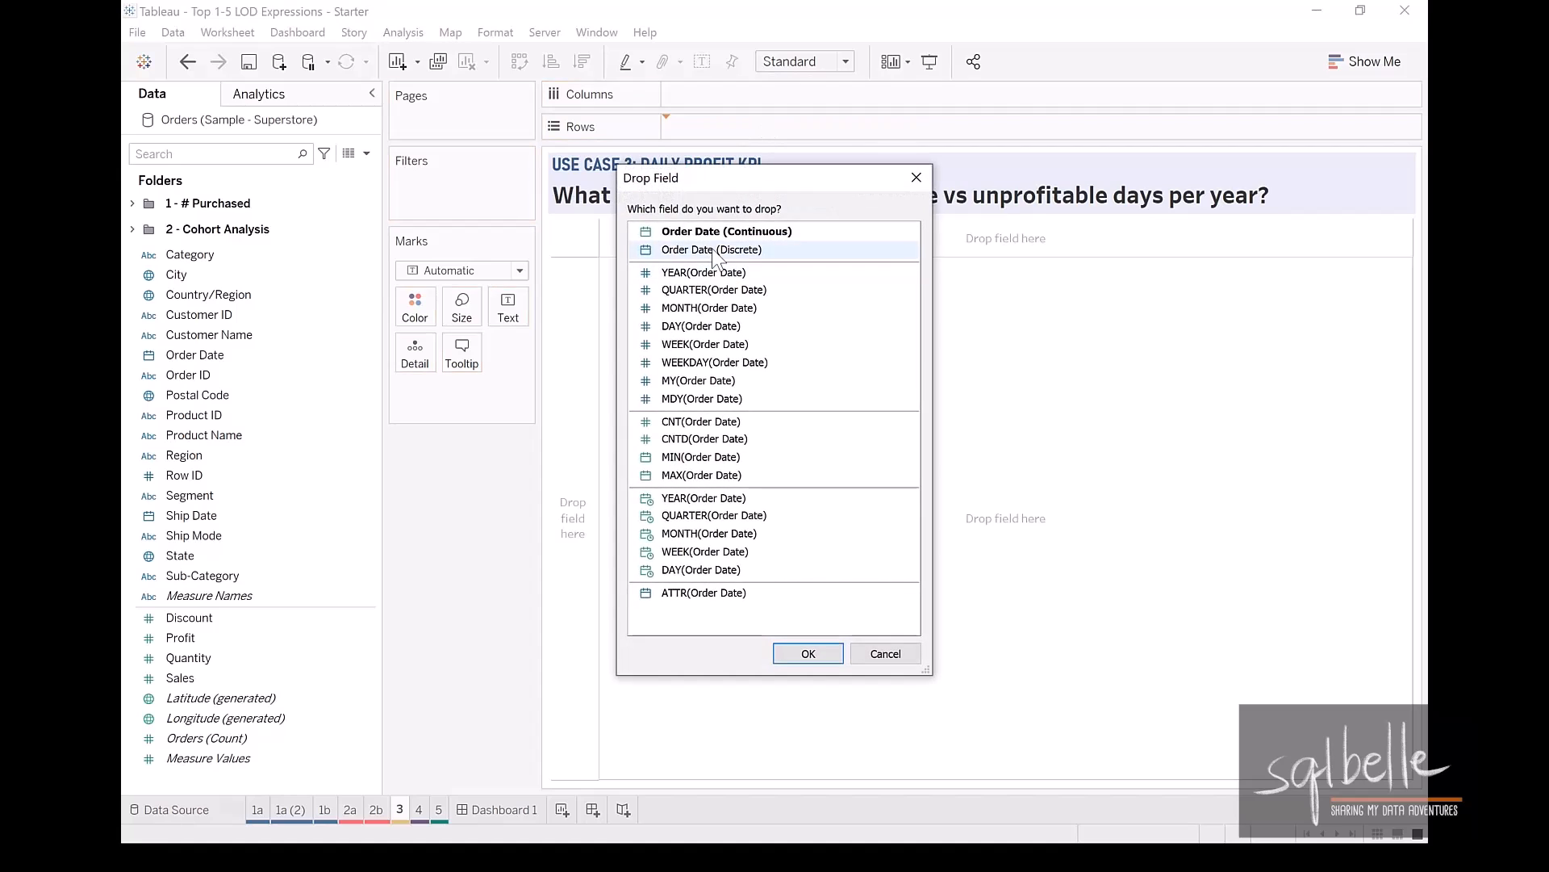
left_click(808, 653)
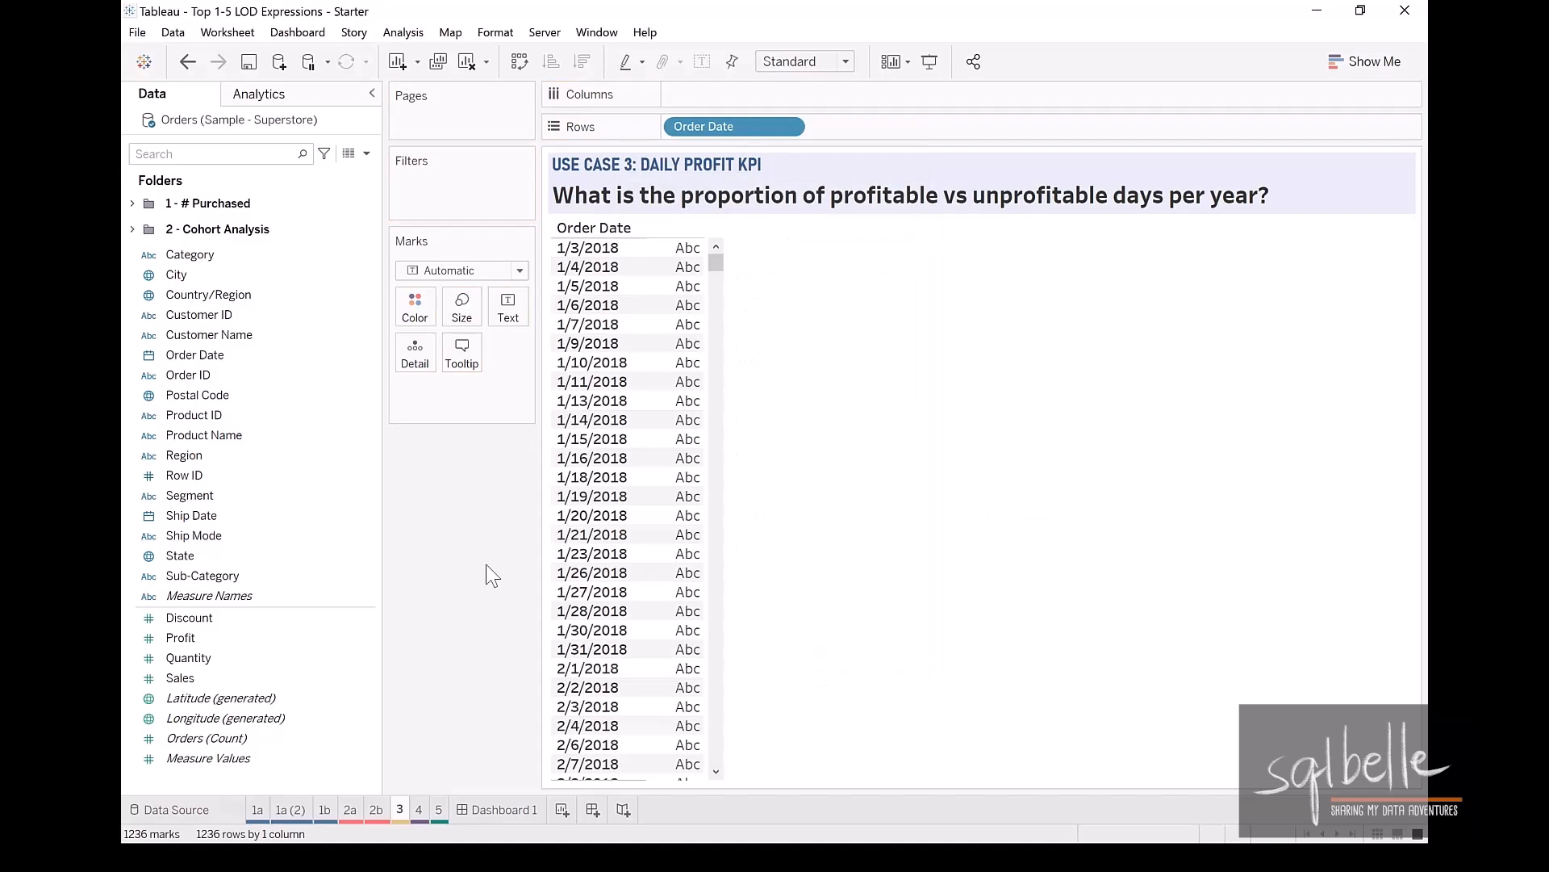
left_click(181, 638)
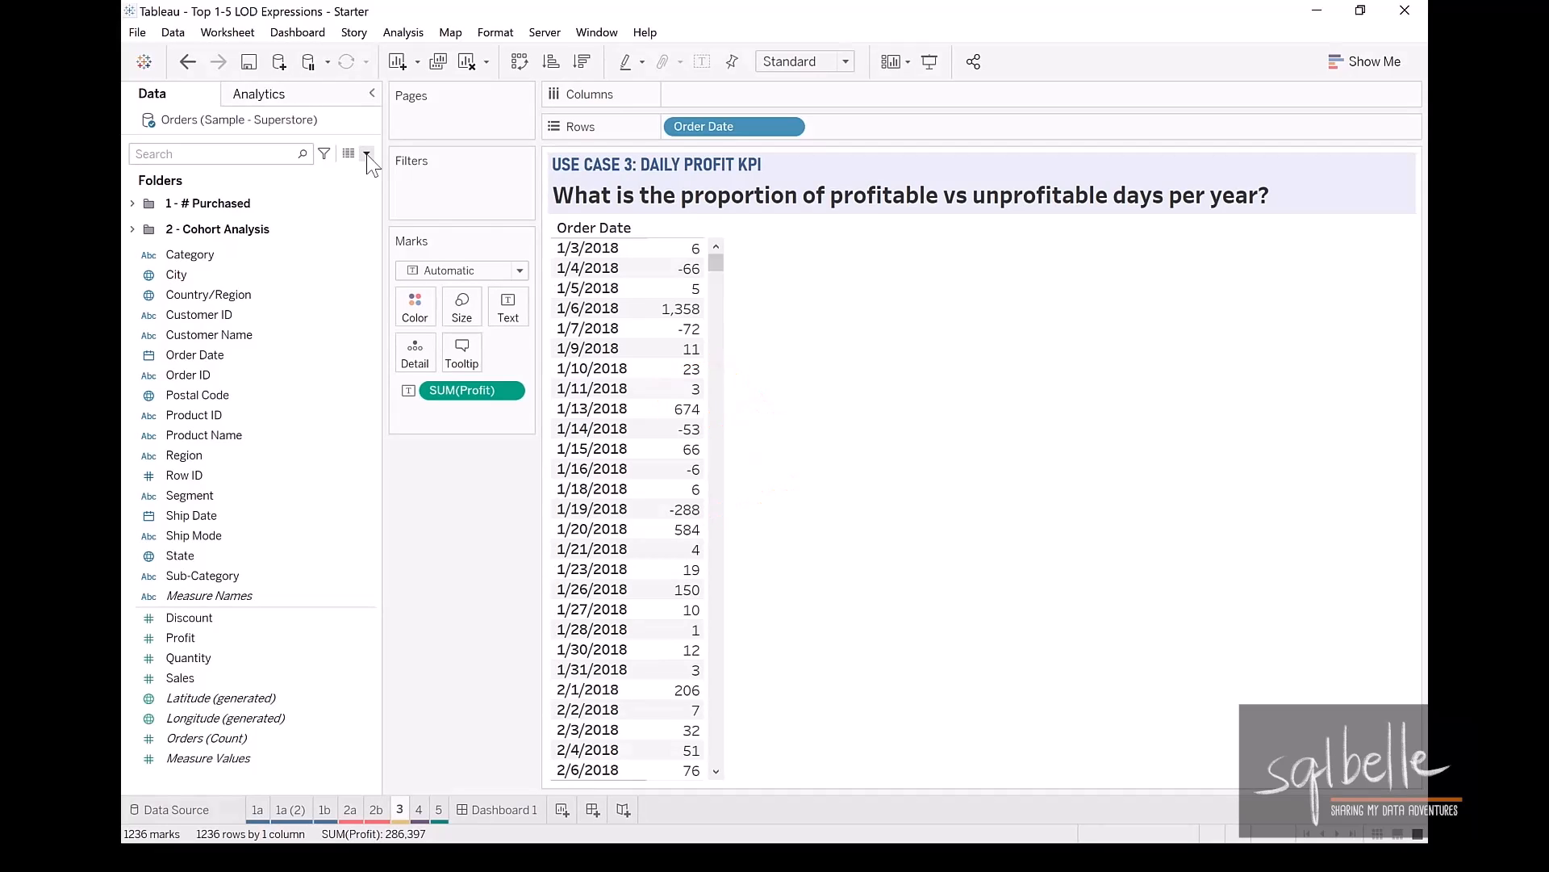
left_click(208, 295)
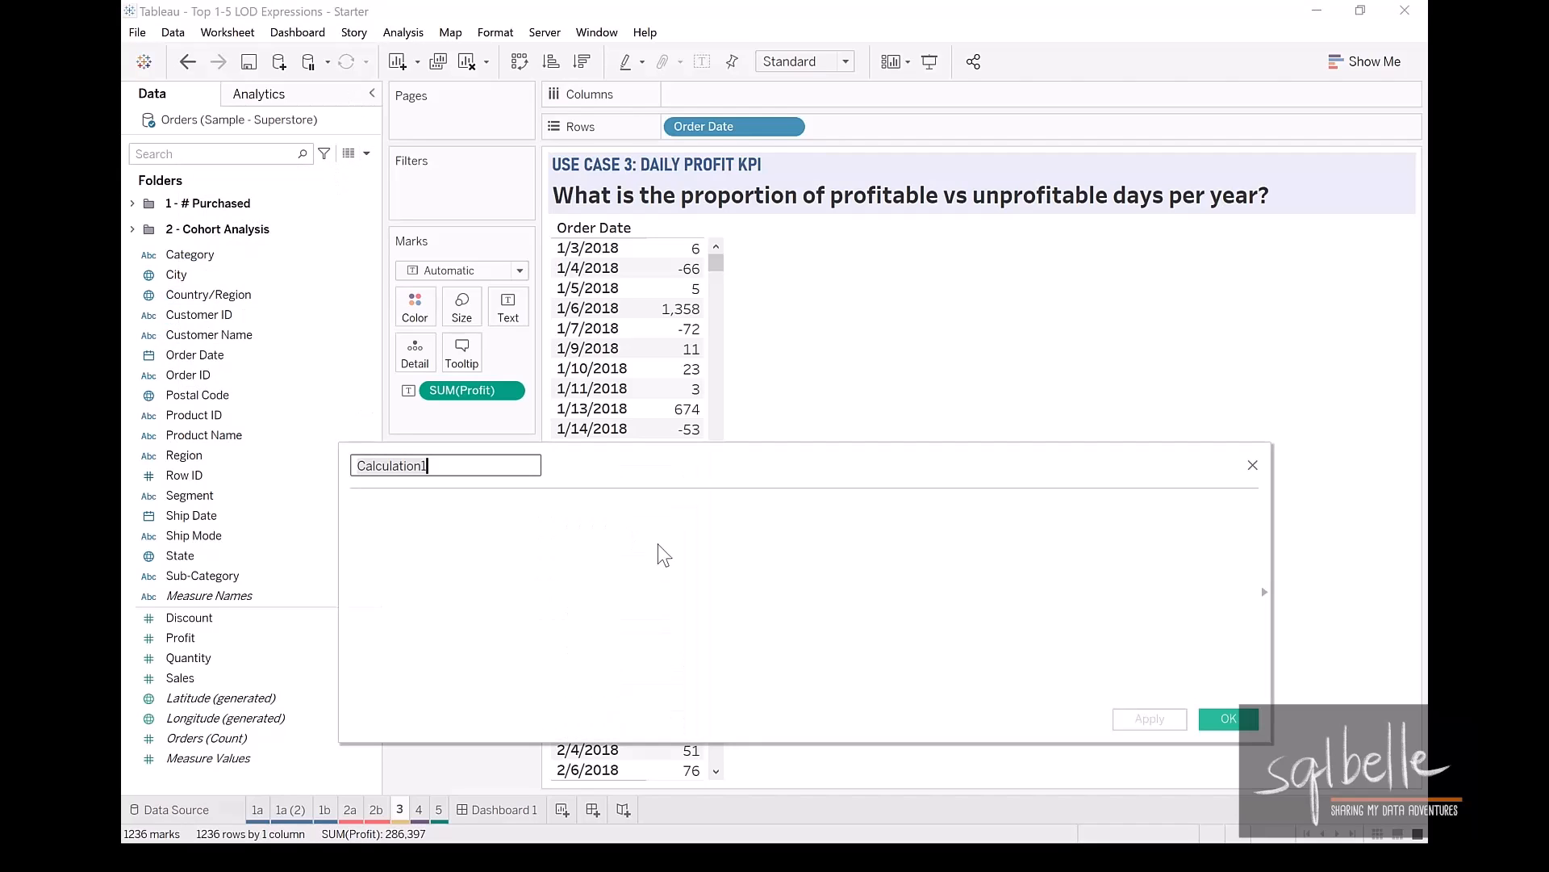
Create 'Profitable? -Regular' as IF SUM([Profit]) > 0 THEN "Profitable" ELSE "Not Profitable" END.
type("Profitable?")
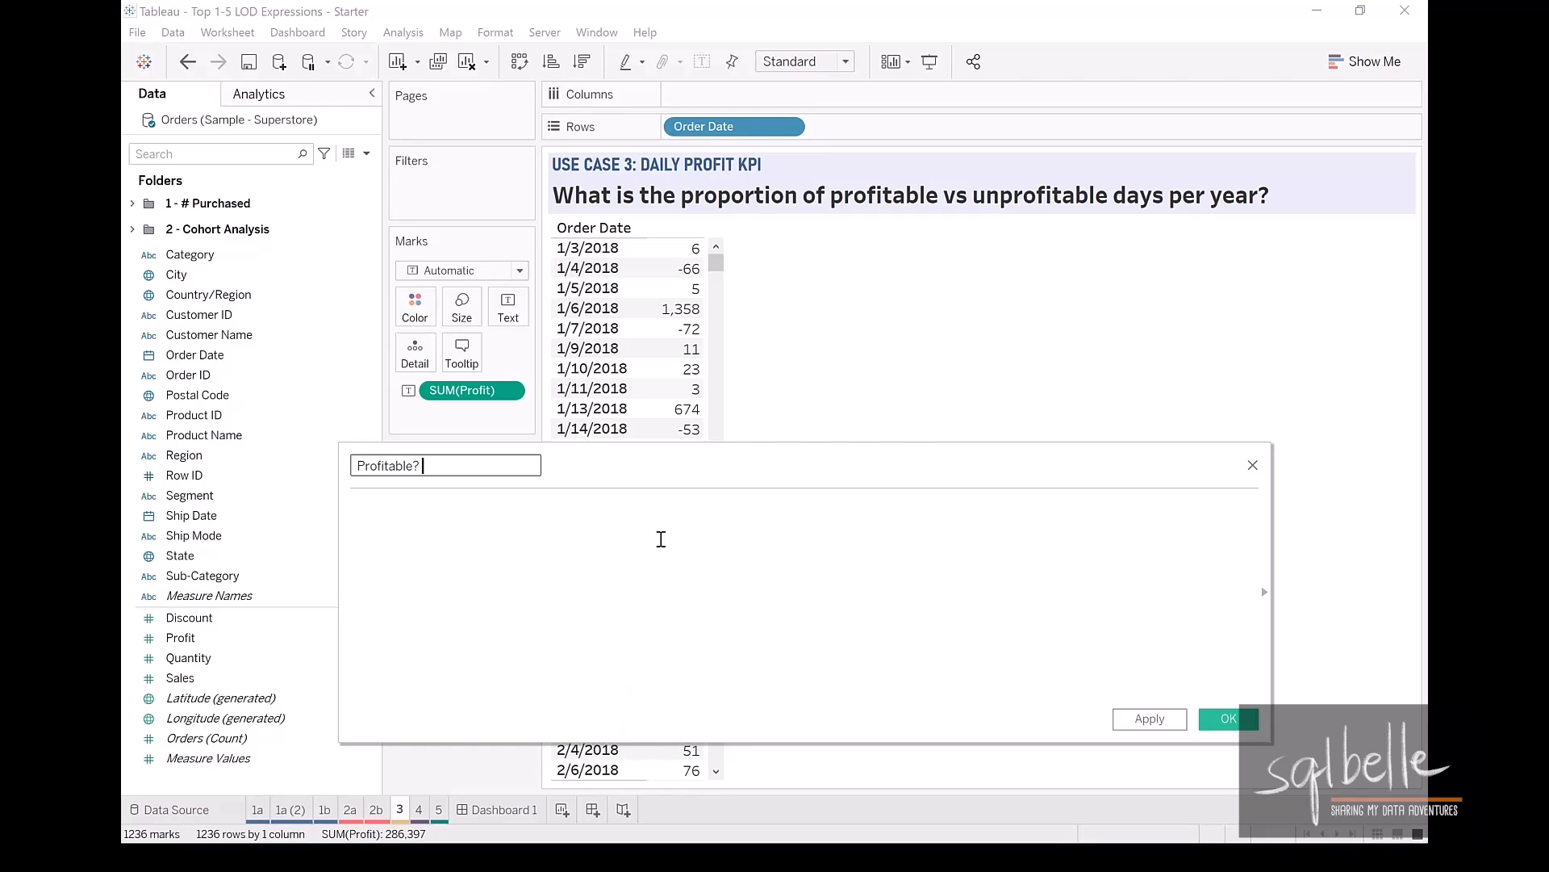
type("-")
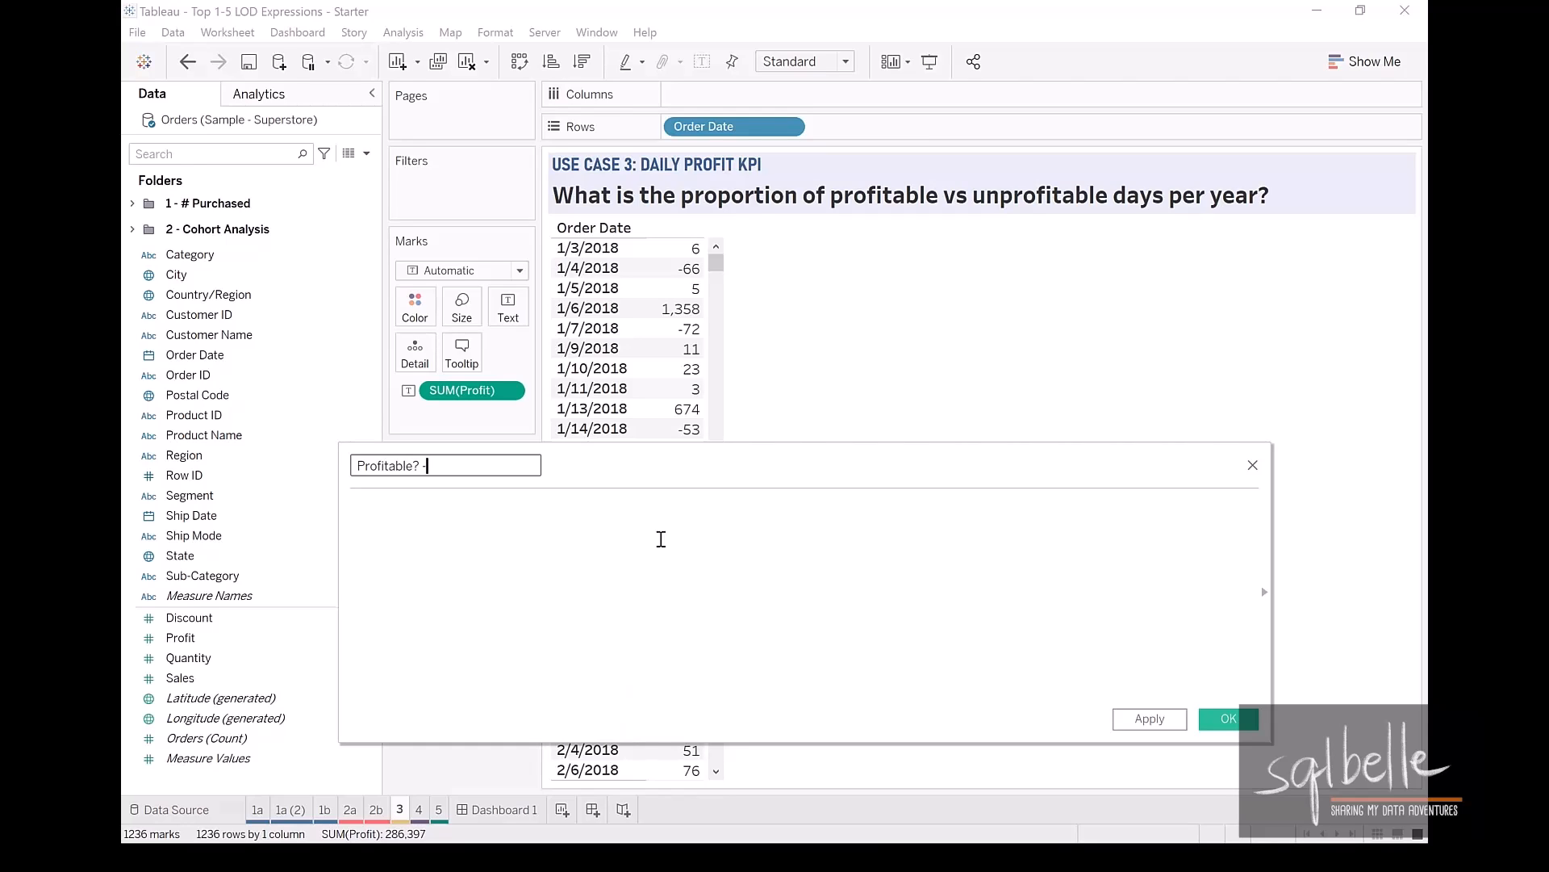
type("Regular")
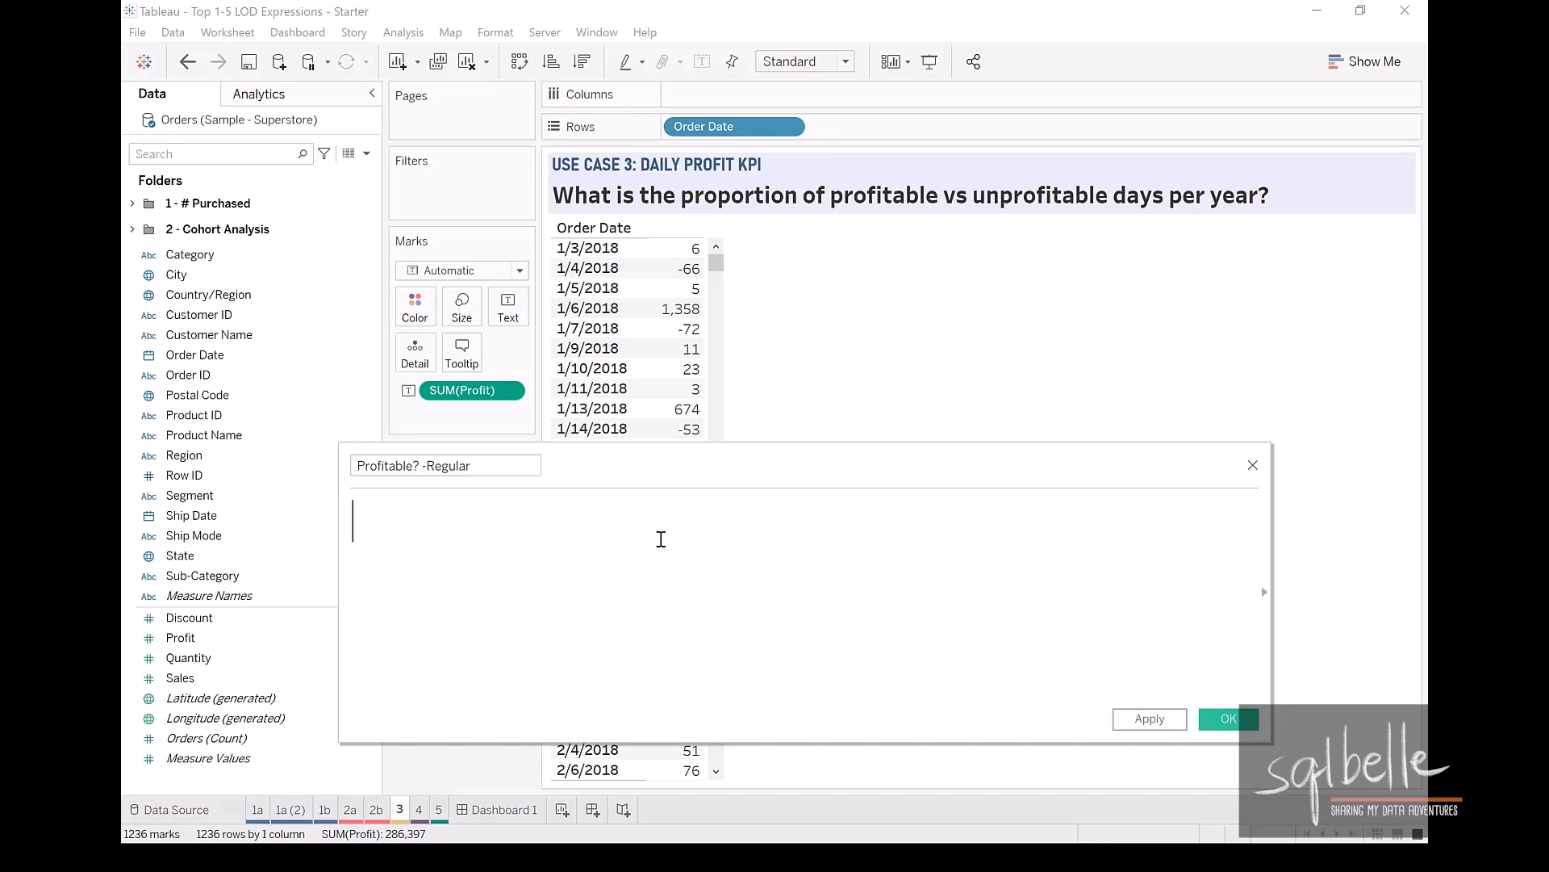
type("IF")
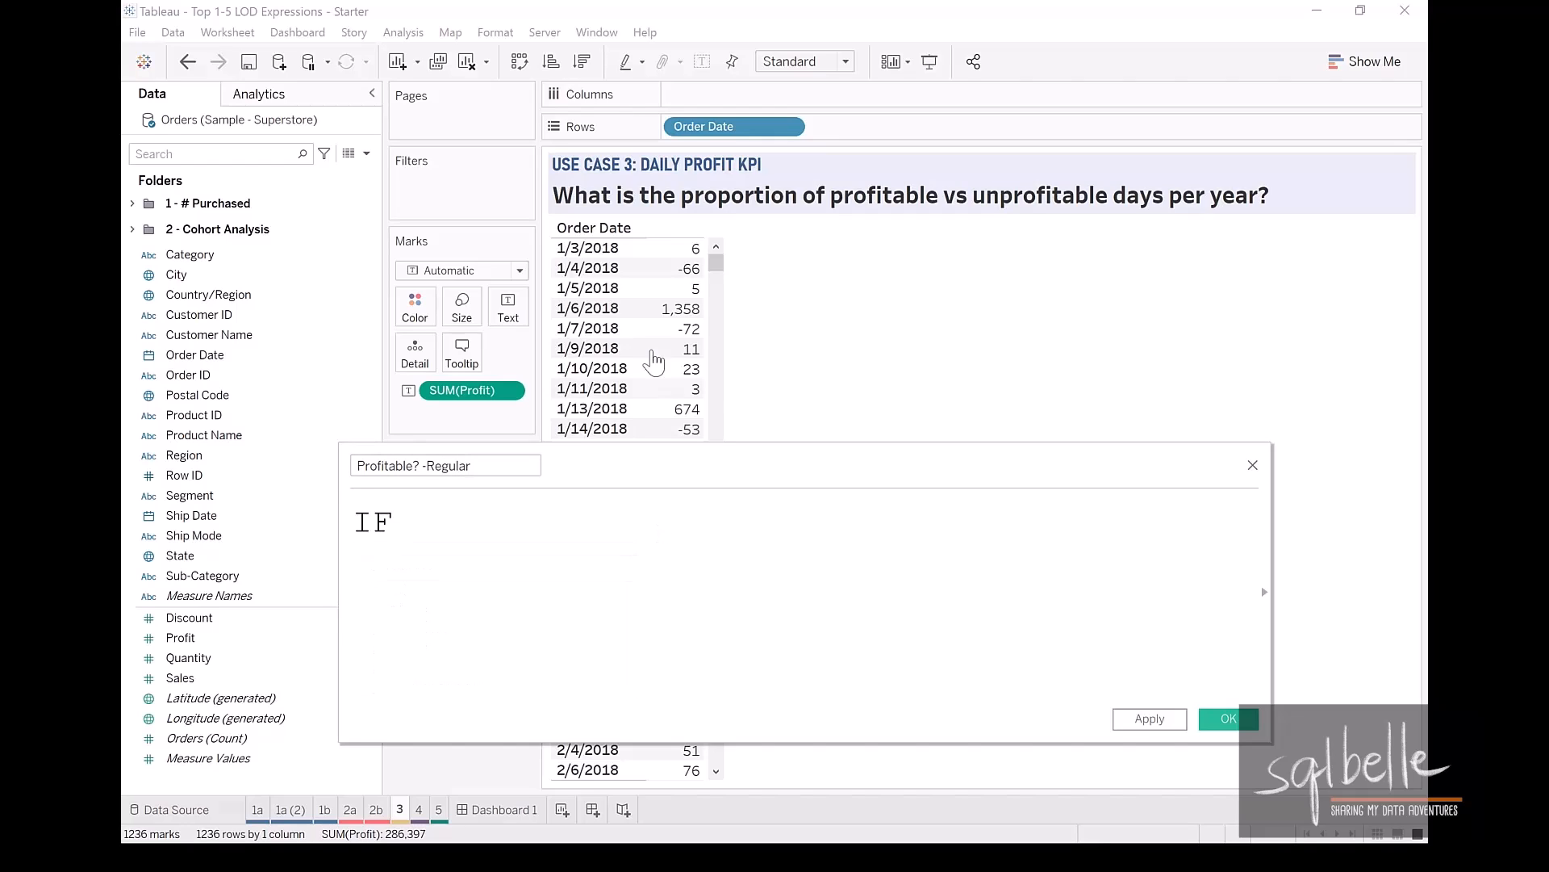
type("SUM([Profit])")
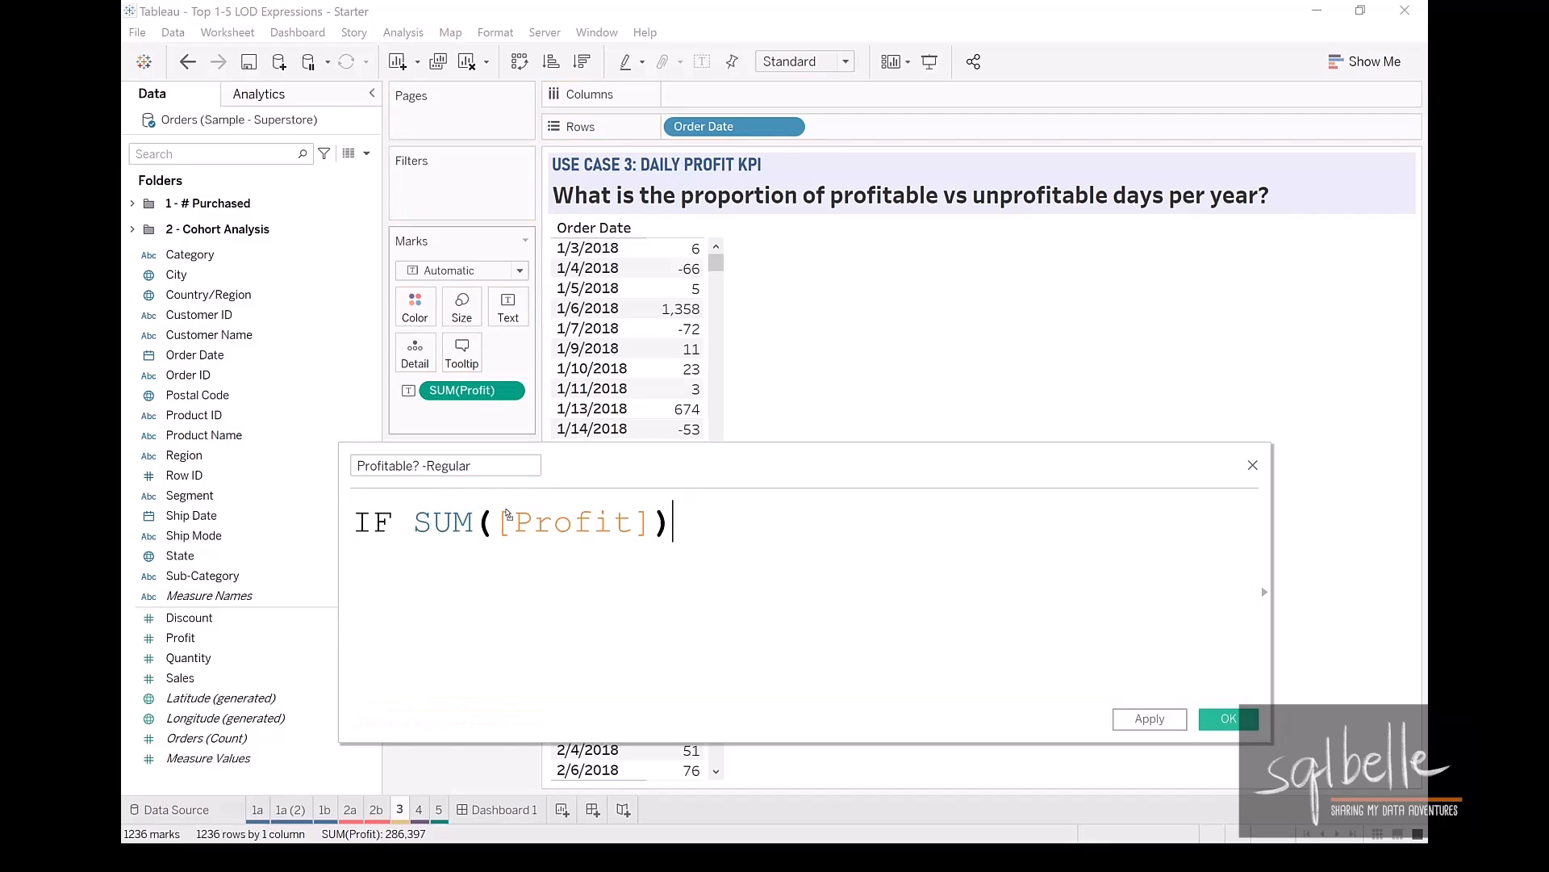
type("> 0")
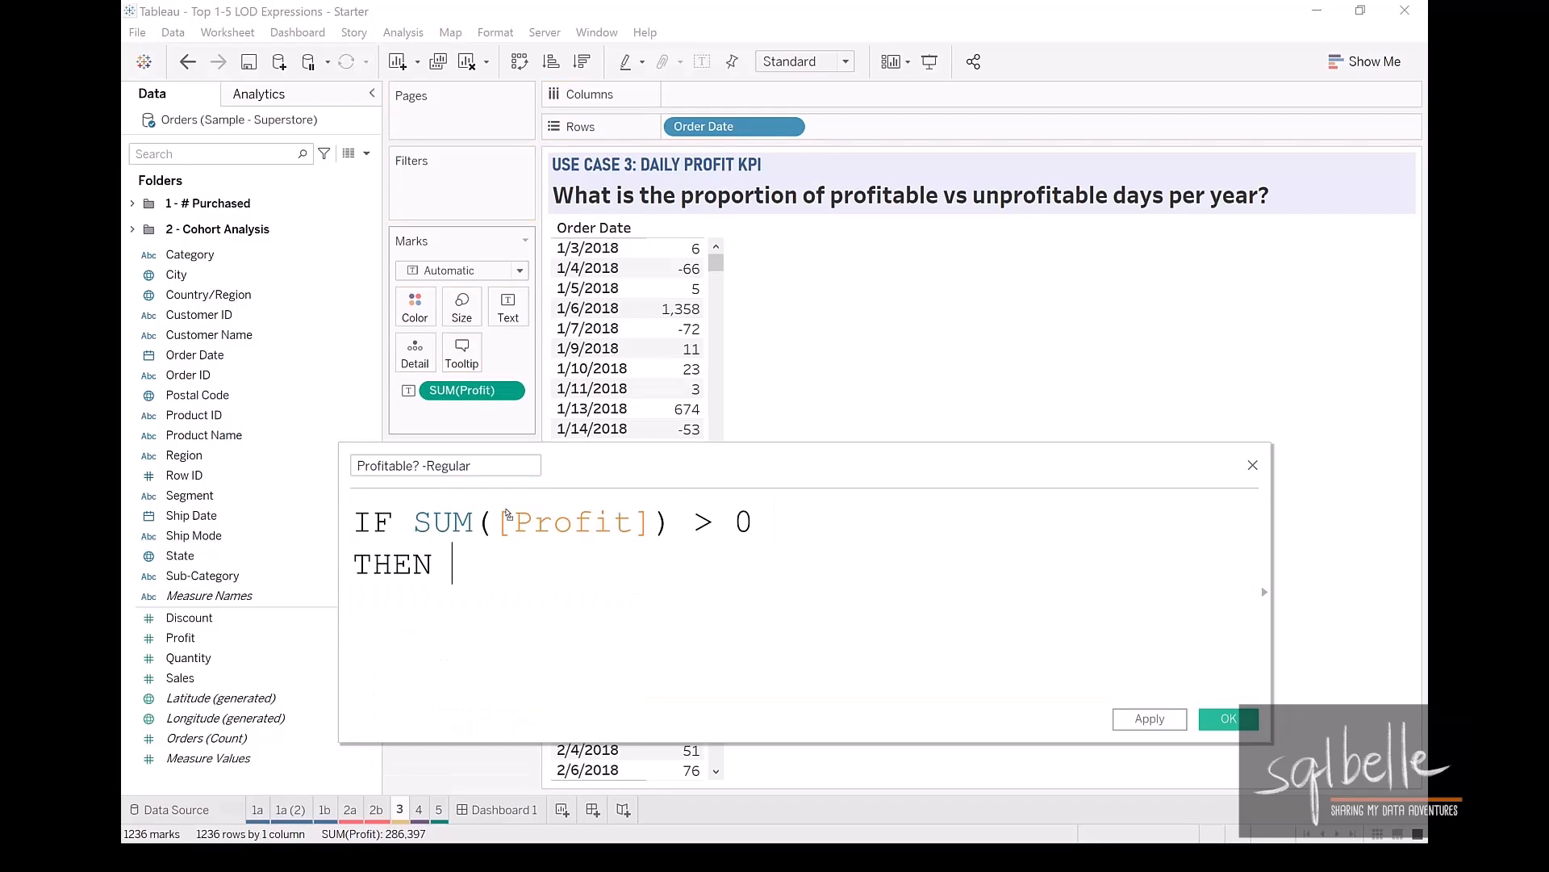
type("\"Prof")
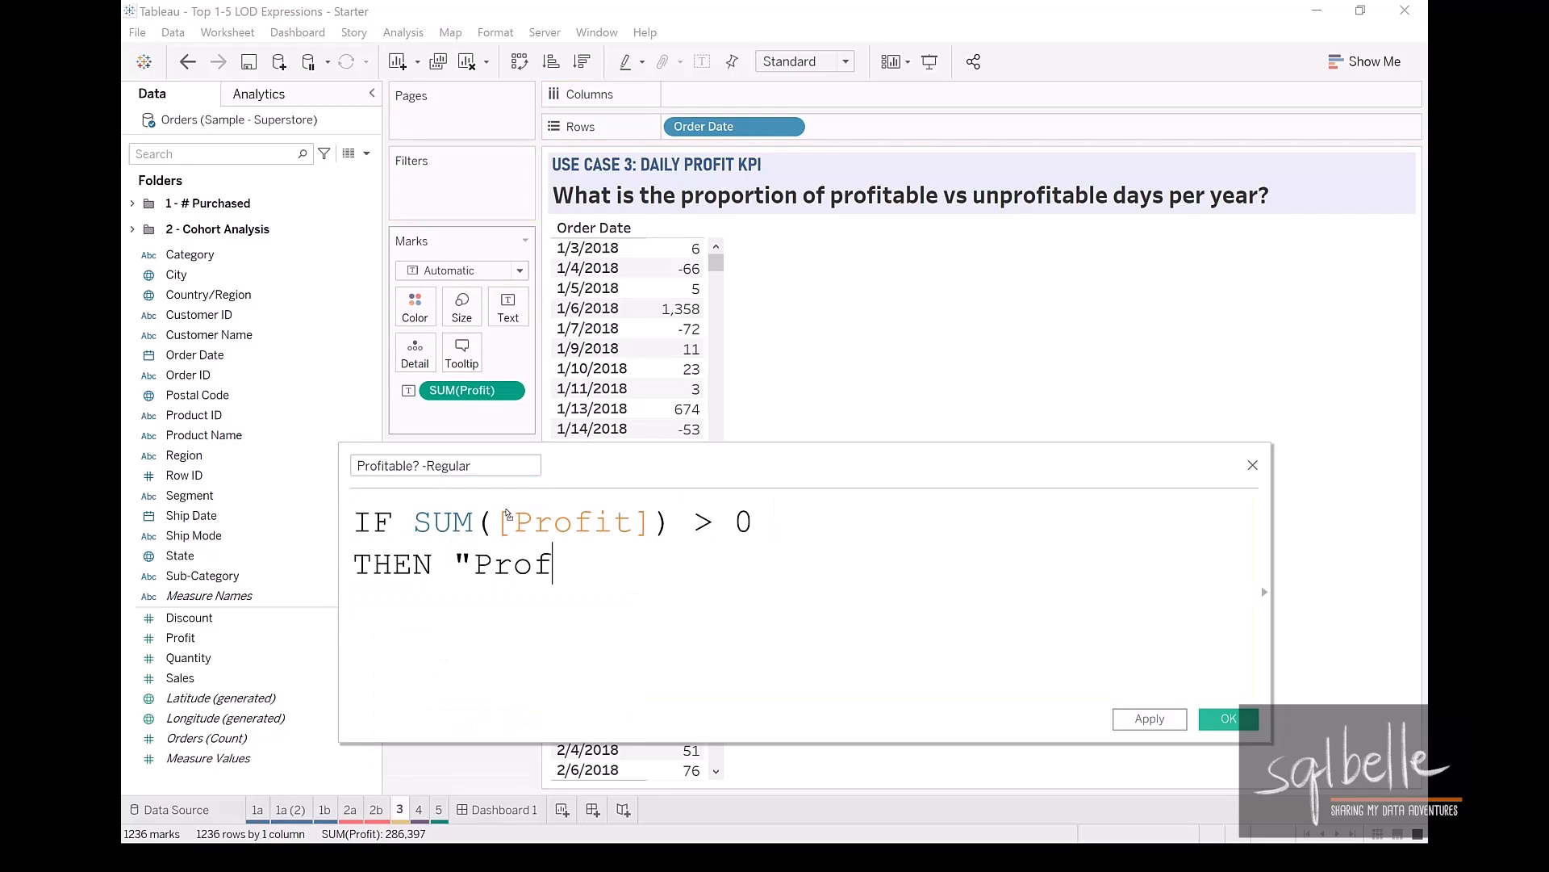
type("itable\"")
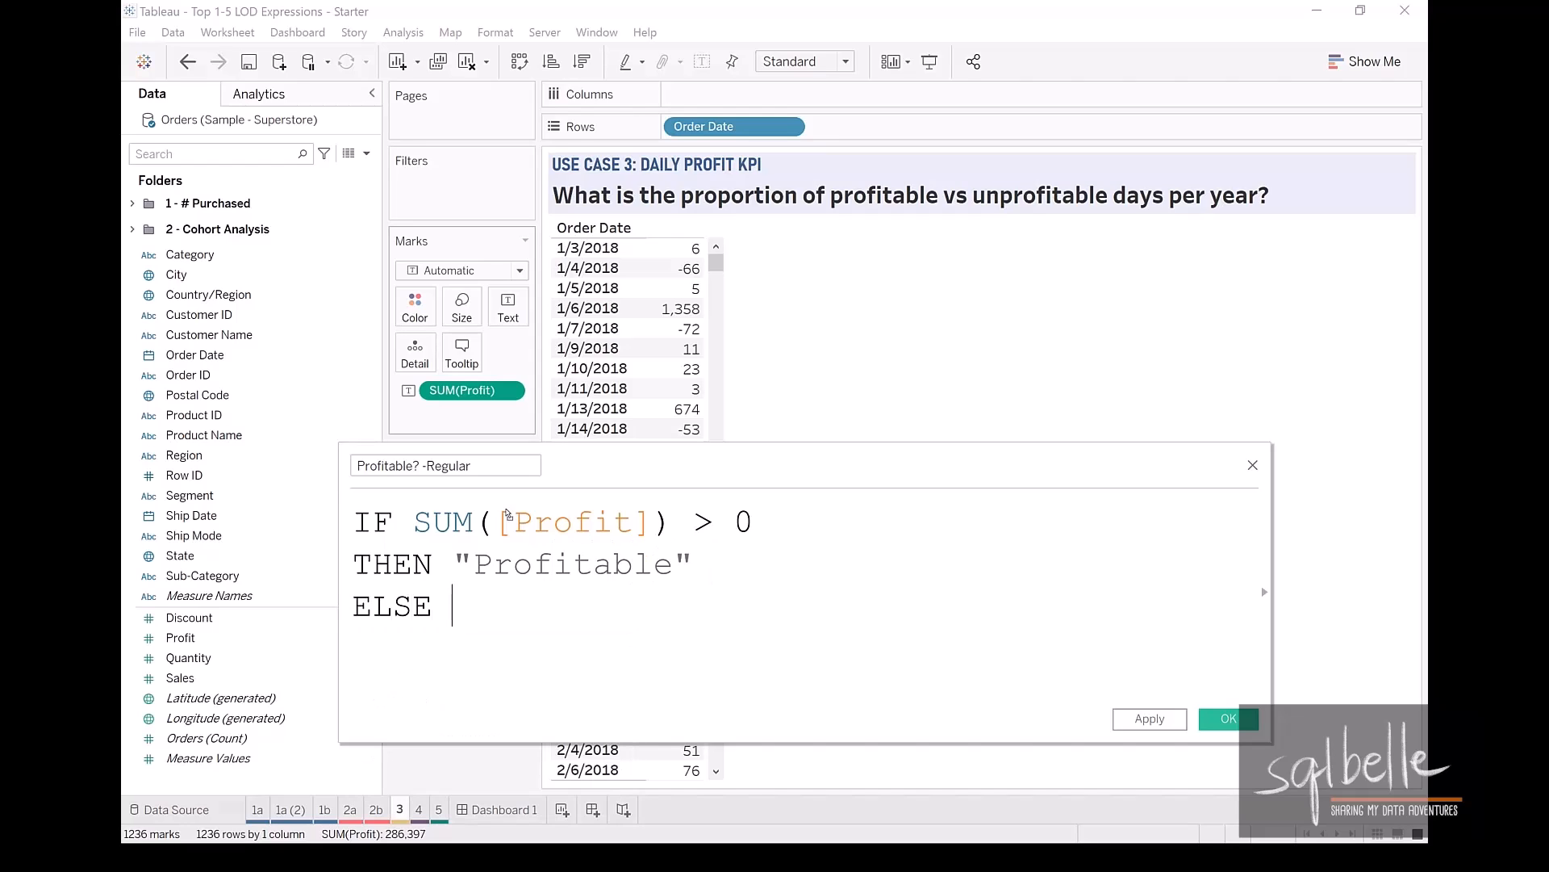
type("\"Not Profitable")
type("END")
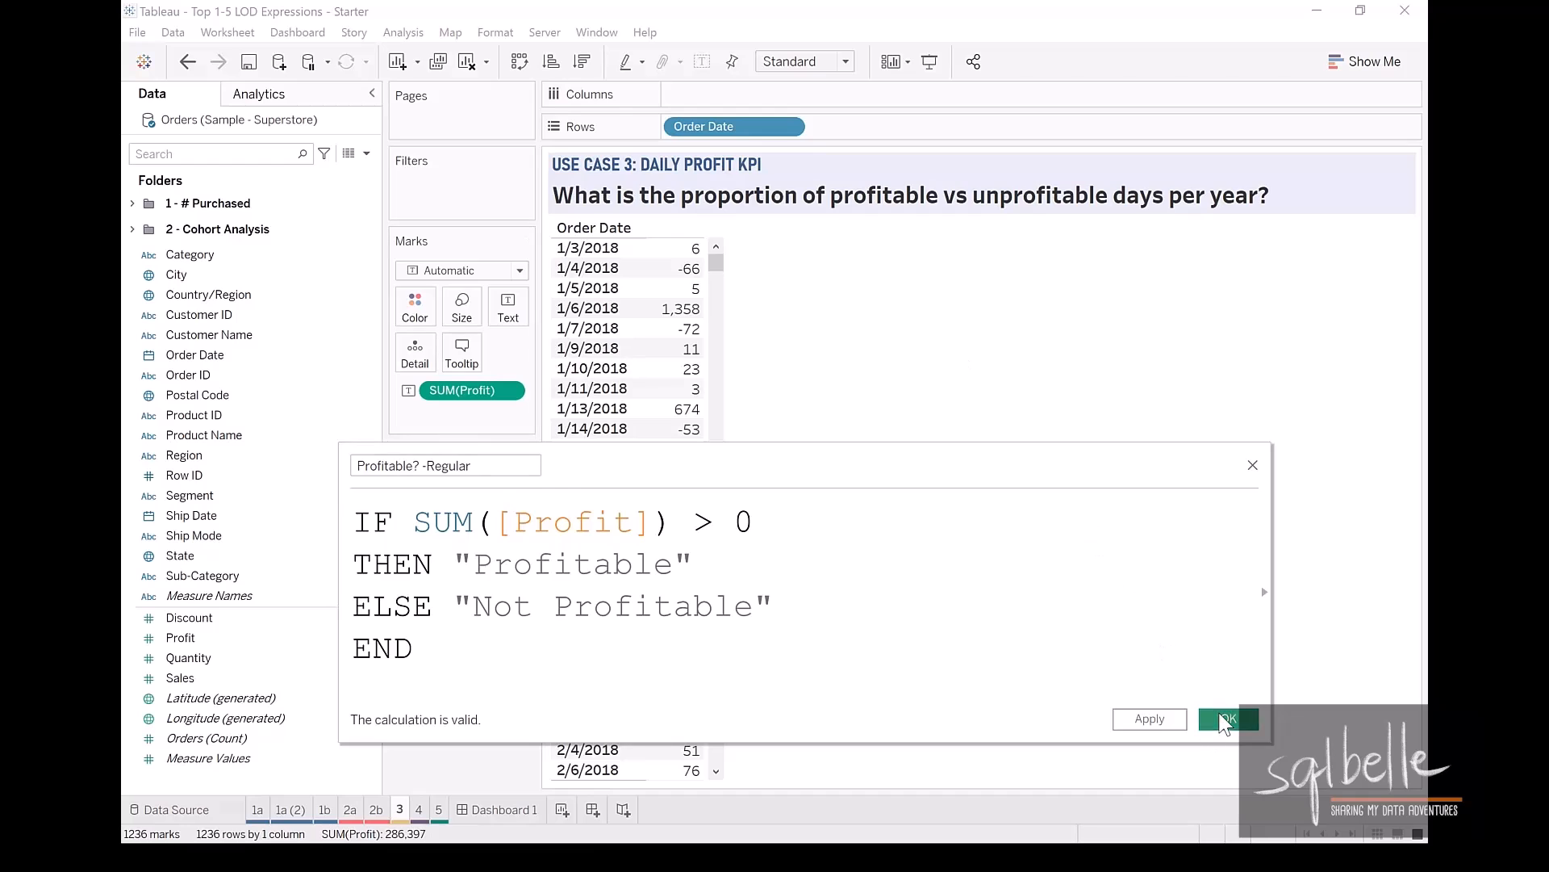
left_click(1227, 719)
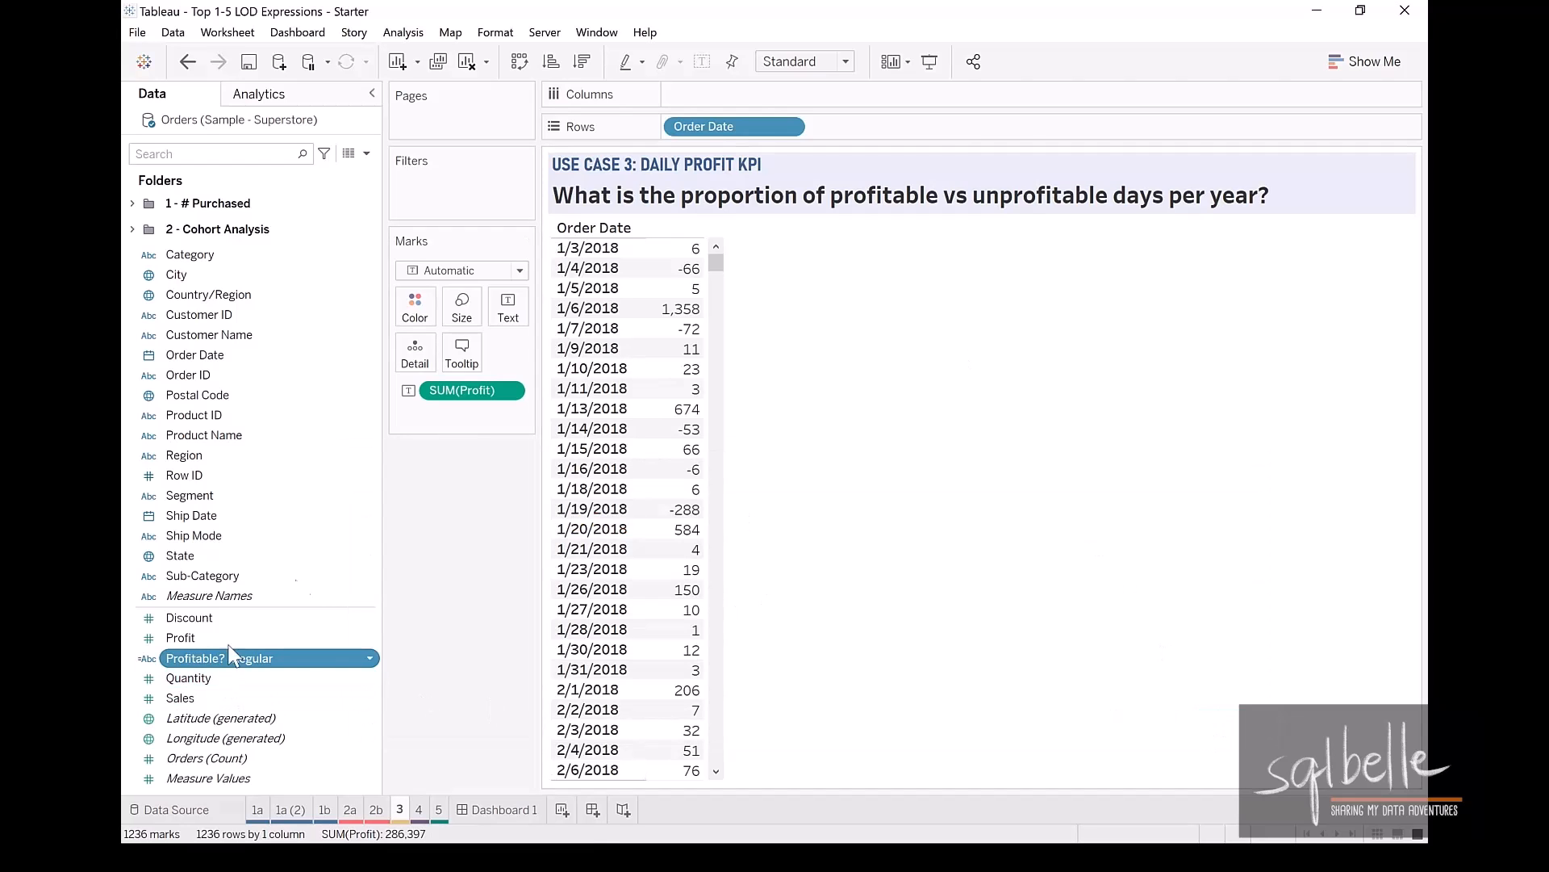
Add Profitable? -Regular to Rows after Order Date, labelling each day's profitability.
left_click_drag(217, 657, 876, 126)
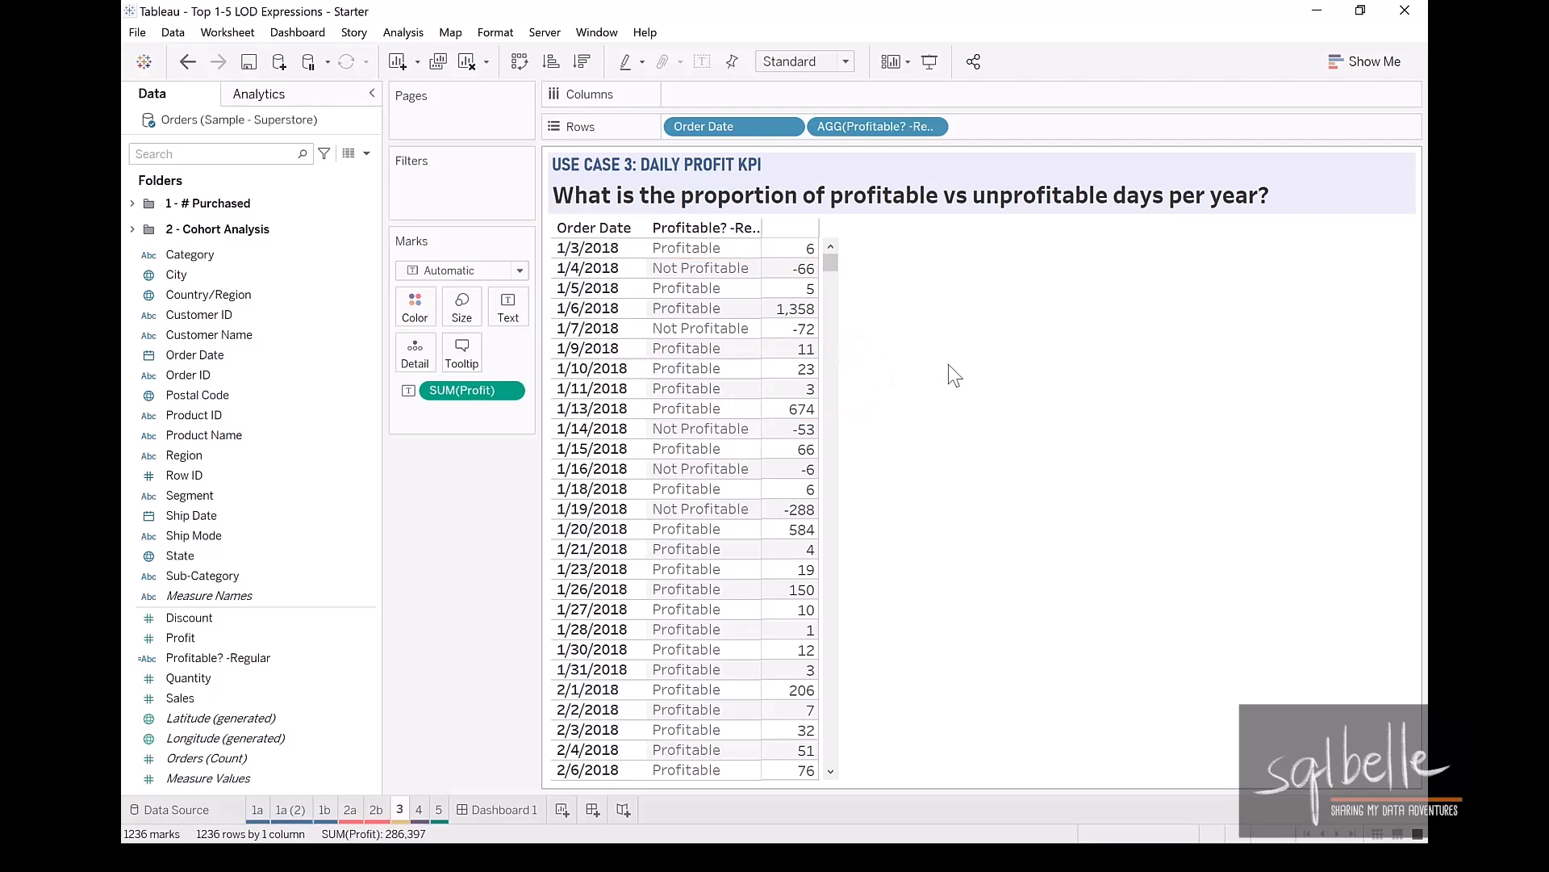
mouse_move(836, 270)
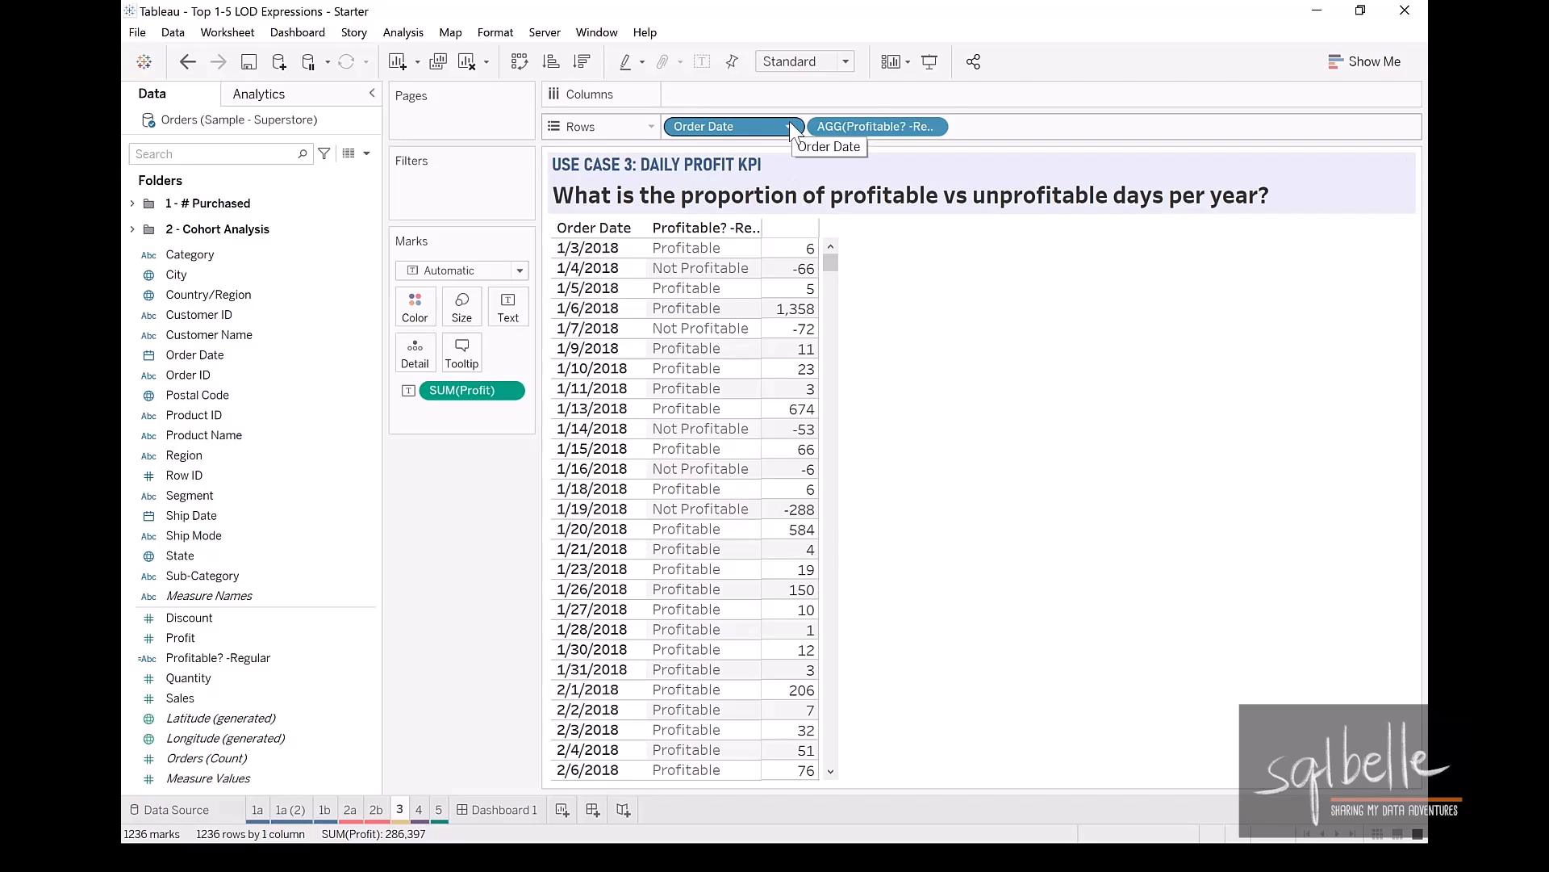
left_click(790, 126)
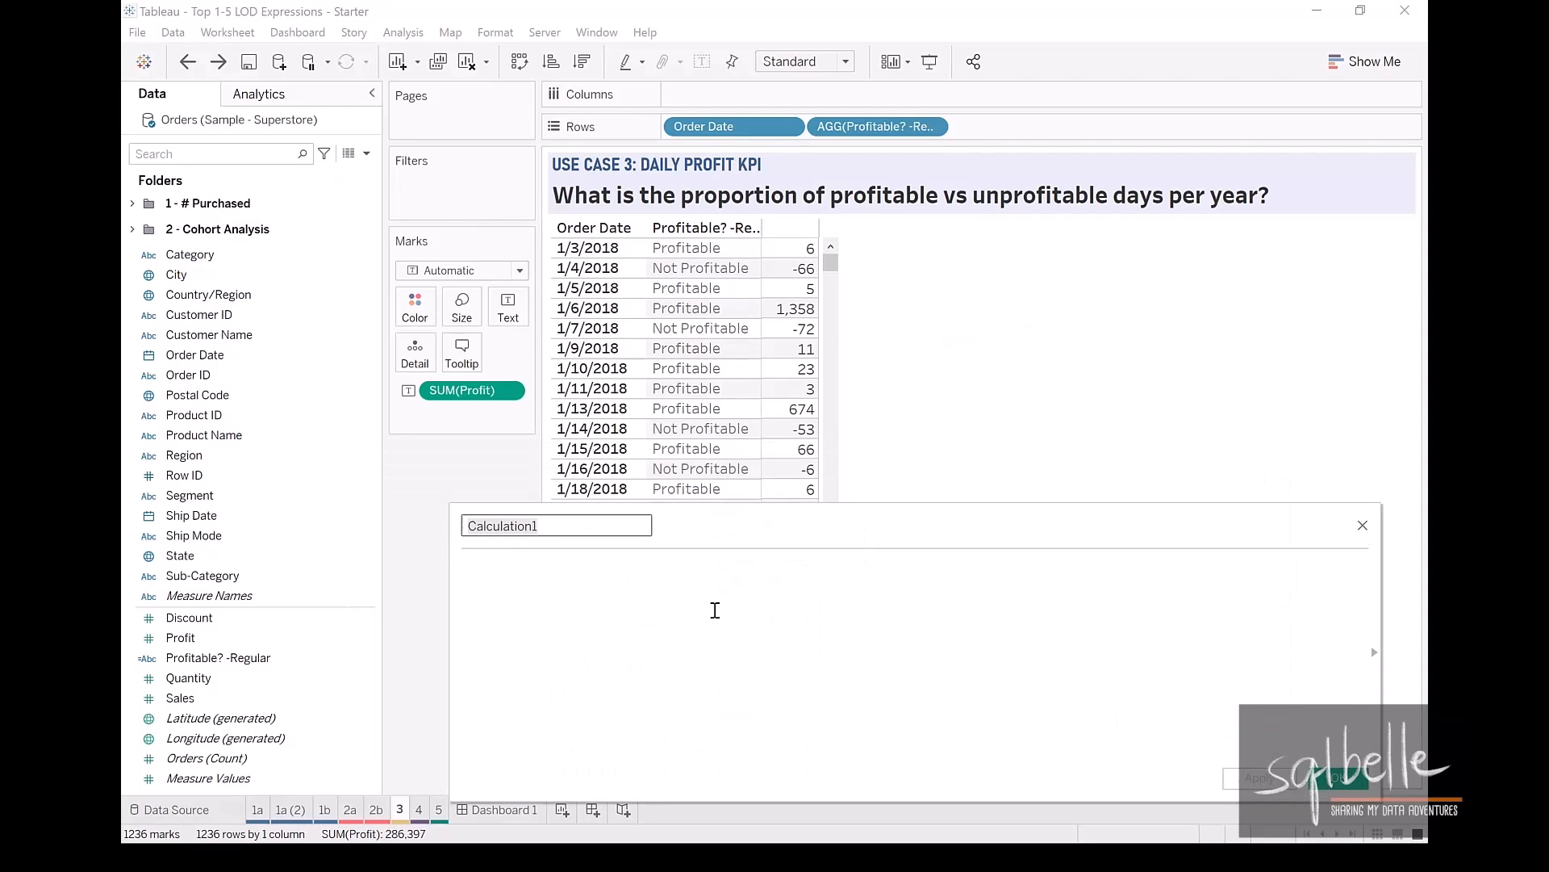
Define Profit per Day - FIXED as {FIXED [Order Date]: SUM([Profit])}.
type("Profit per Day -")
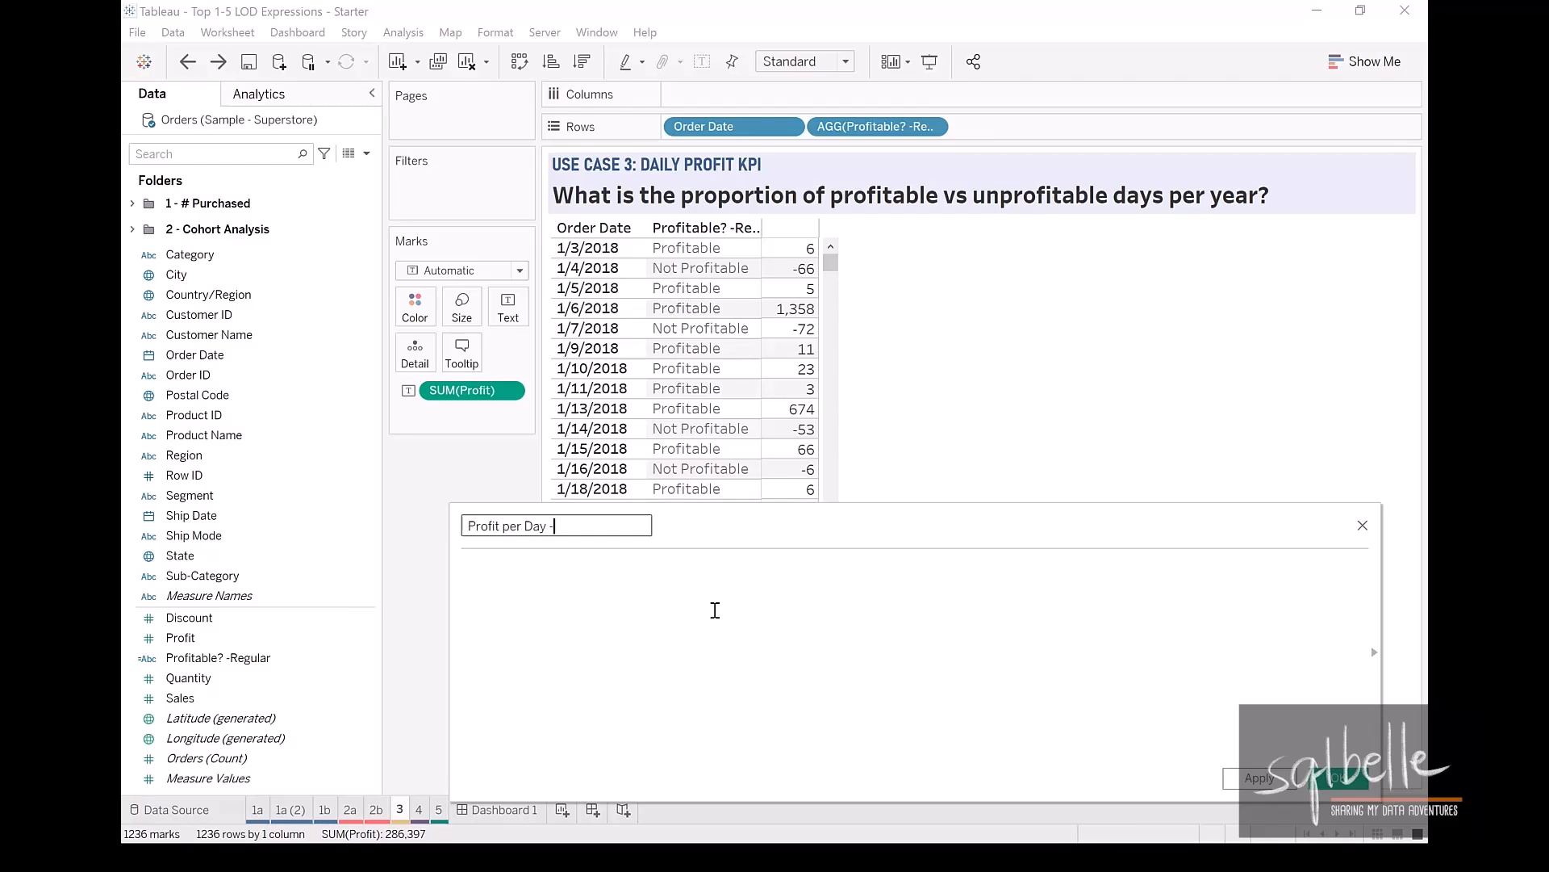
type("FIXED")
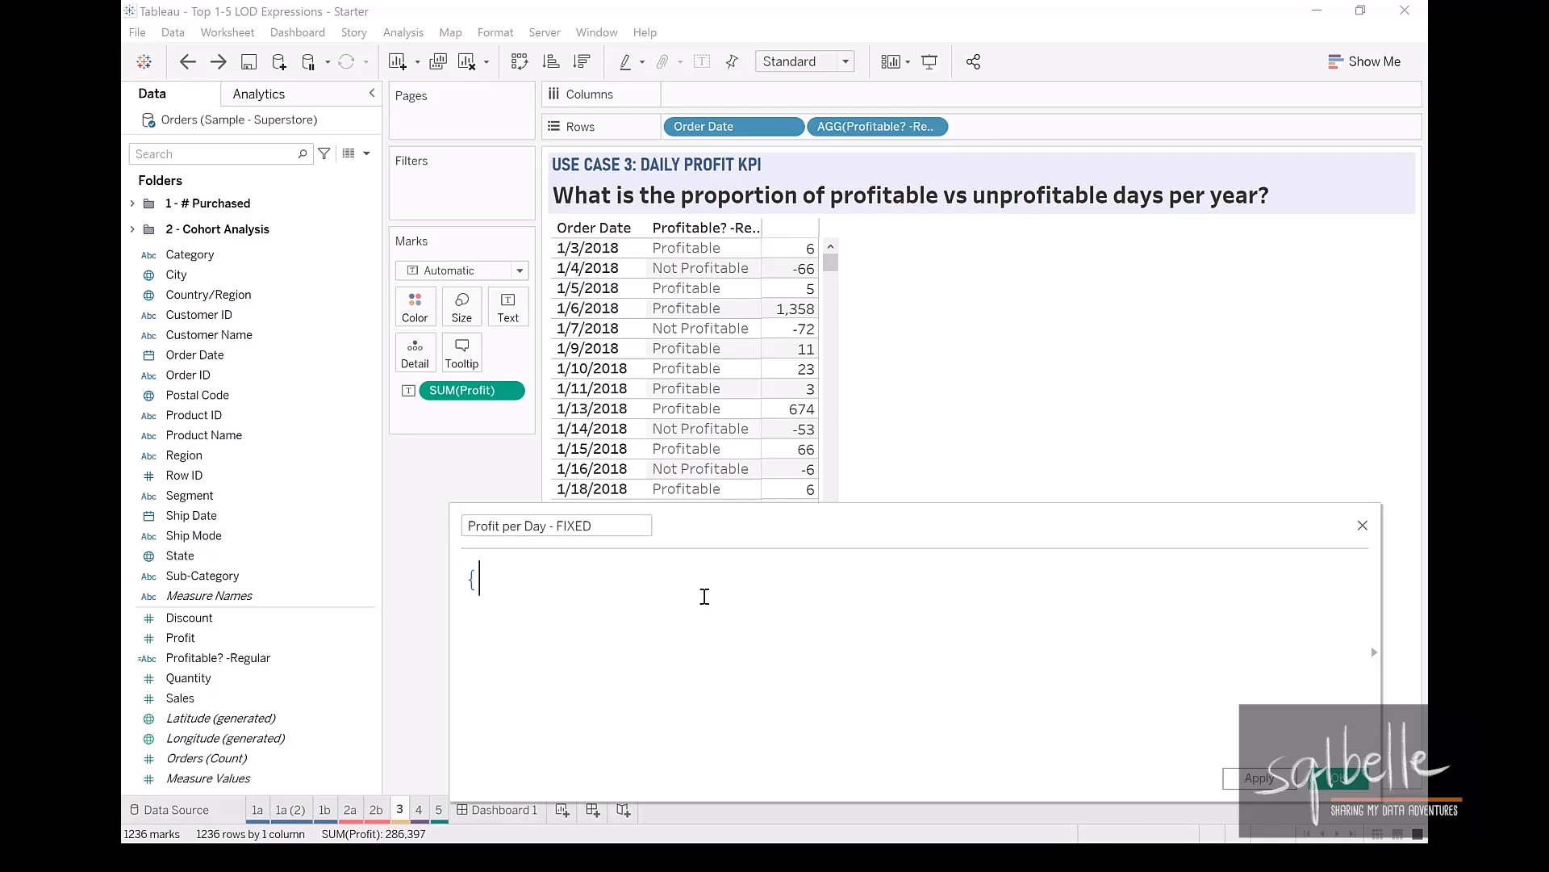
type("FIXED")
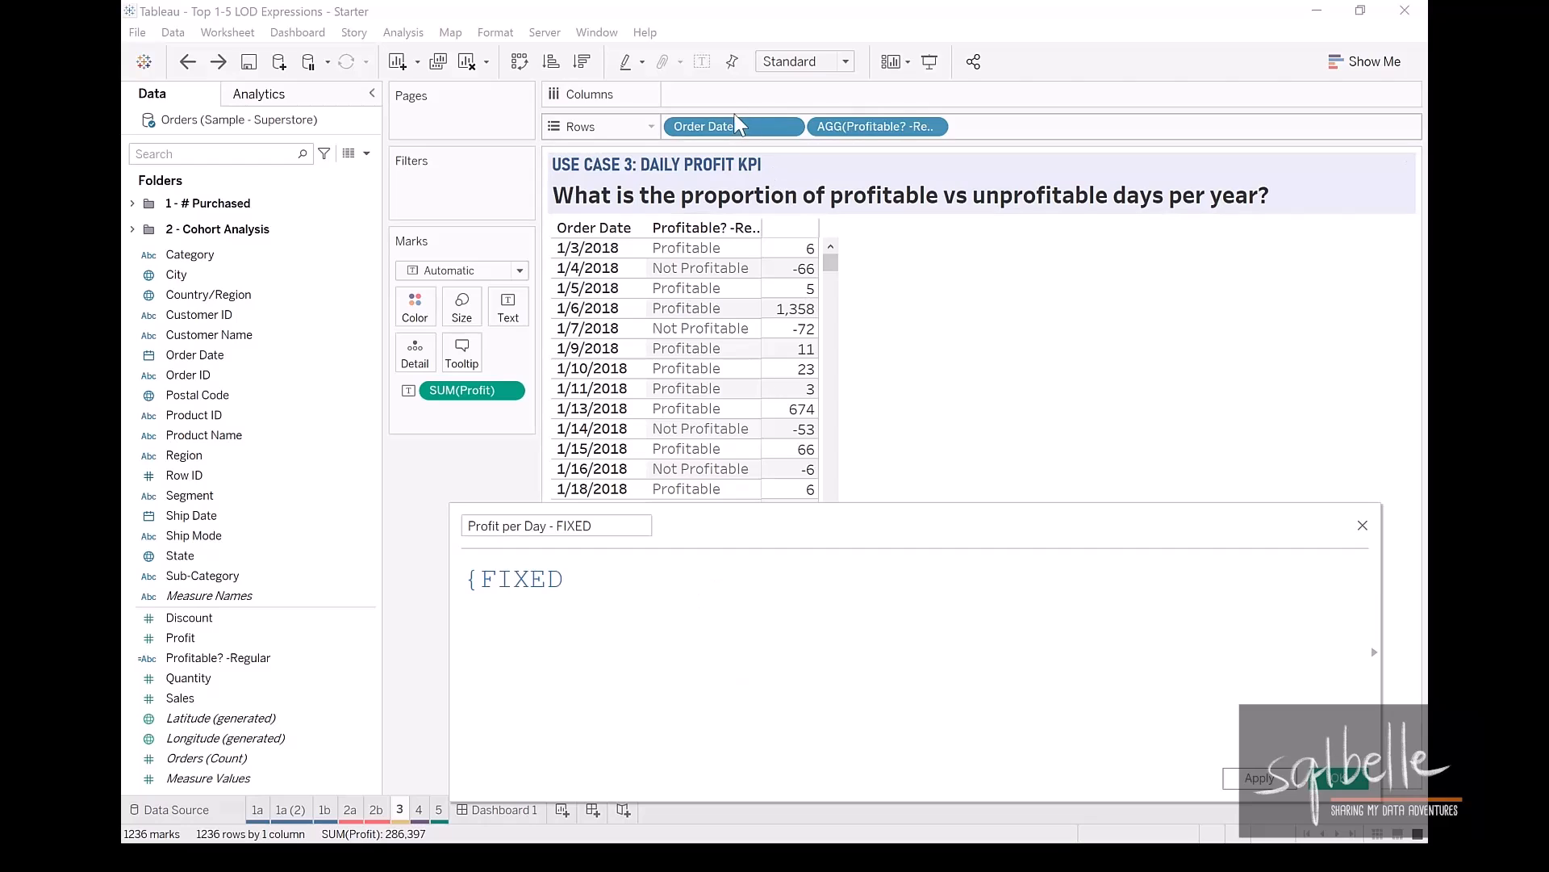
type("[Order Date]")
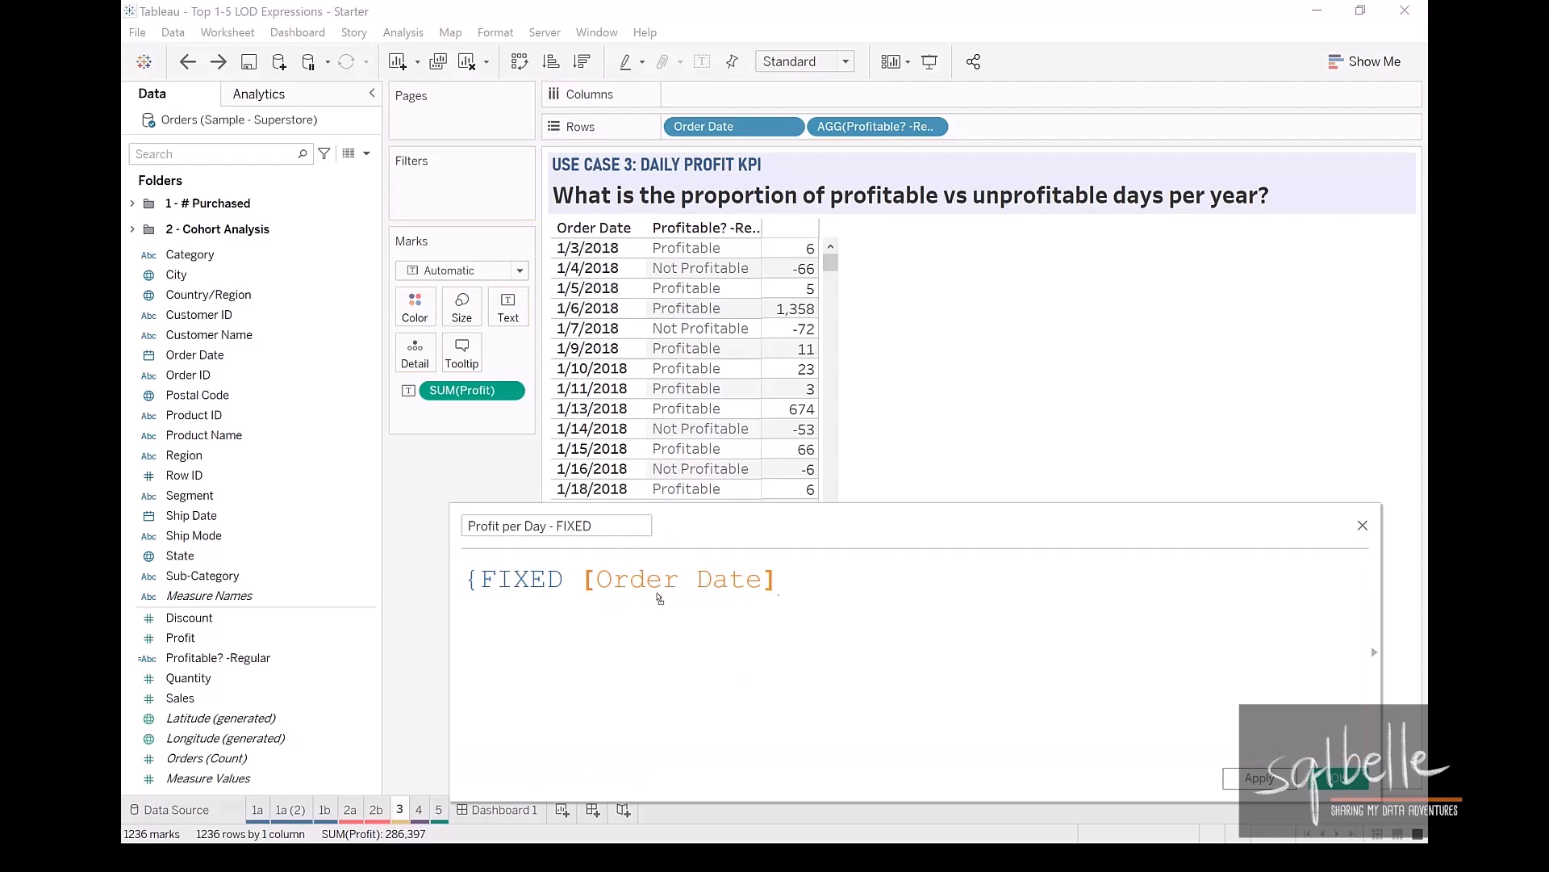
type(":")
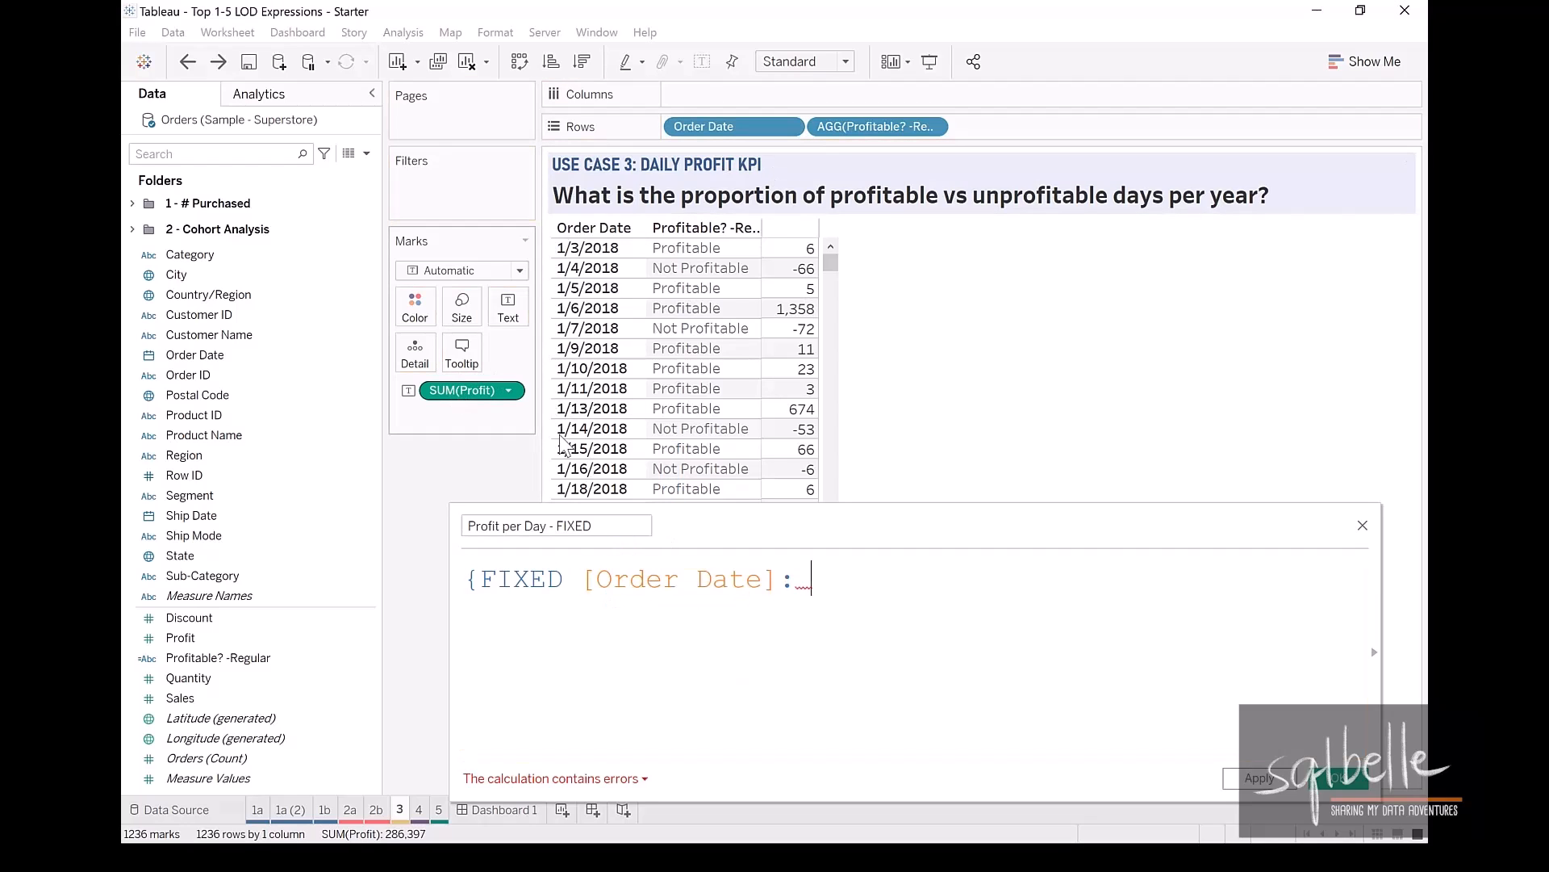
type("SUM([Profit]) }")
type("Profitable?")
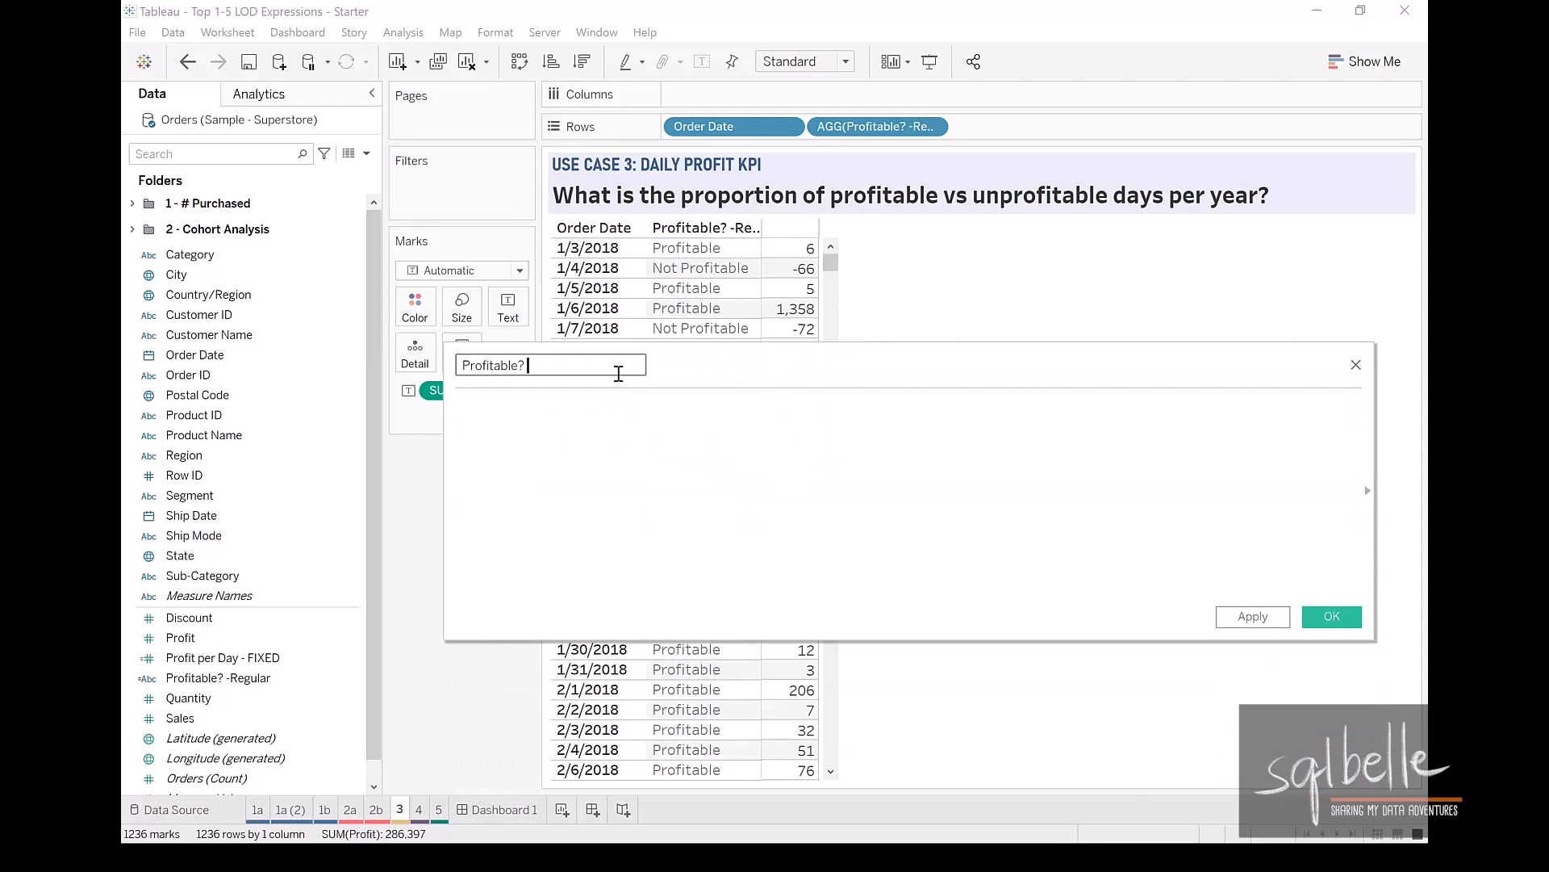
Create 'Profitable? - based on FIXED': IF [Profit per Day - FIXED] > 0 THEN "Profitable" ELSE "Not Profitable".
type("- based on FIXED")
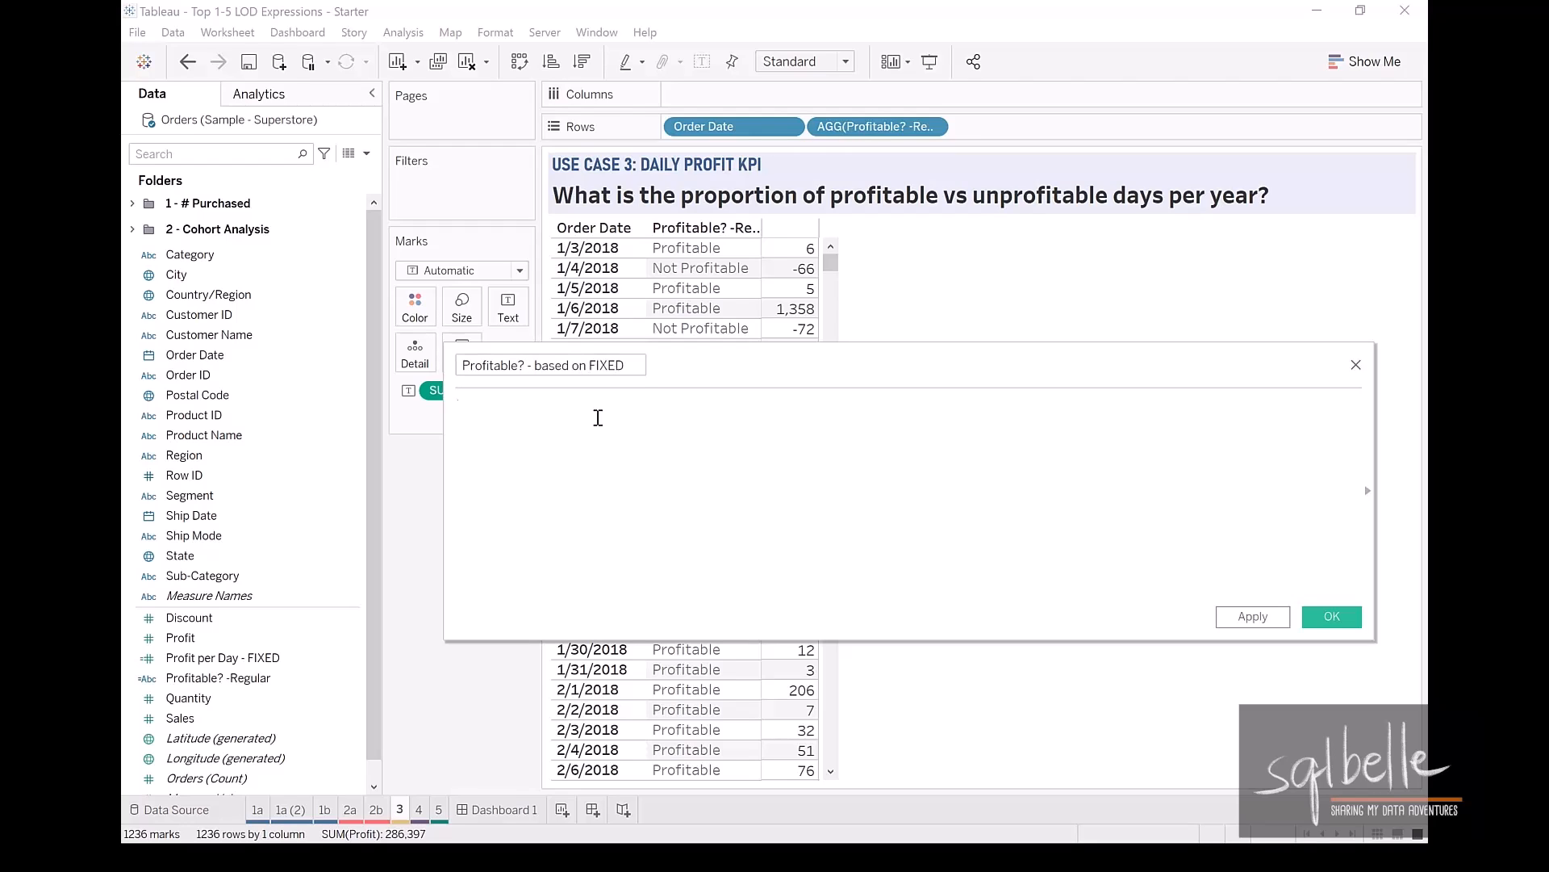
type("IF")
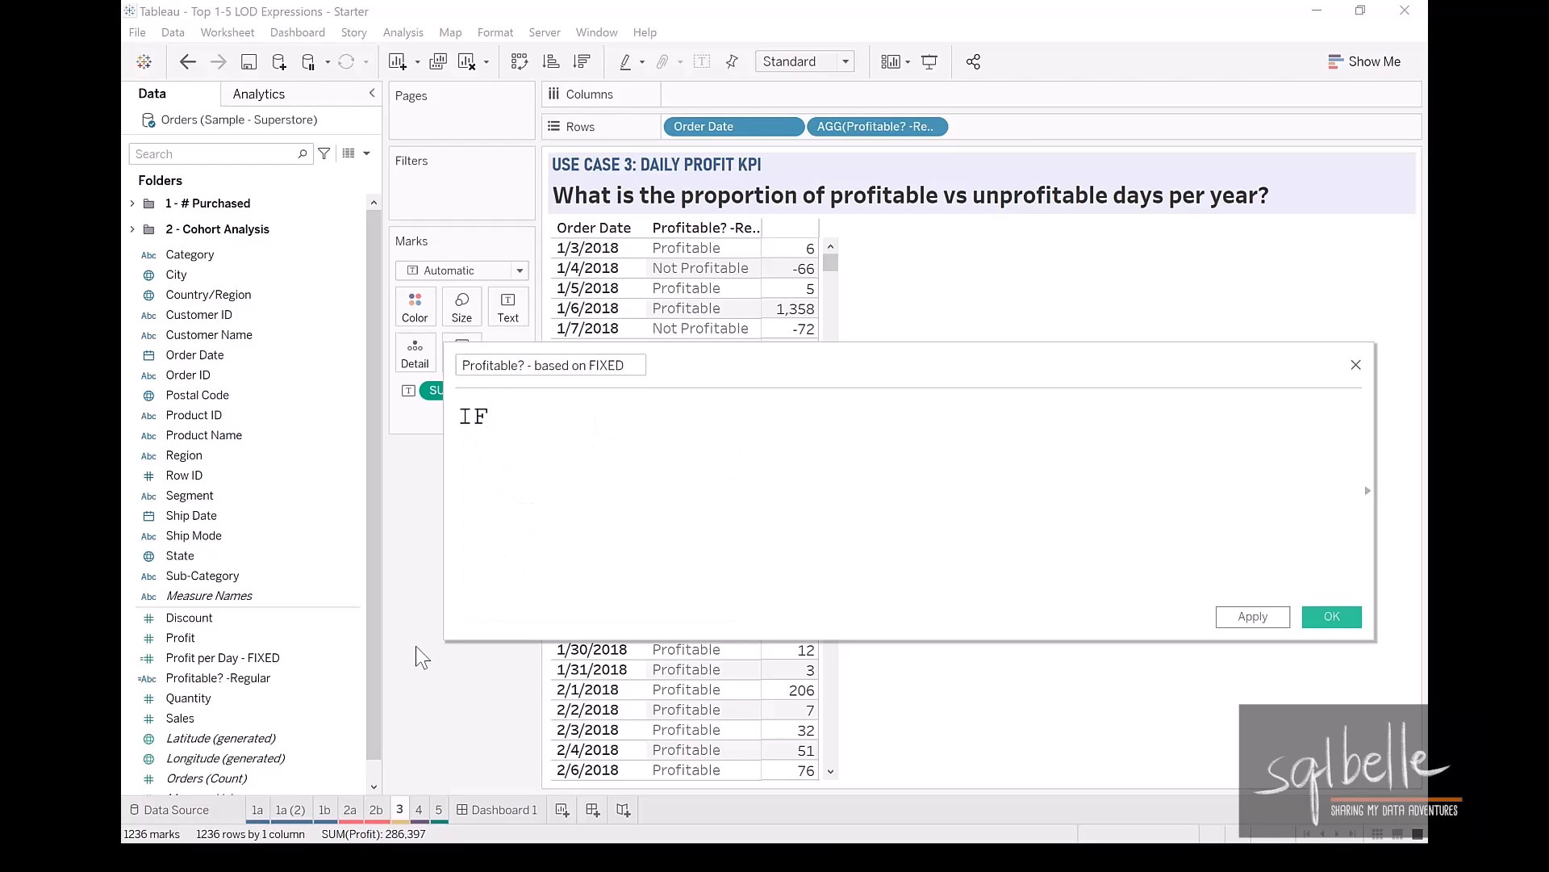
type("[Profit per Day - FIXED] > 0")
type("THEN \"P")
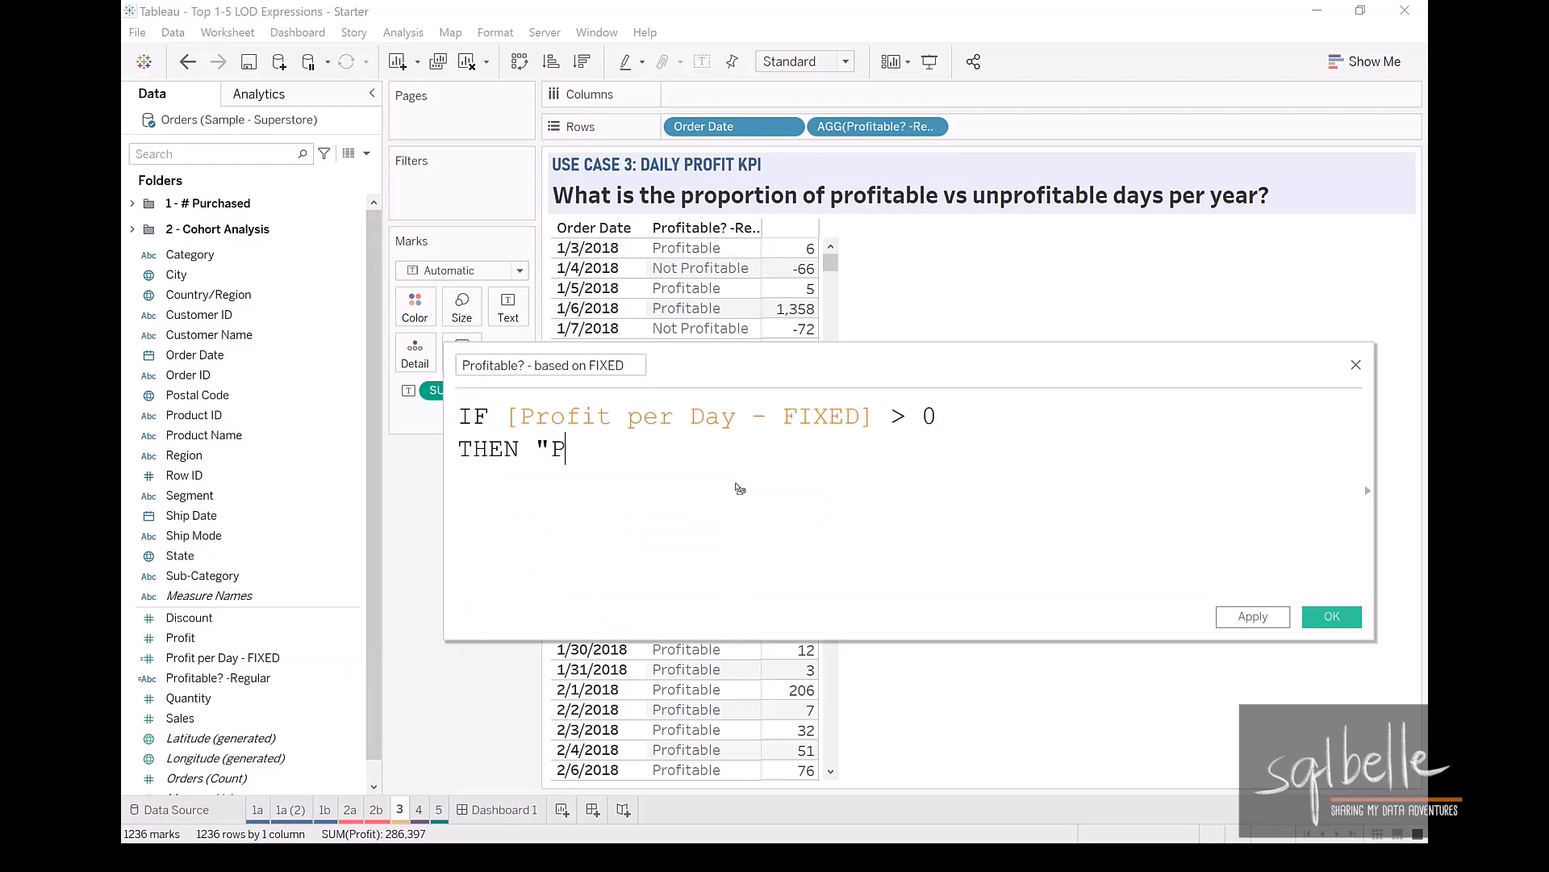
type("rofitable\"")
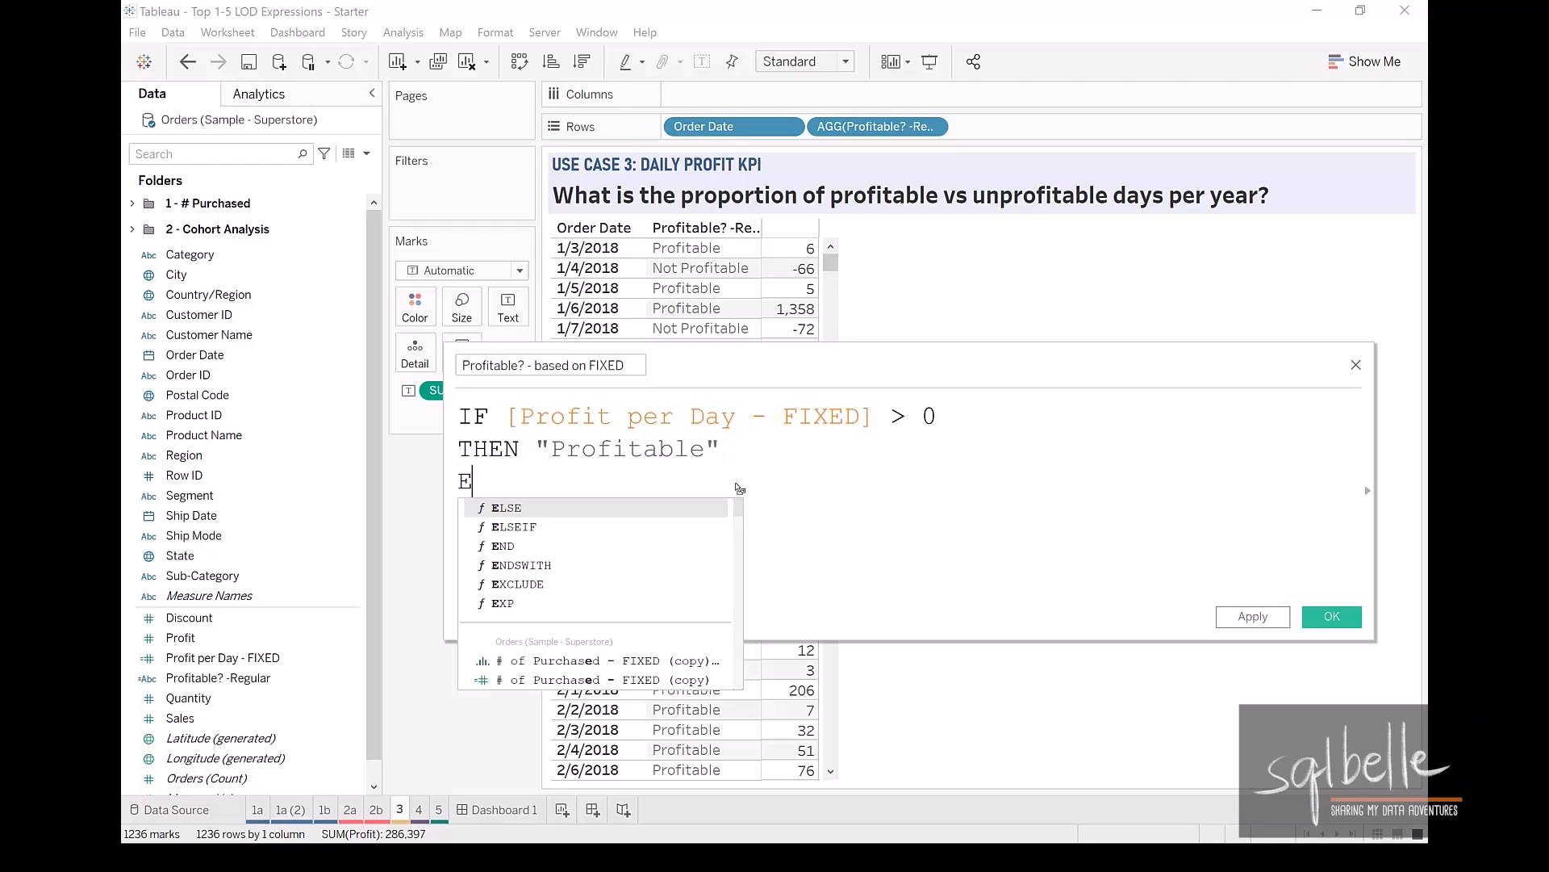
type("LSE \"Not Profitable\"")
type("END")
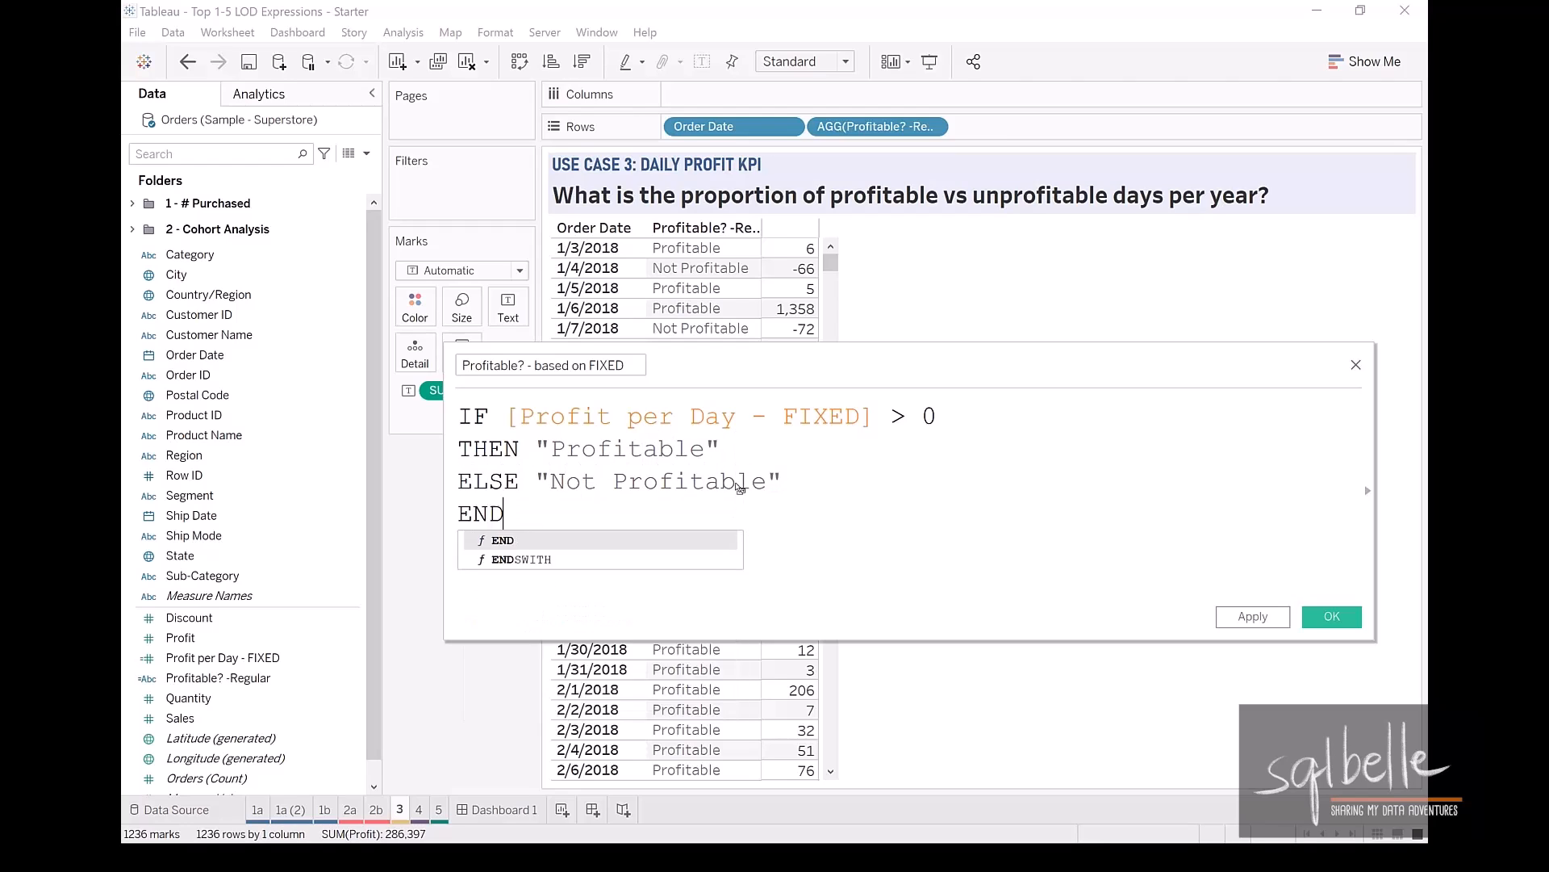
left_click(1331, 615)
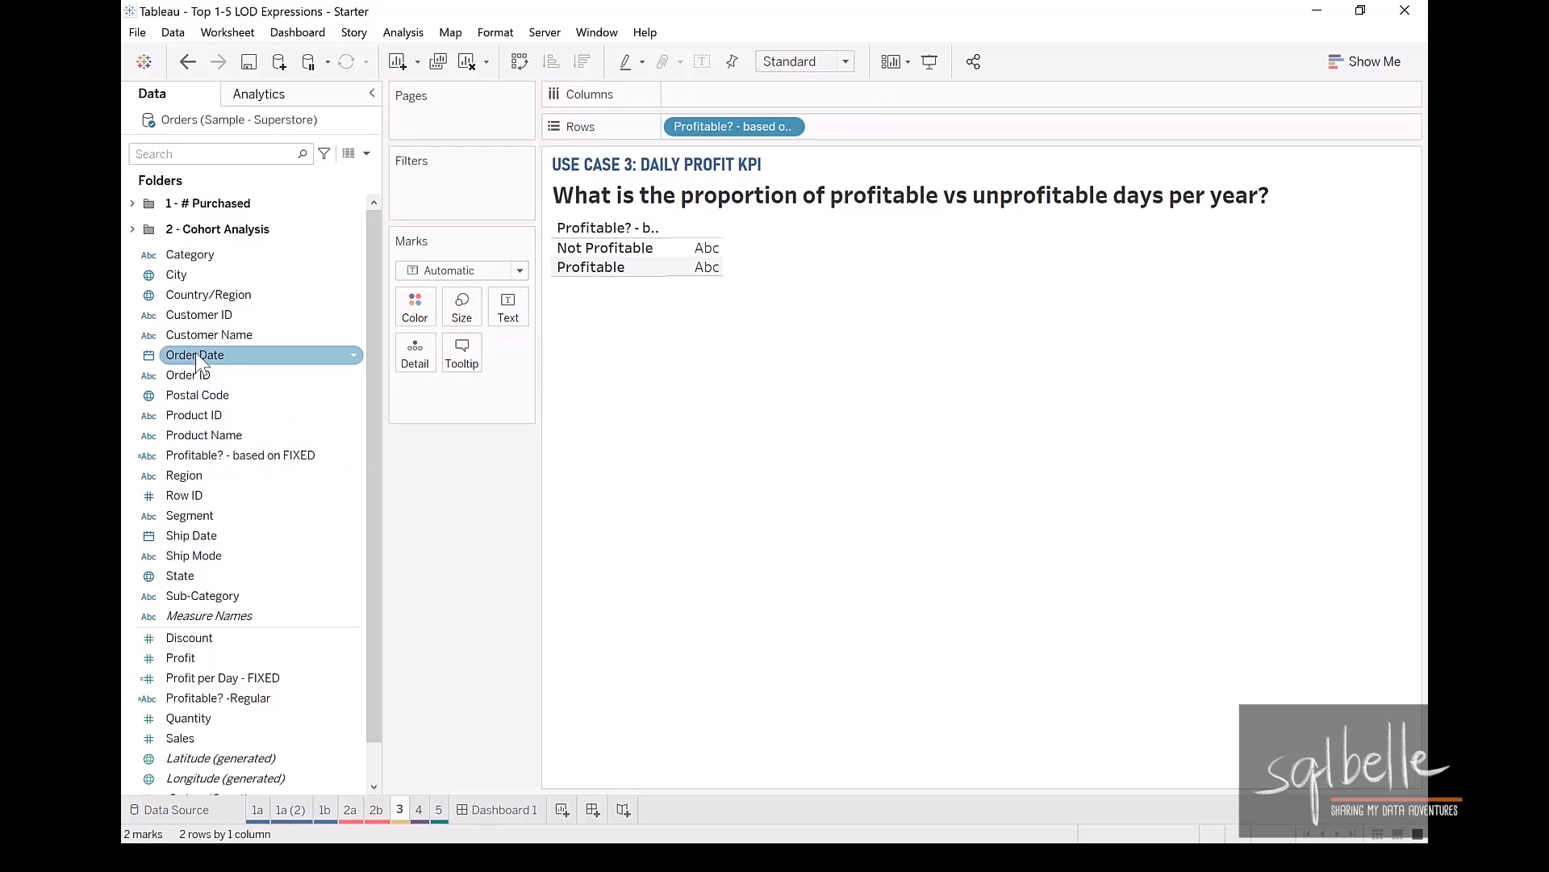
Chart distinct order-date counts per profitability group (247 vs 989), then add blank Sheet 9.
left_click_drag(195, 353, 775, 95)
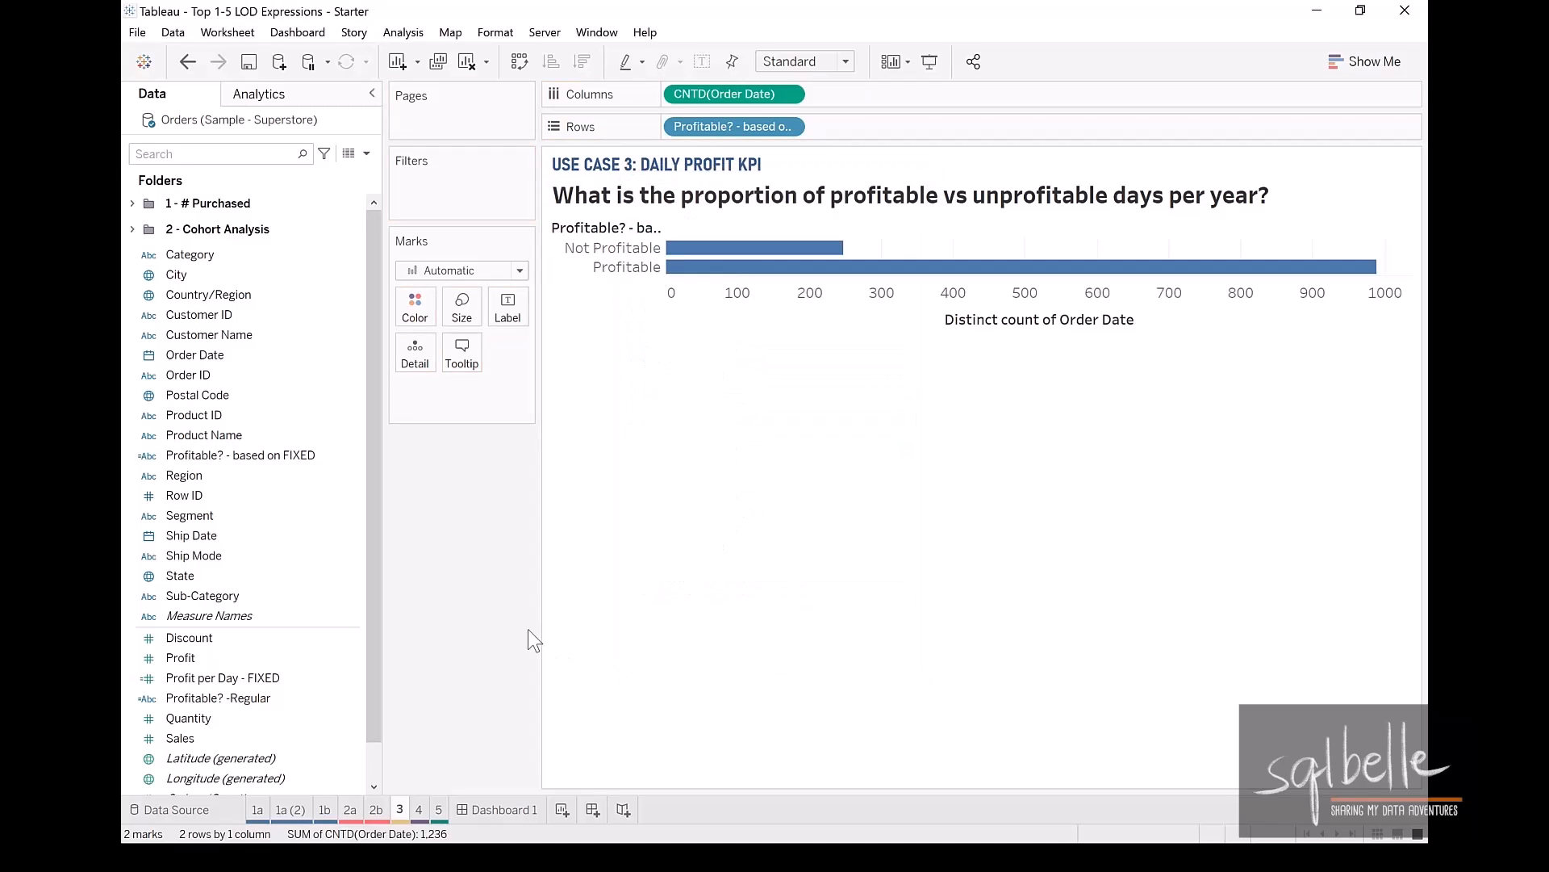
mouse_move(713, 251)
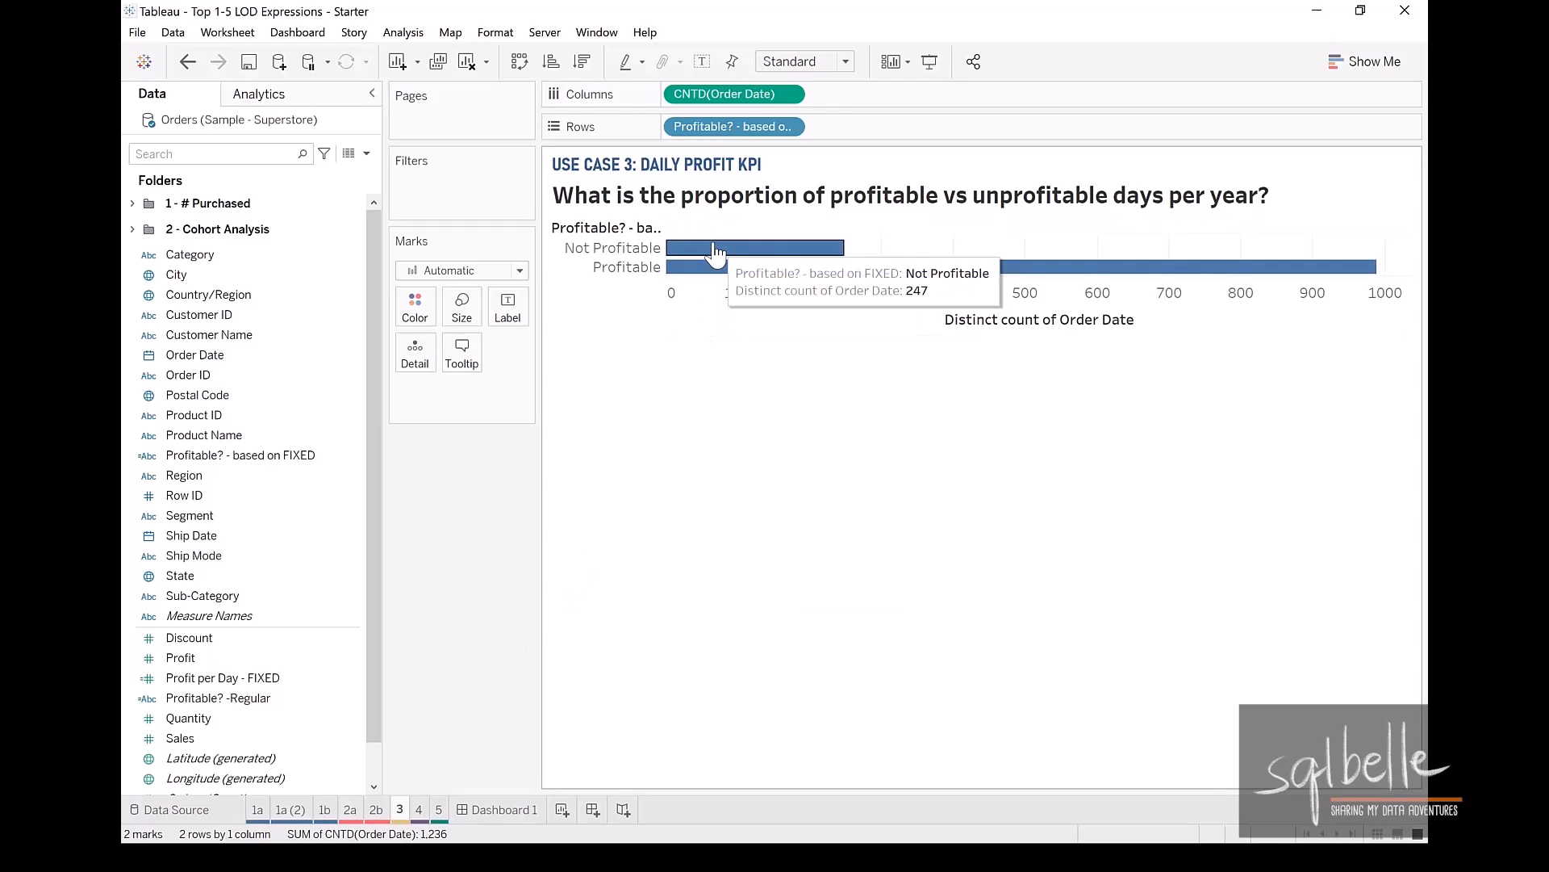
mouse_move(712, 268)
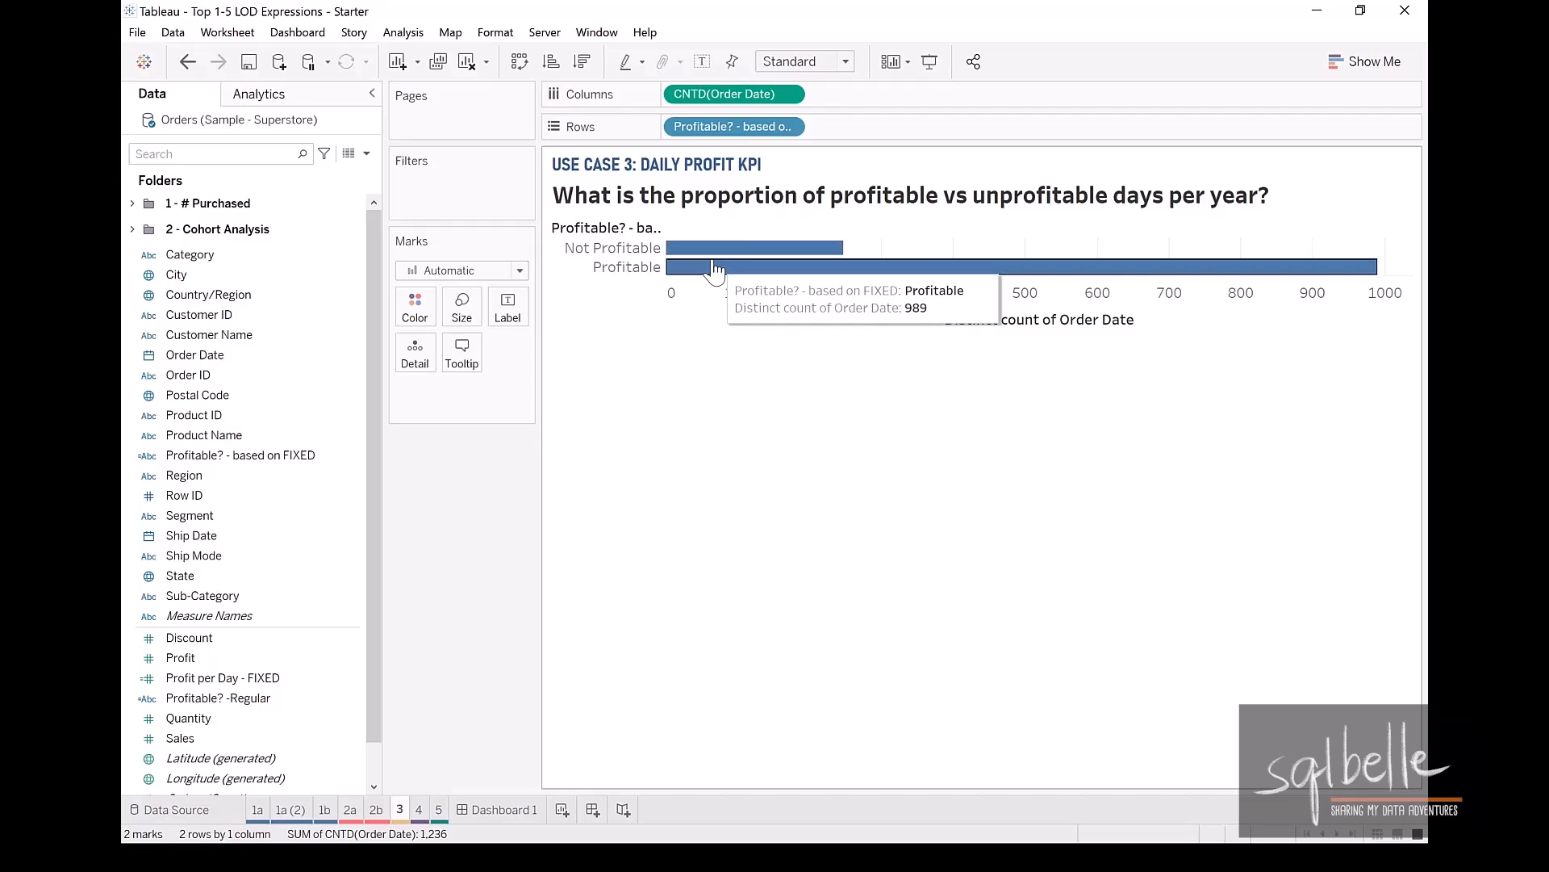
mouse_move(566, 814)
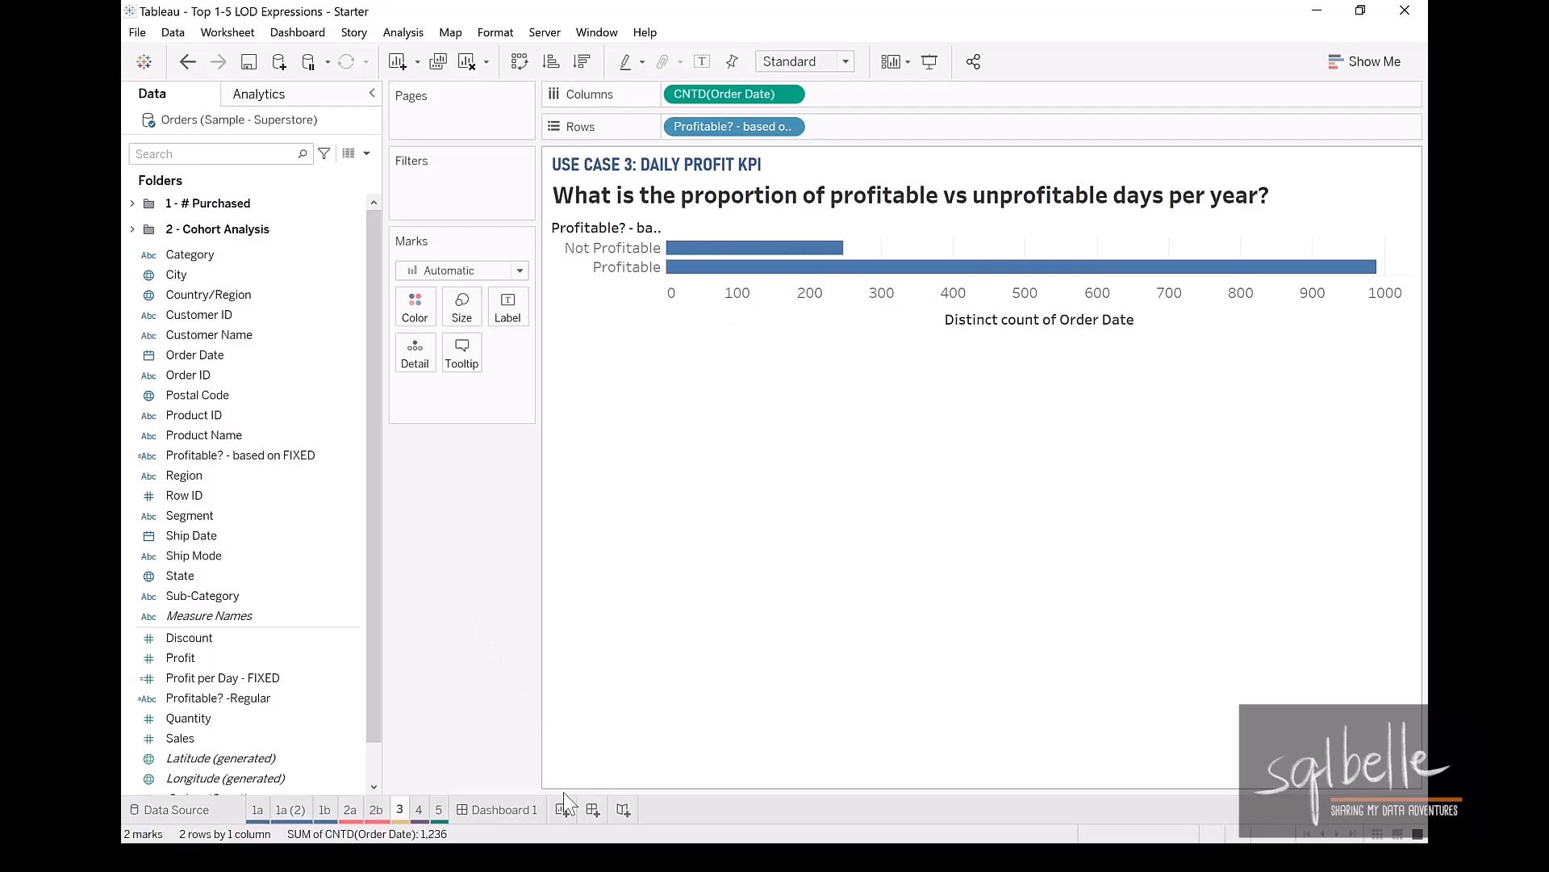
left_click(565, 810)
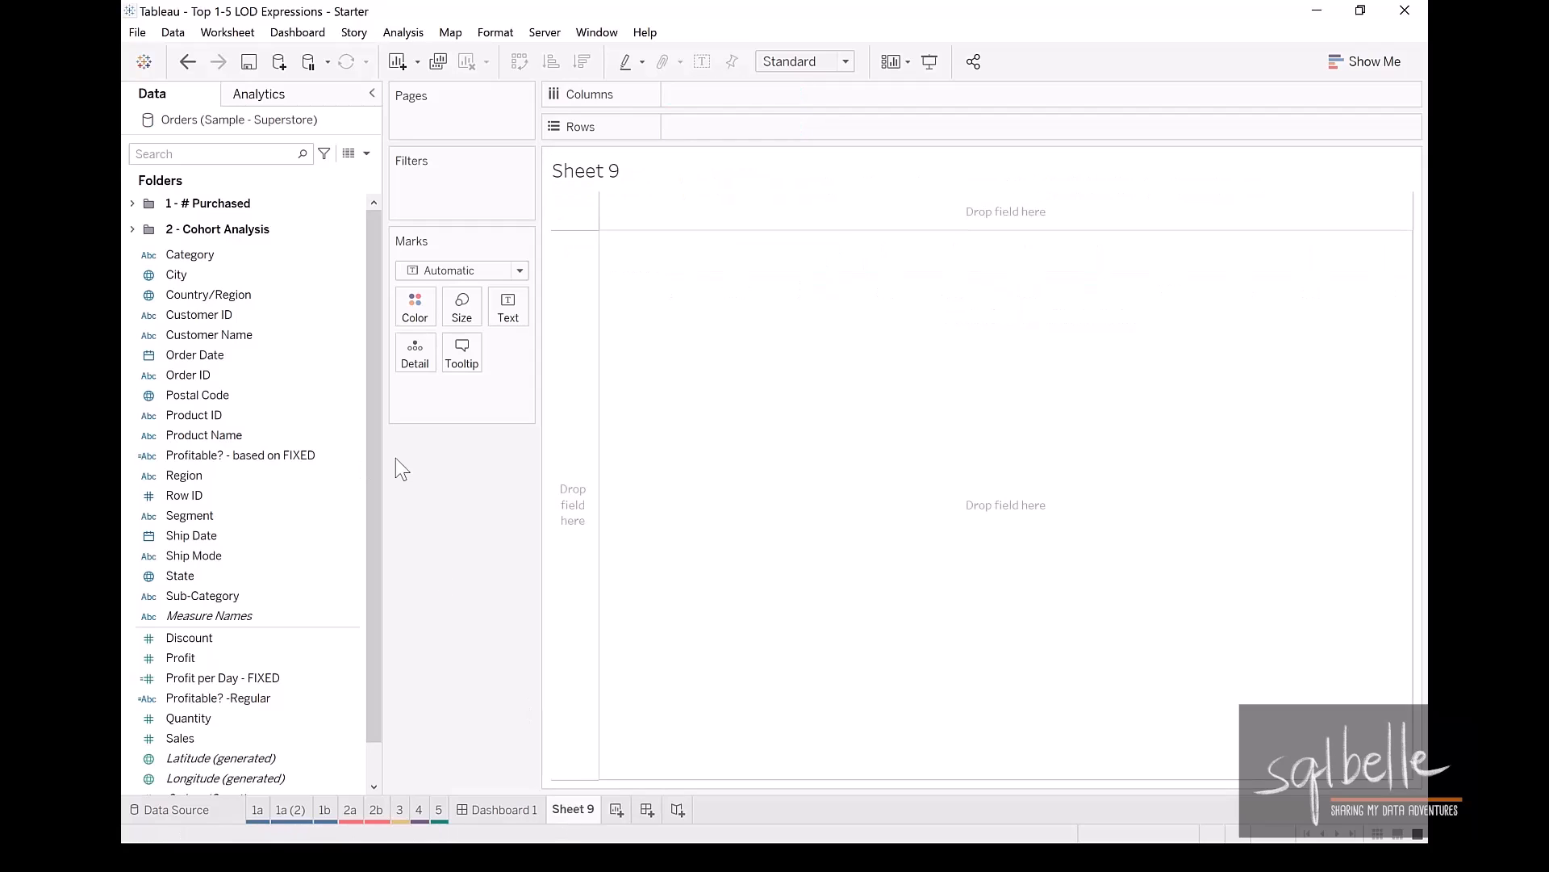
mouse_move(211, 381)
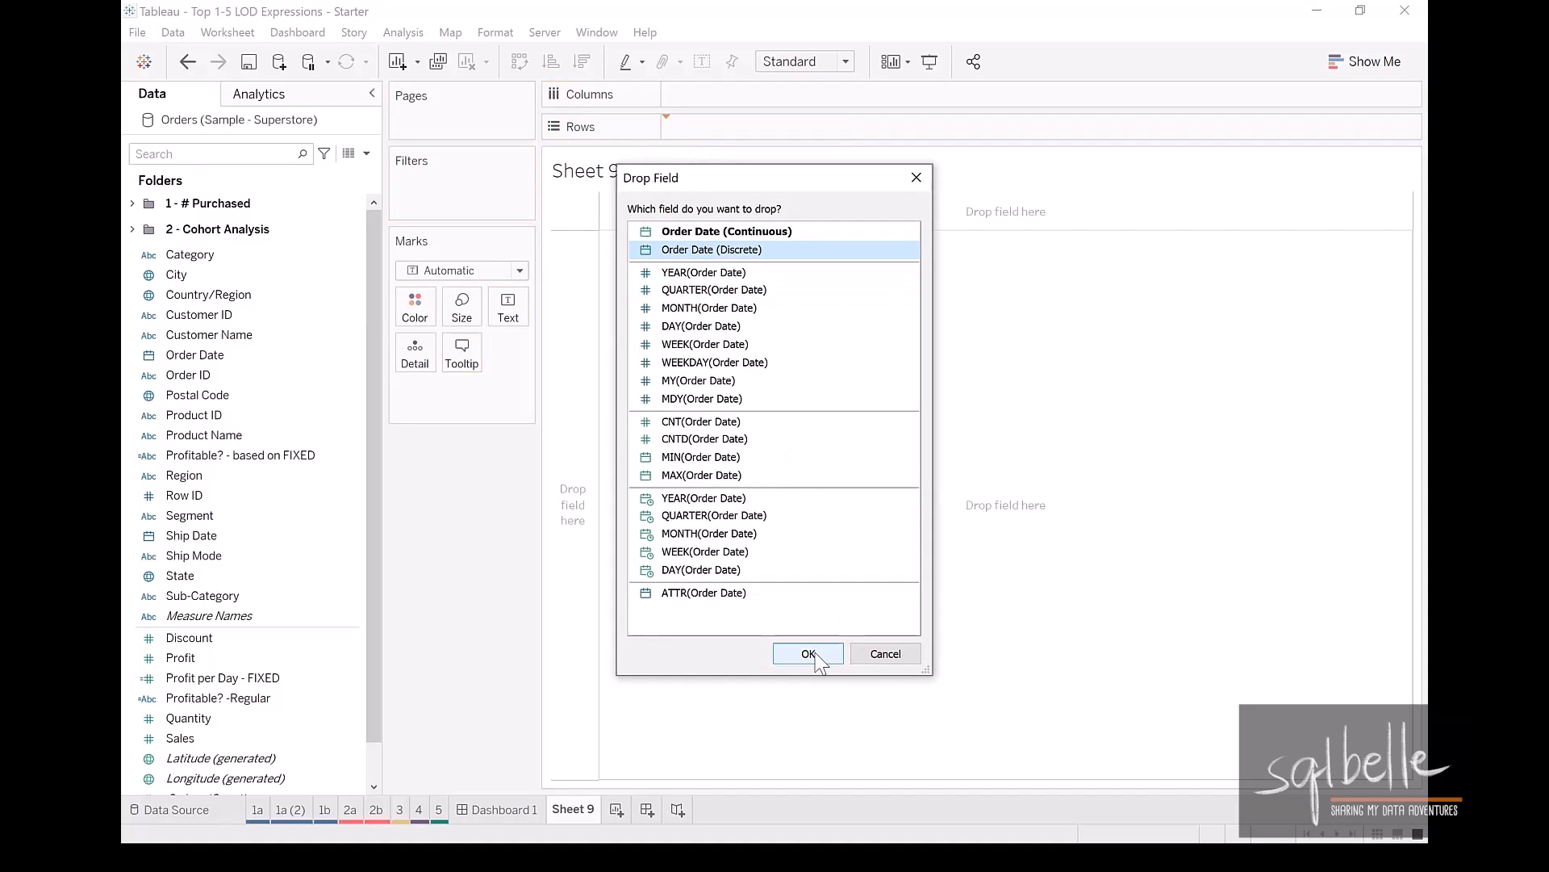
List exact discrete order dates with SUM(Profit) and the FIXED-based profitability label on Sheet 9.
left_click(808, 654)
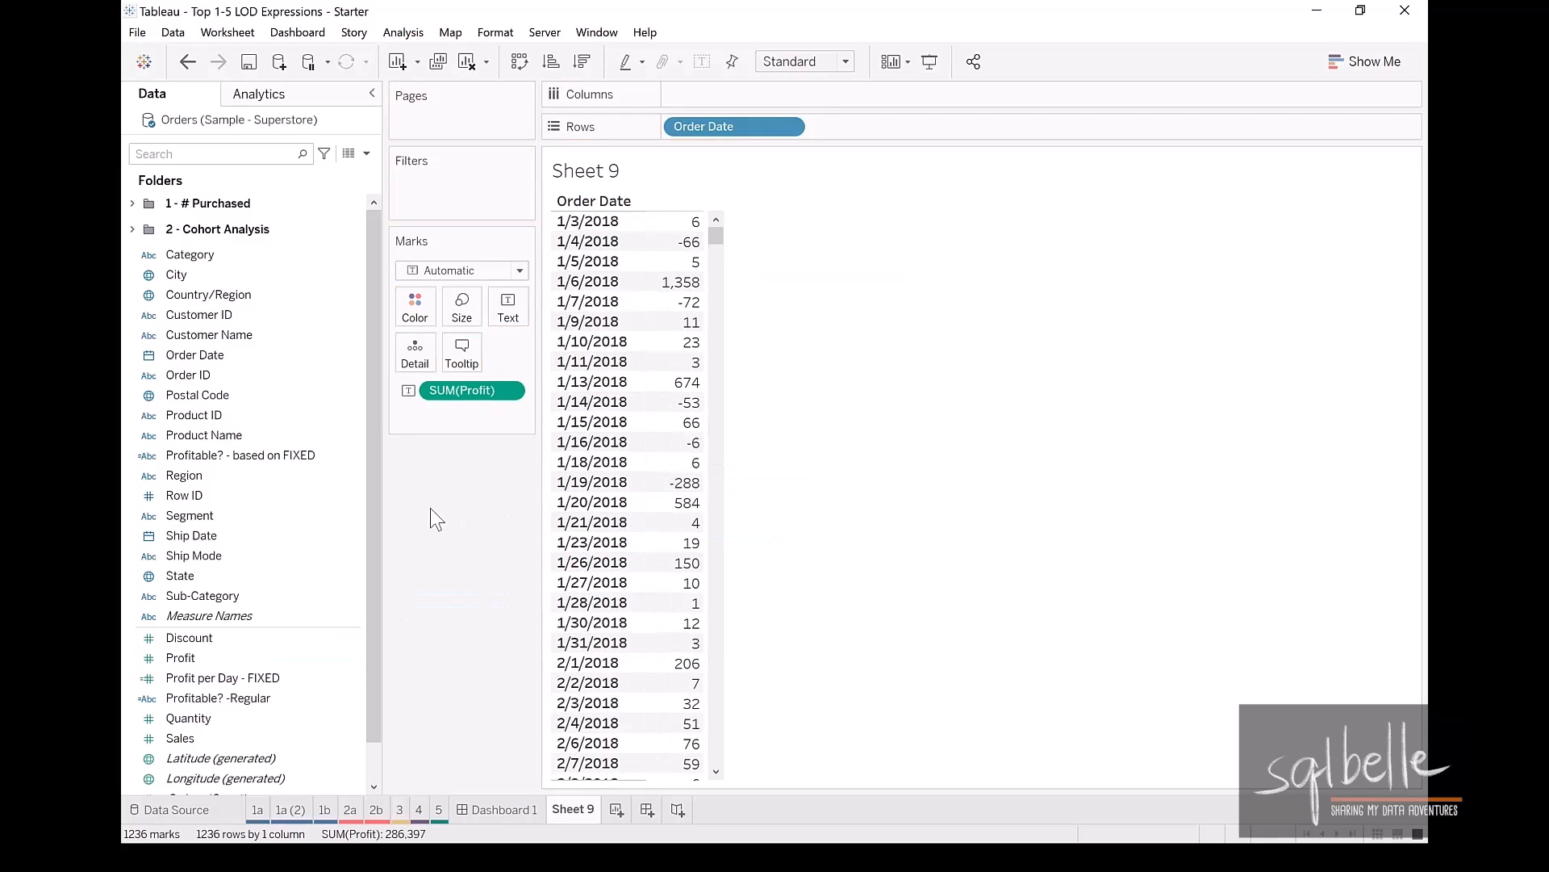
left_click(239, 455)
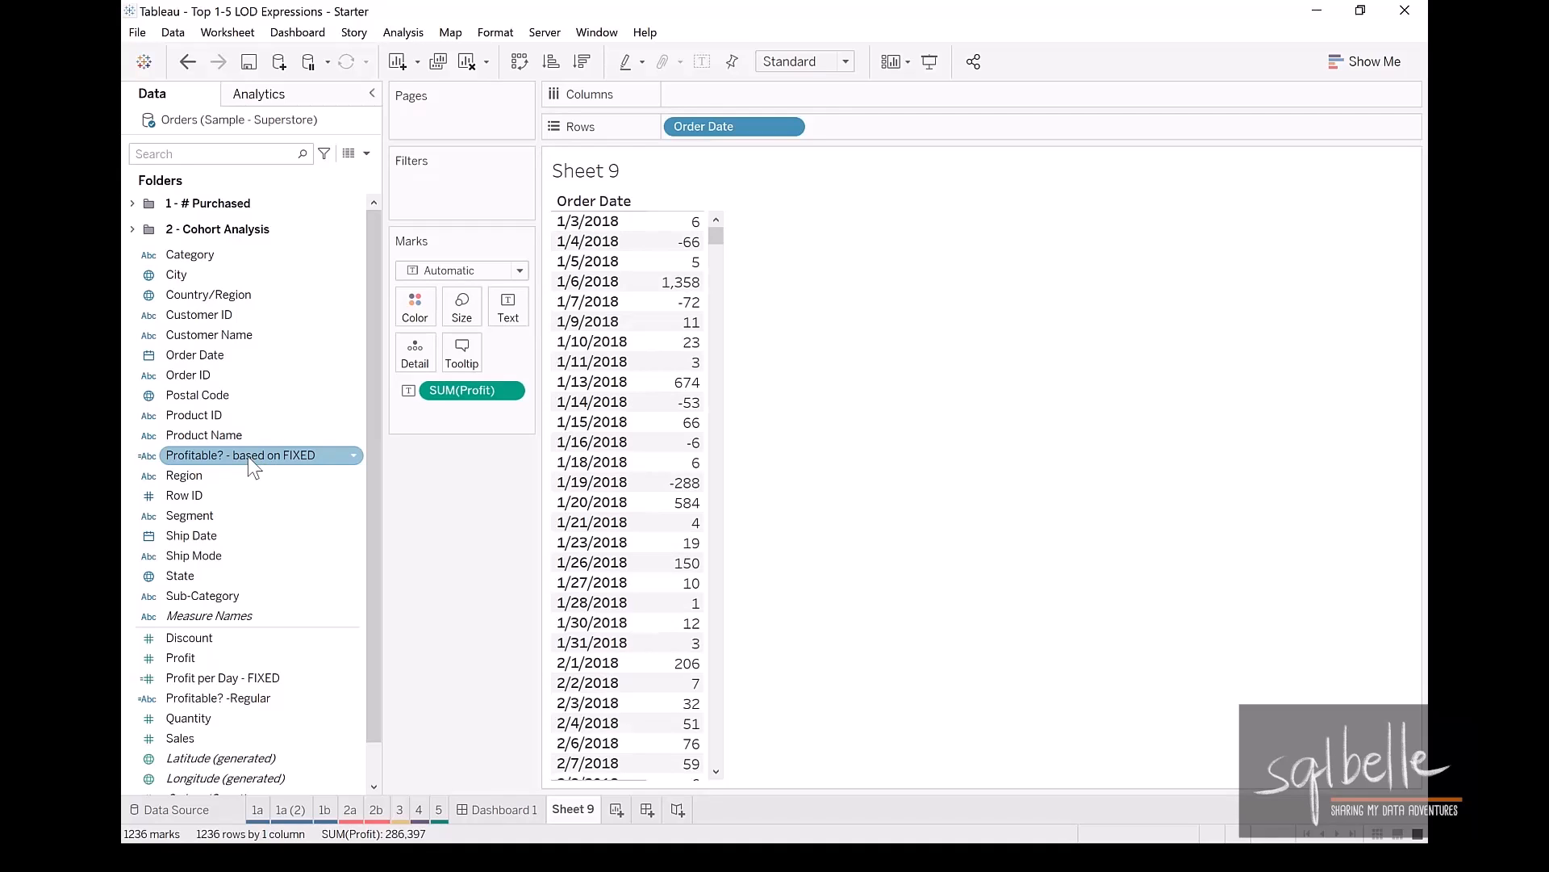
left_click_drag(247, 454, 876, 126)
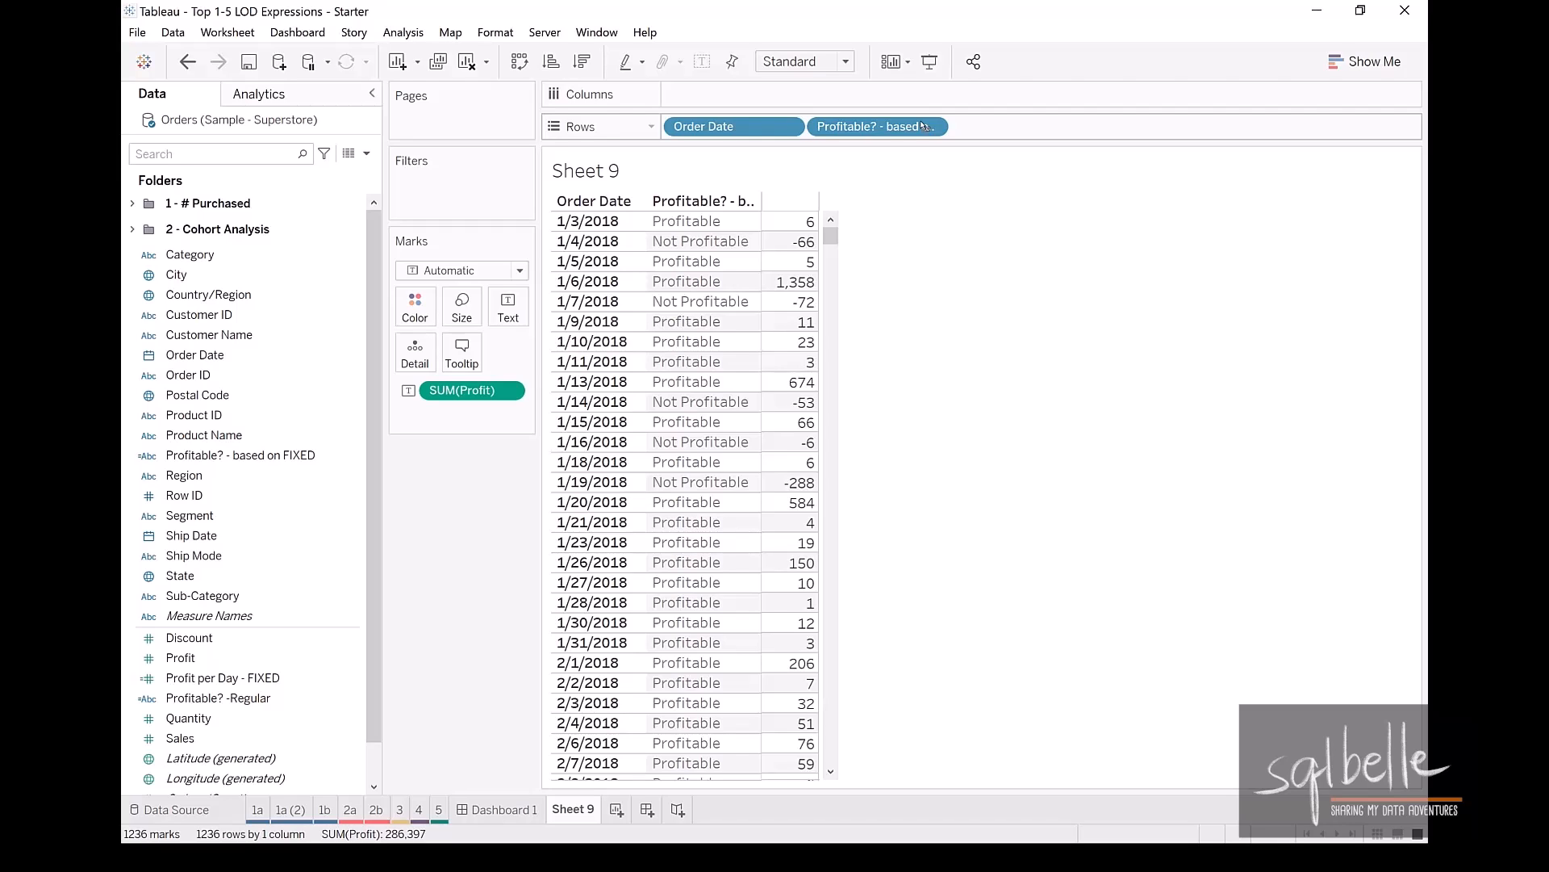
mouse_move(646, 810)
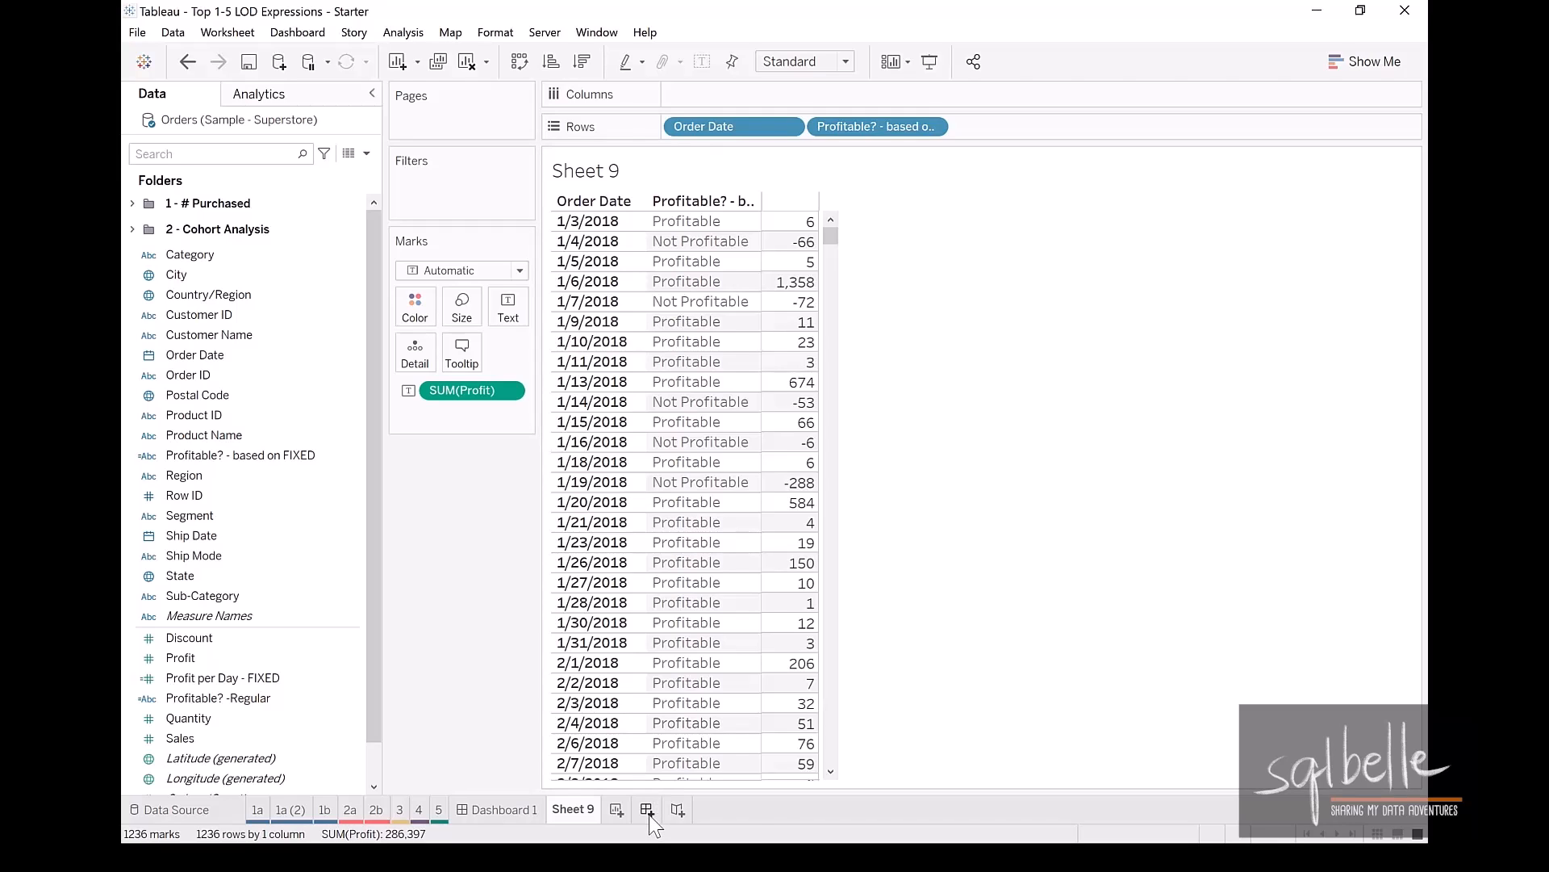
Start Dashboard 2 stacking the sheet 3 chart above the Sheet 9 table.
left_click(647, 810)
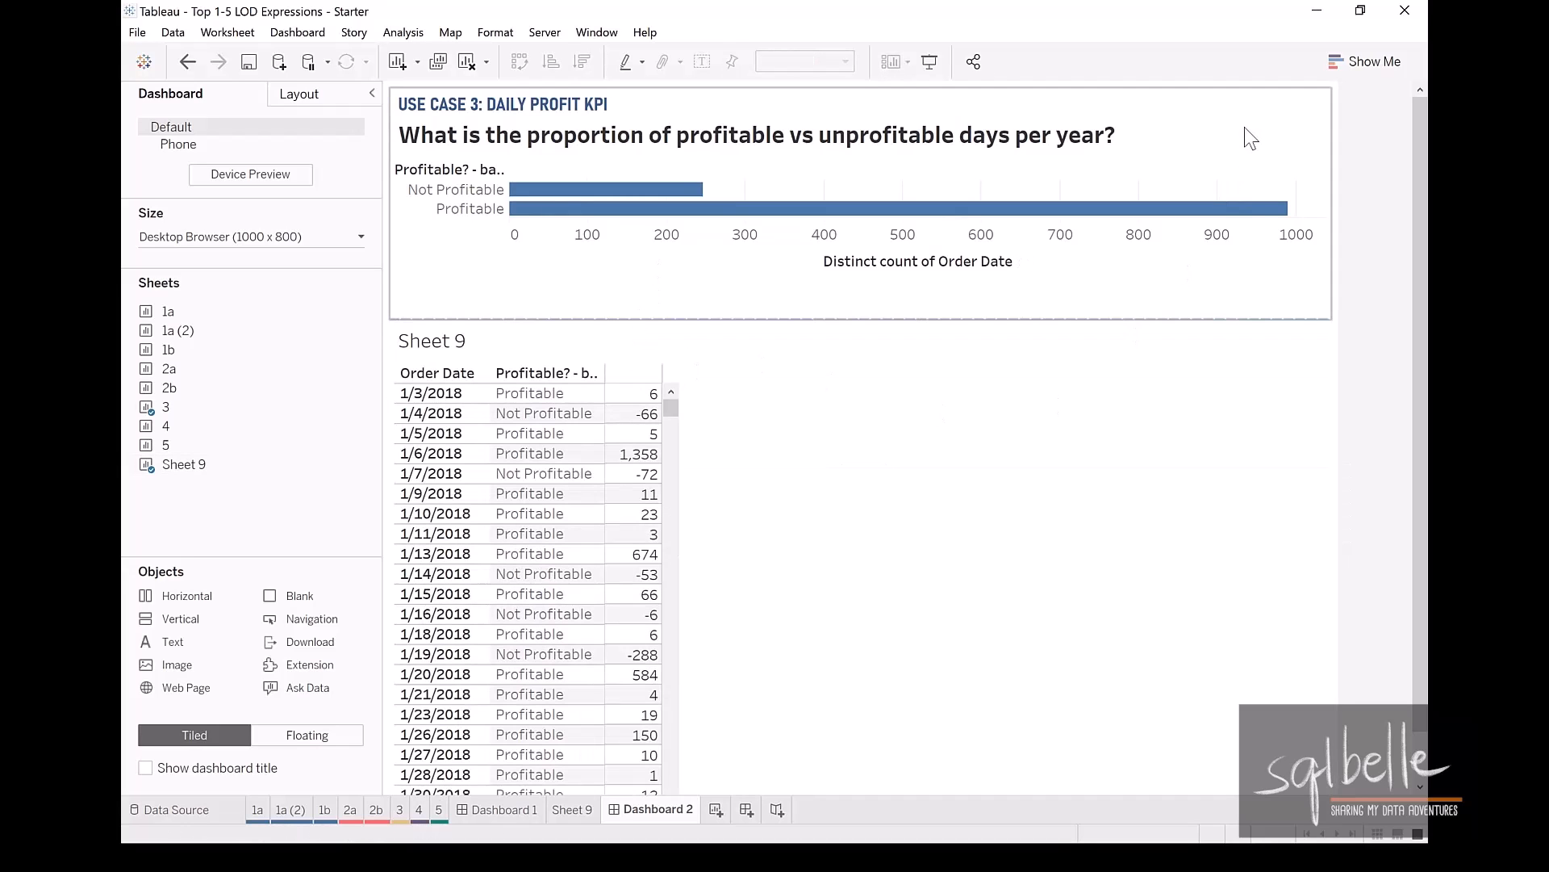
mouse_move(1237, 131)
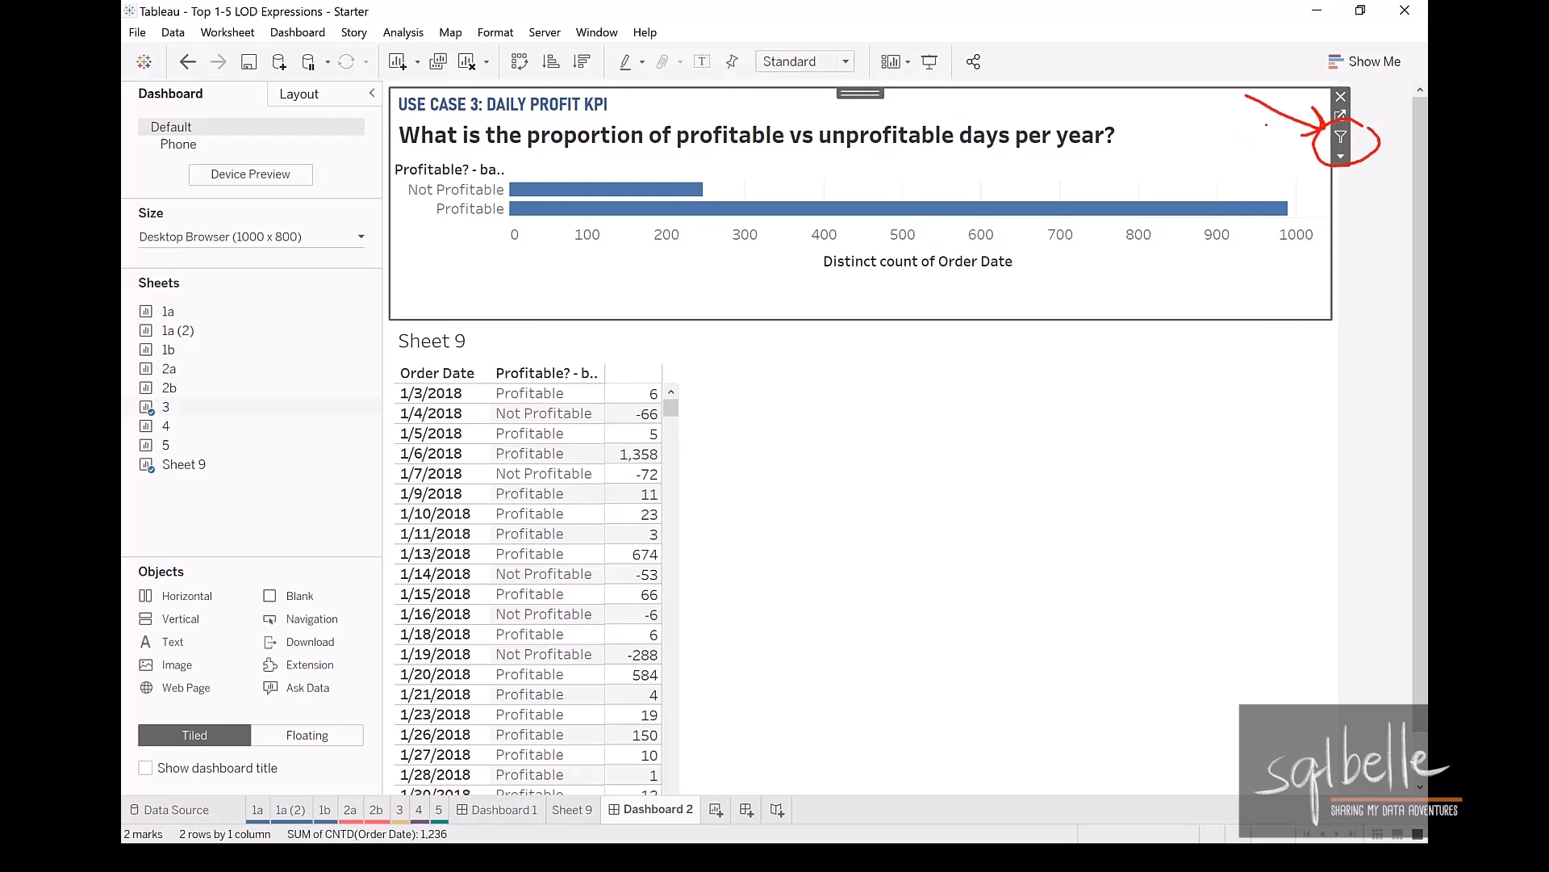
mouse_move(563, 193)
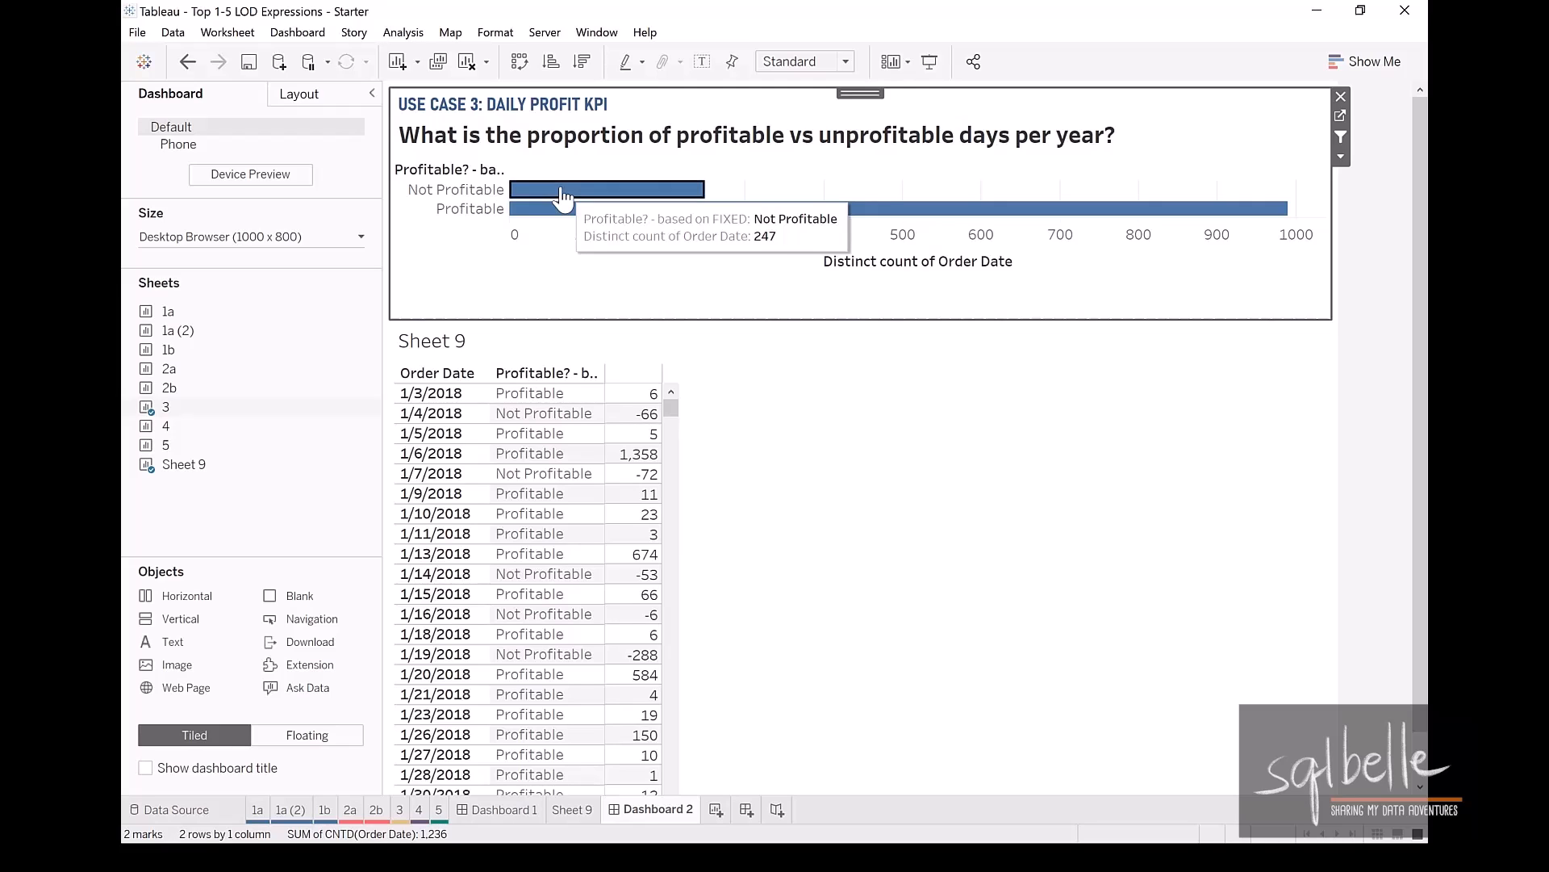
Make the sheet 3 chart filter the detail table, sort profit ascending, and open Sheet 9.
left_click(562, 189)
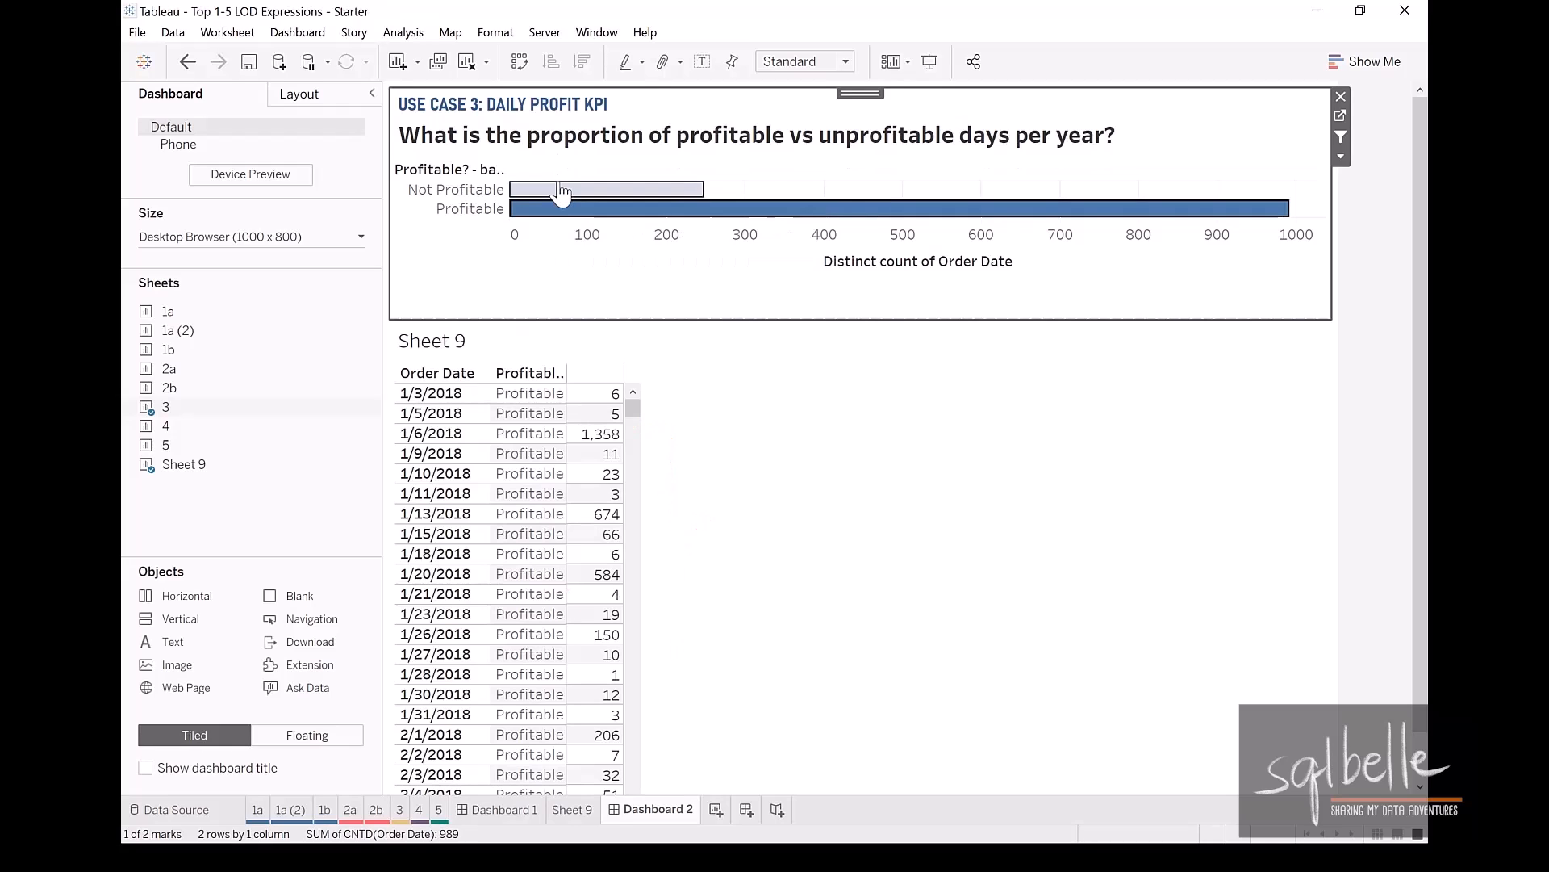
left_click(564, 190)
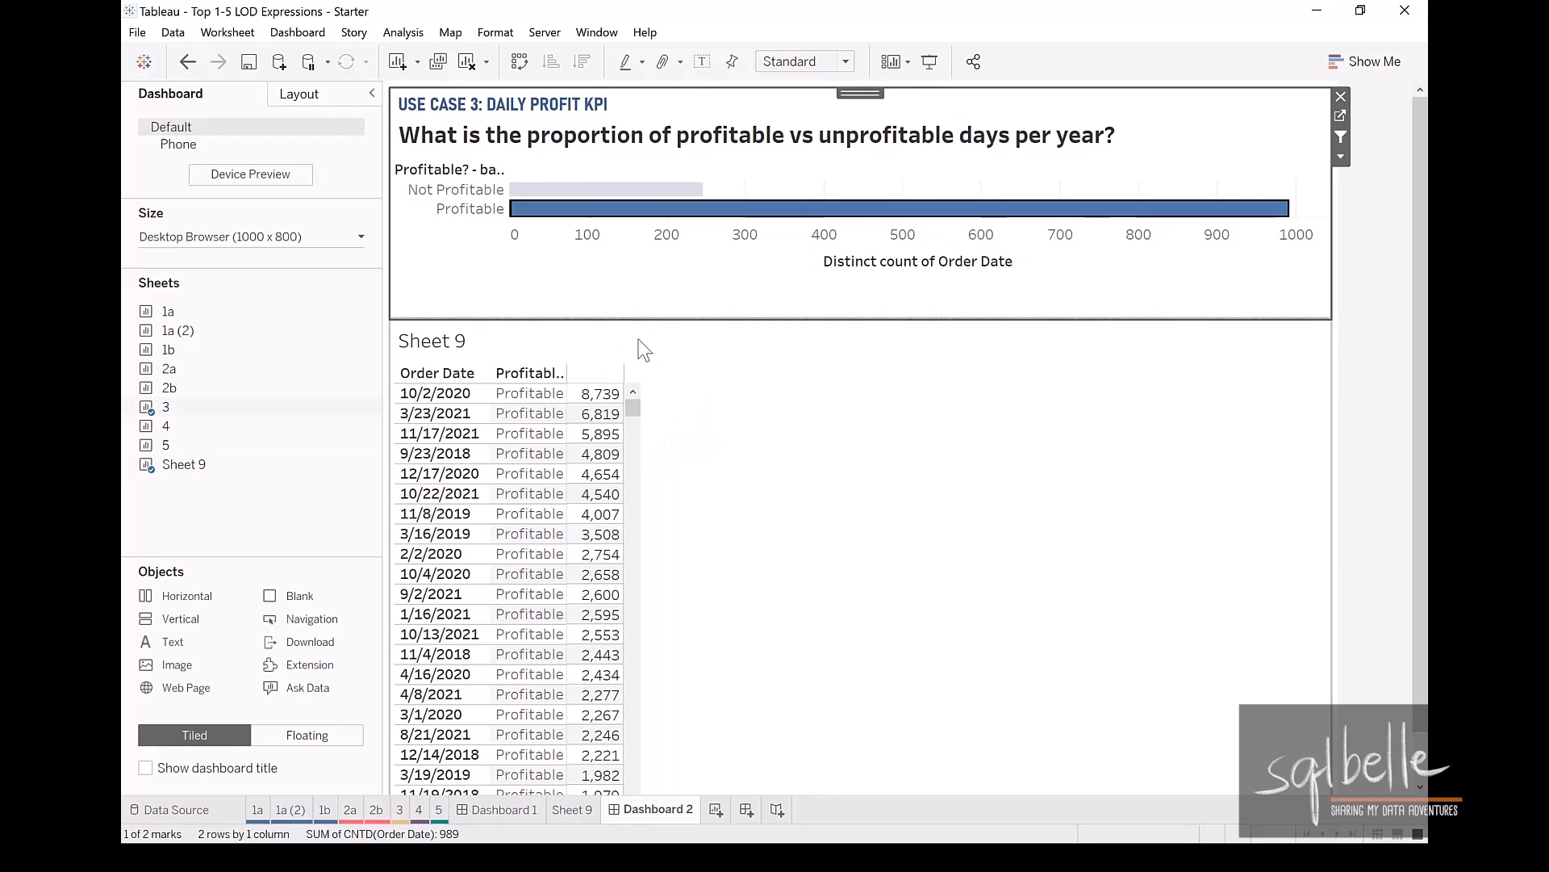
left_click(600, 372)
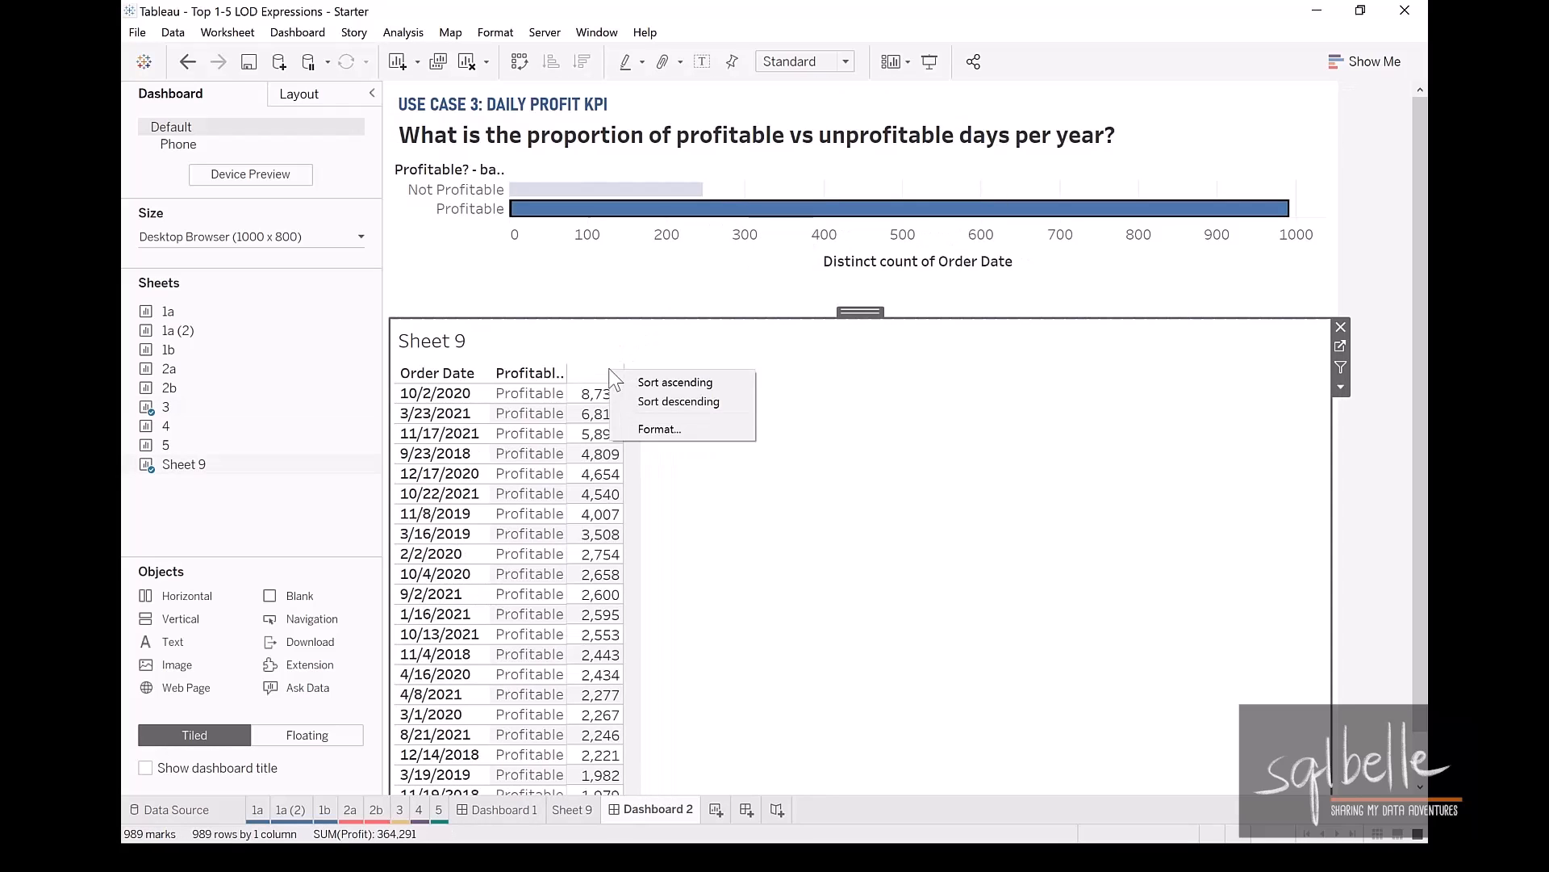
left_click(674, 381)
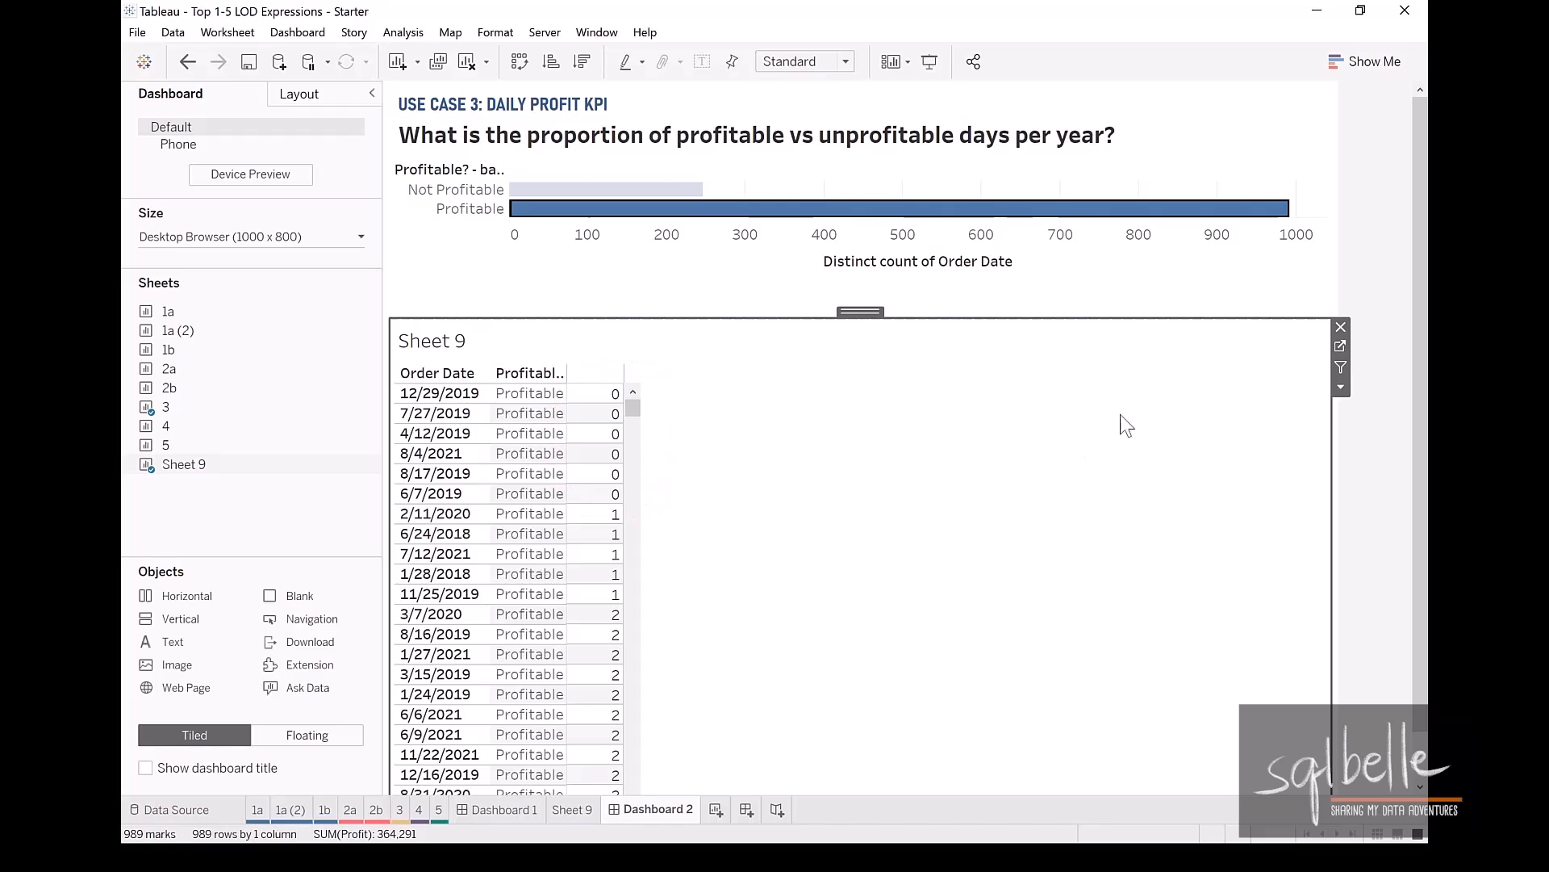
left_click(573, 809)
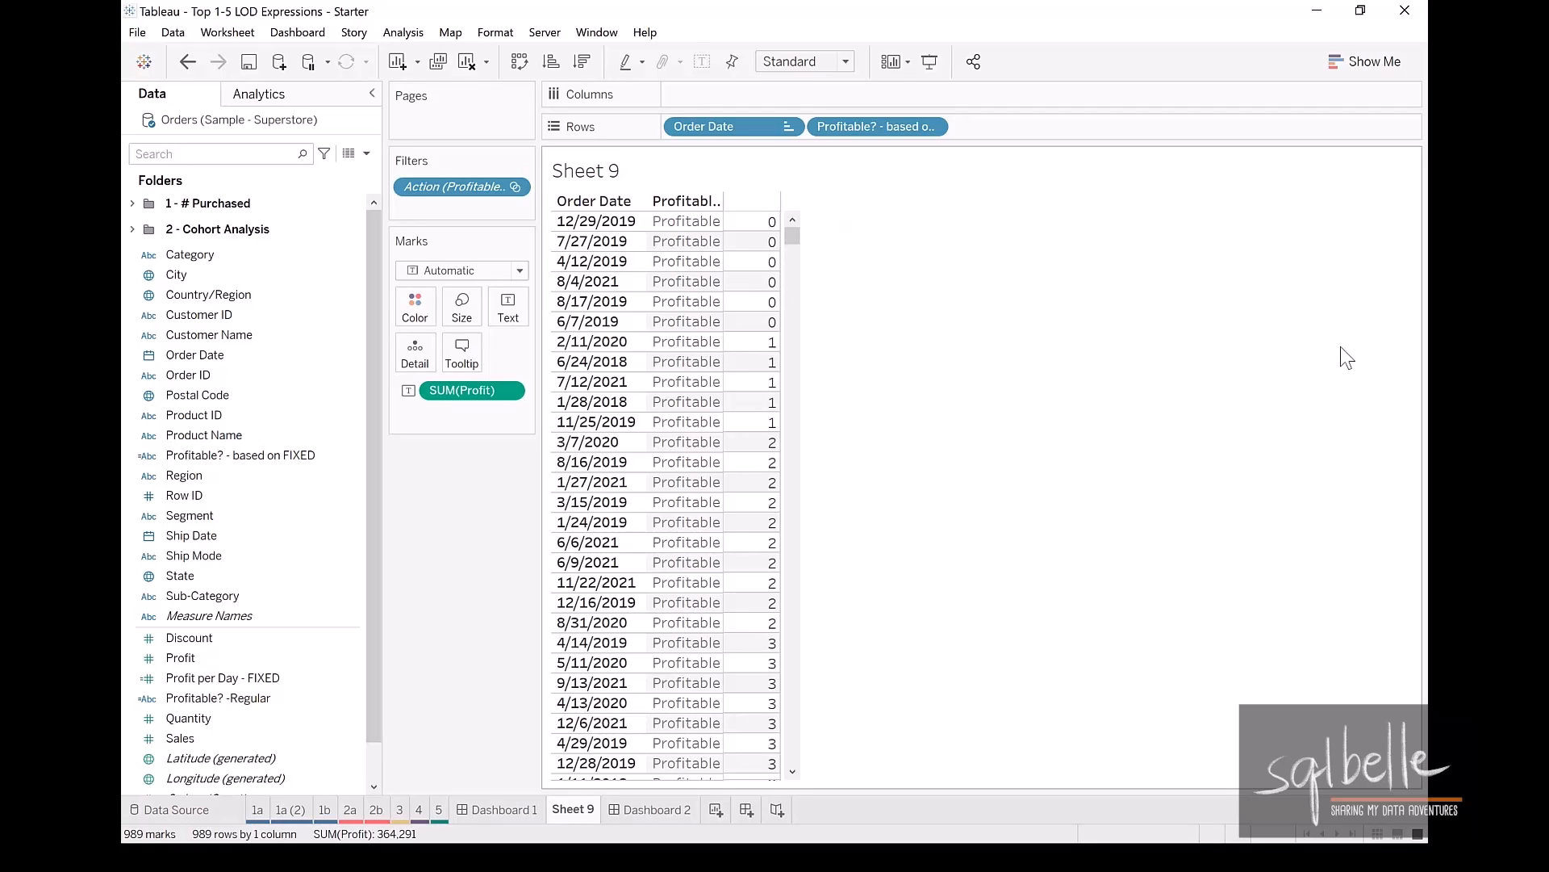
mouse_move(523, 434)
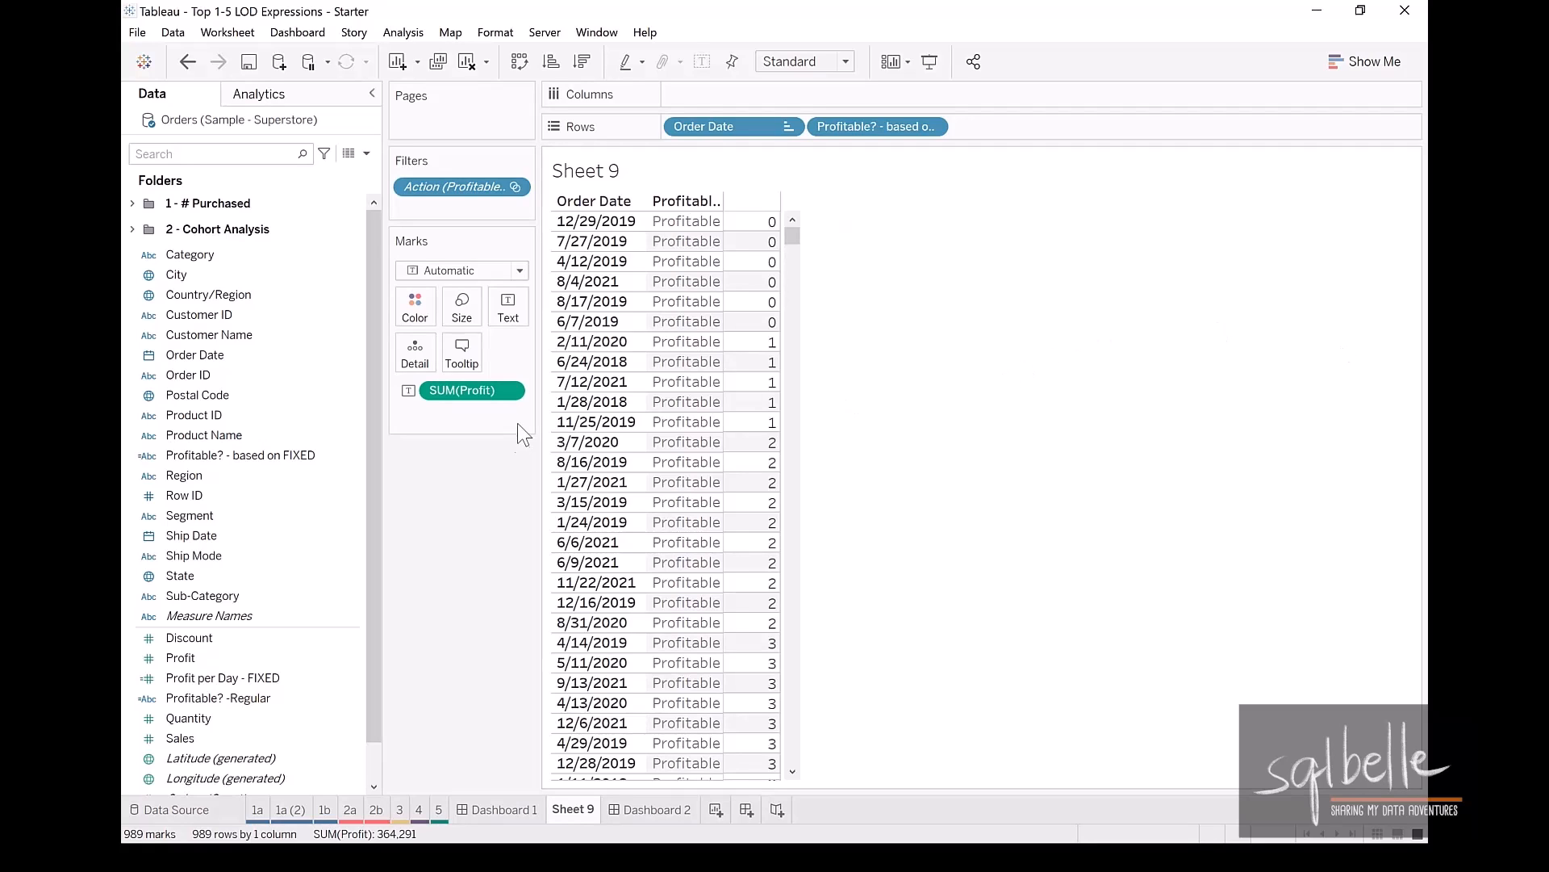
Format Sheet 9's SUM(Profit) numbers as Currency (Custom) and go back to Dashboard 2.
right_click(471, 389)
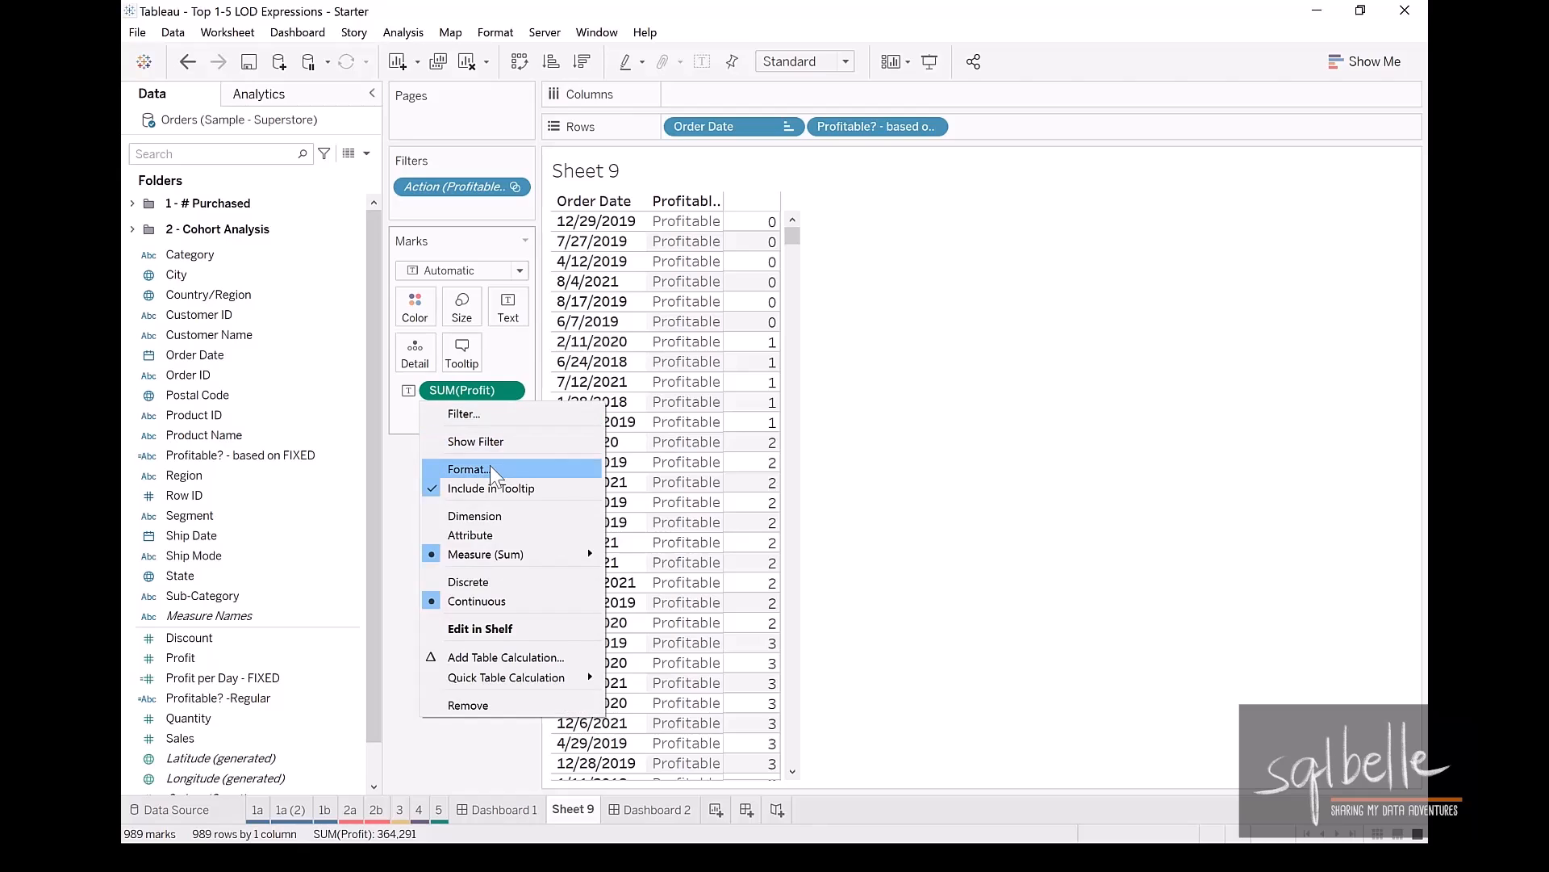
left_click(467, 469)
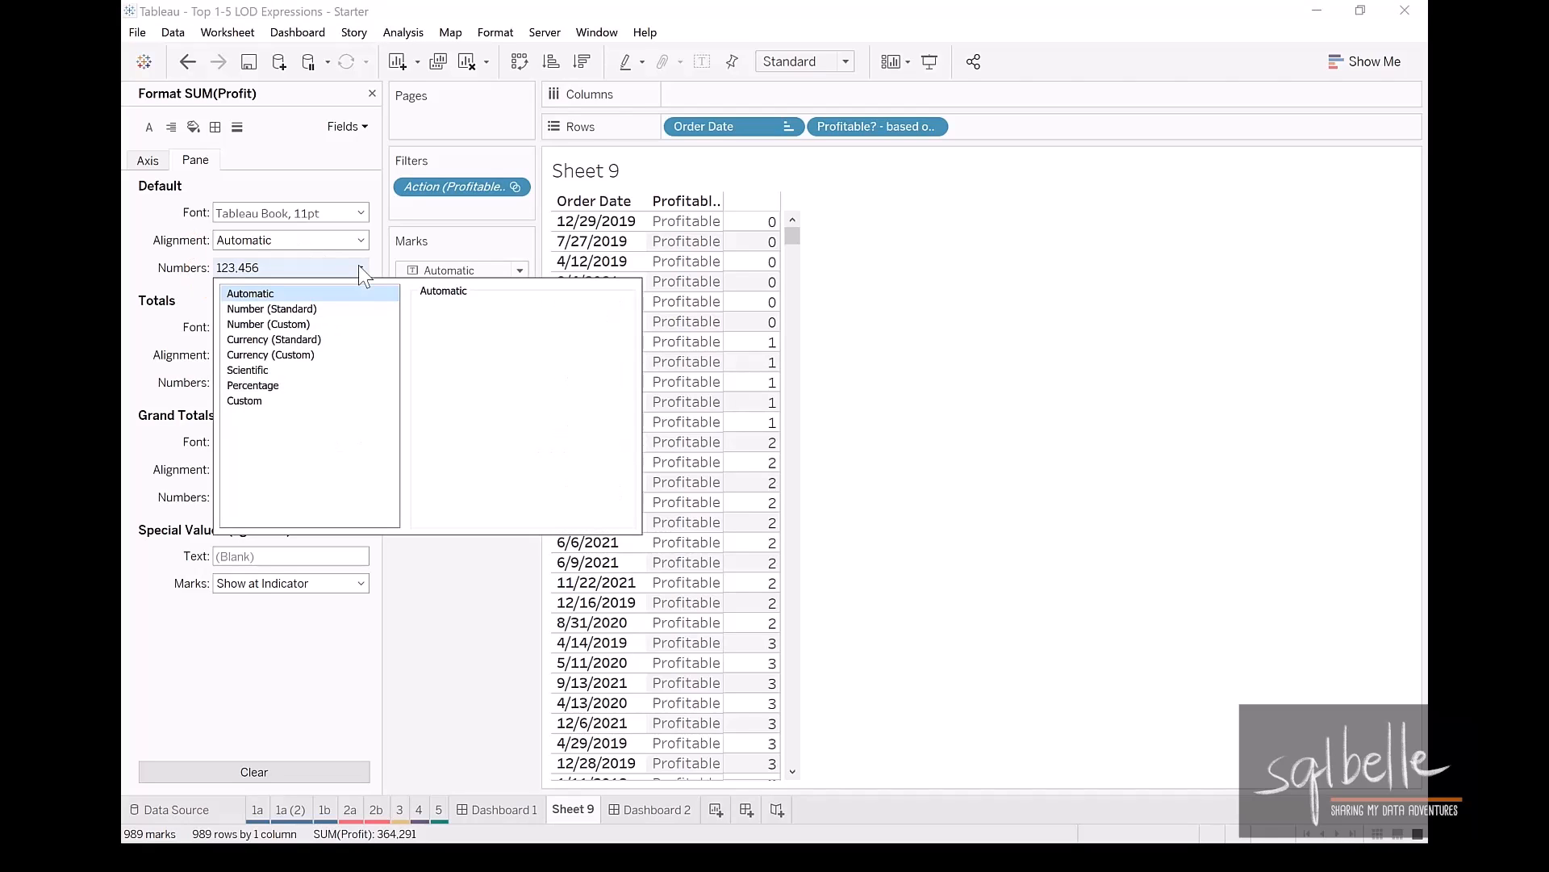
left_click(270, 355)
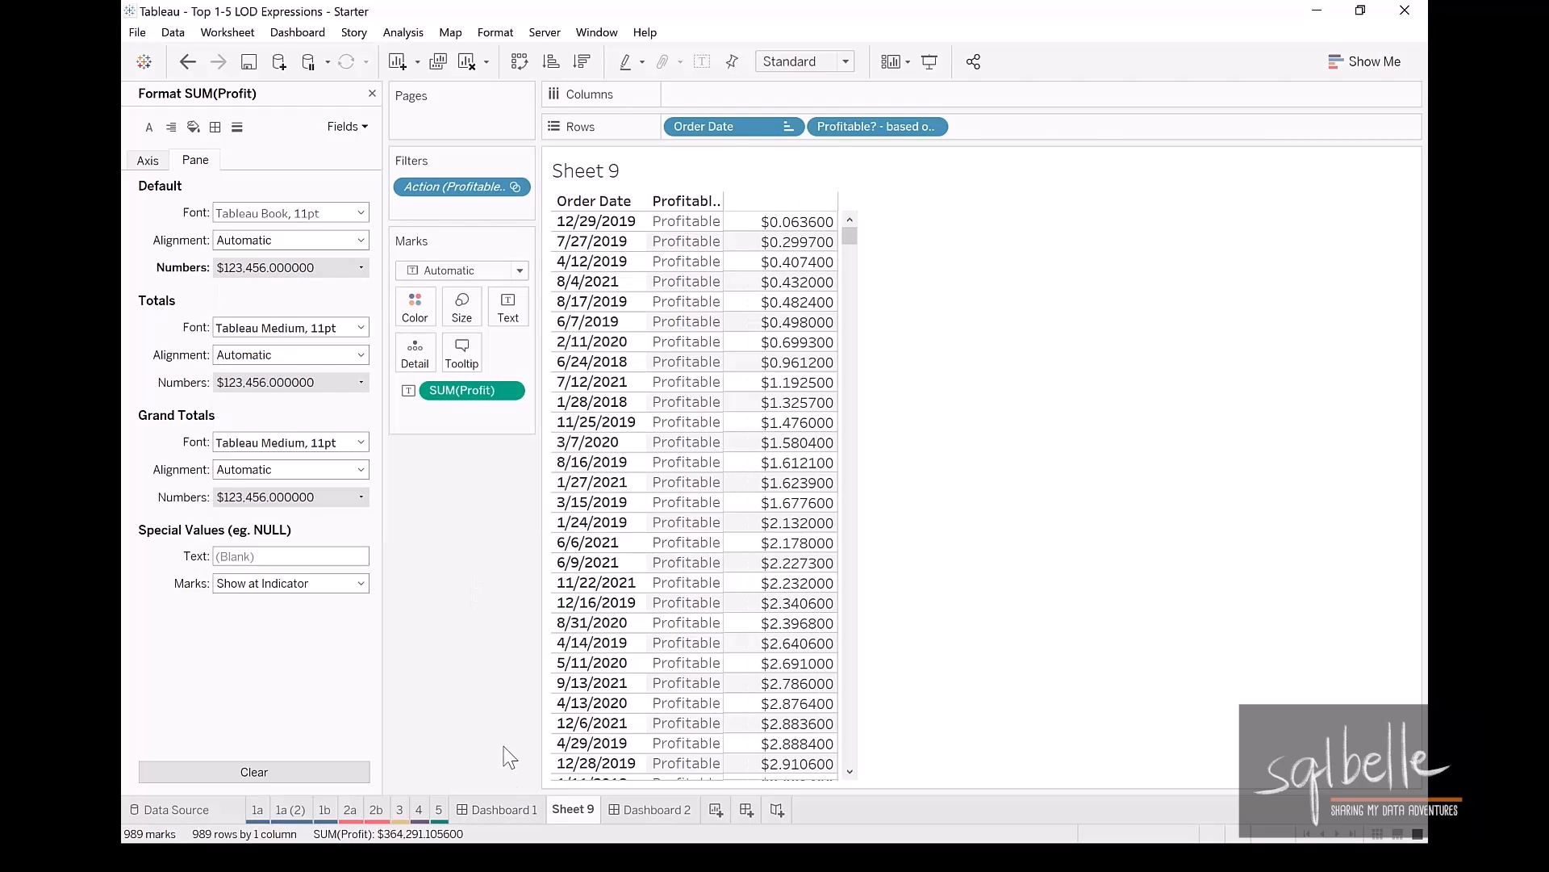
left_click(657, 810)
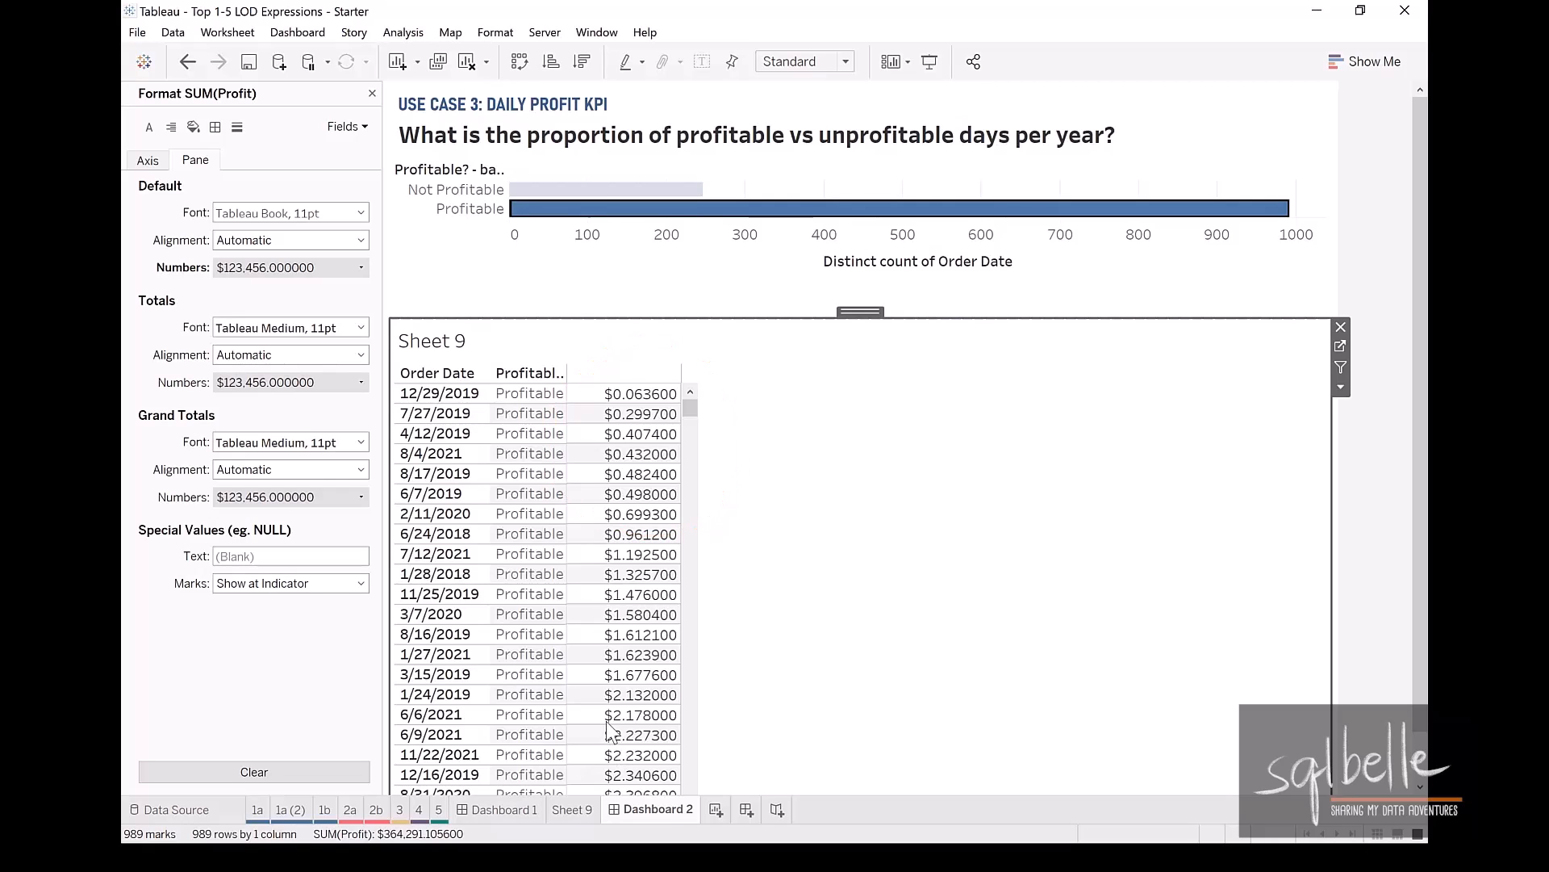
Switch to worksheet 3 with the profitable vs not profitable day counts.
left_click(605, 190)
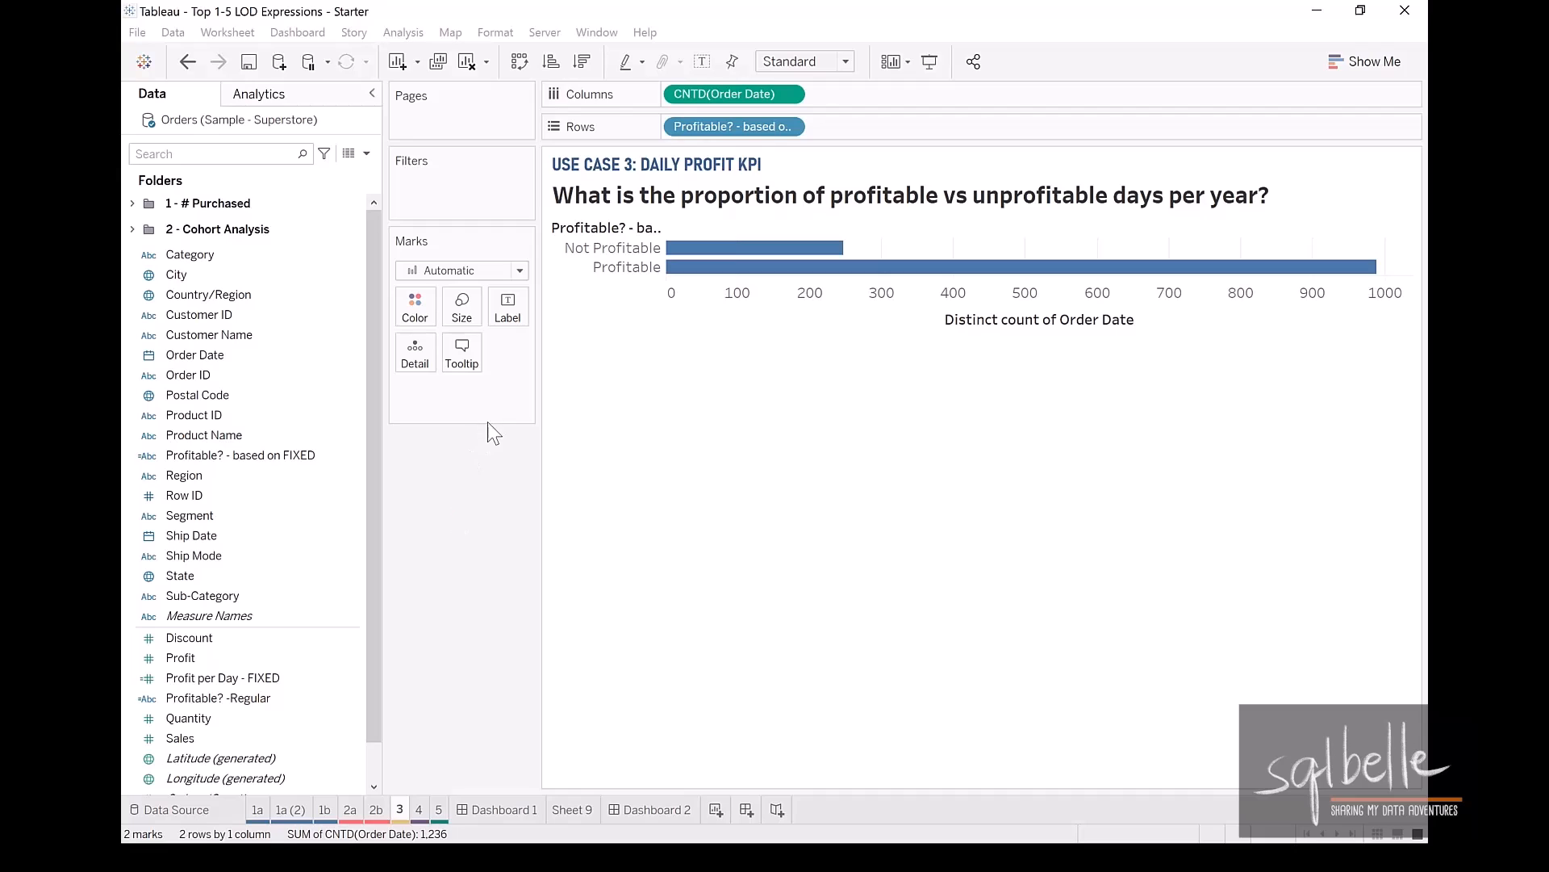
mouse_move(529, 391)
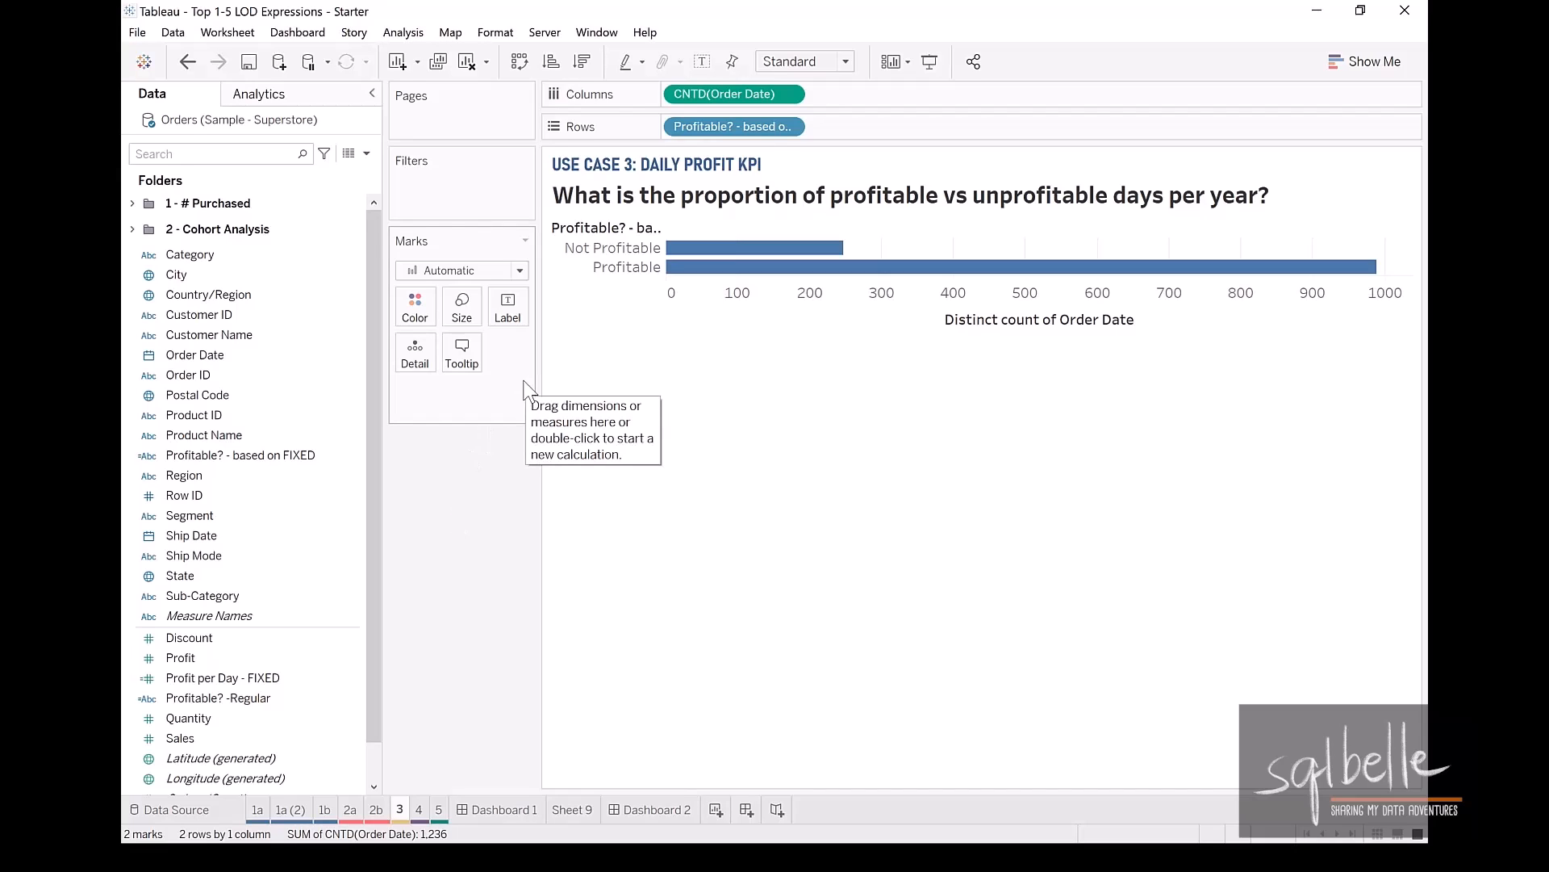
mouse_move(711, 129)
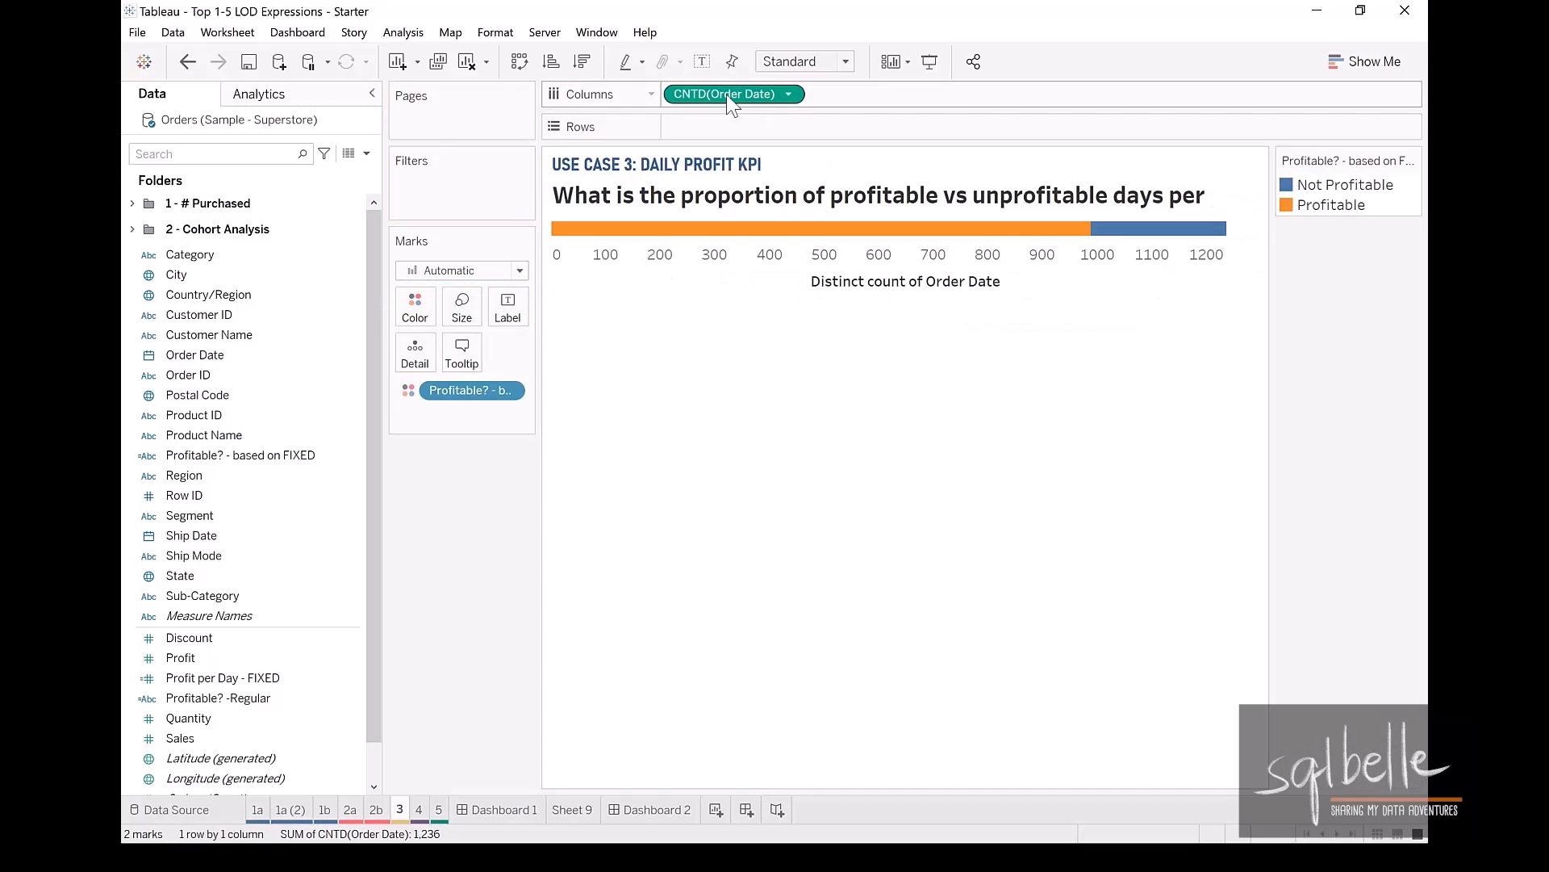
Move CNTD(Order Date) to Rows and add YEAR(Order Date), coloured by Profitable?
left_click_drag(732, 93, 731, 126)
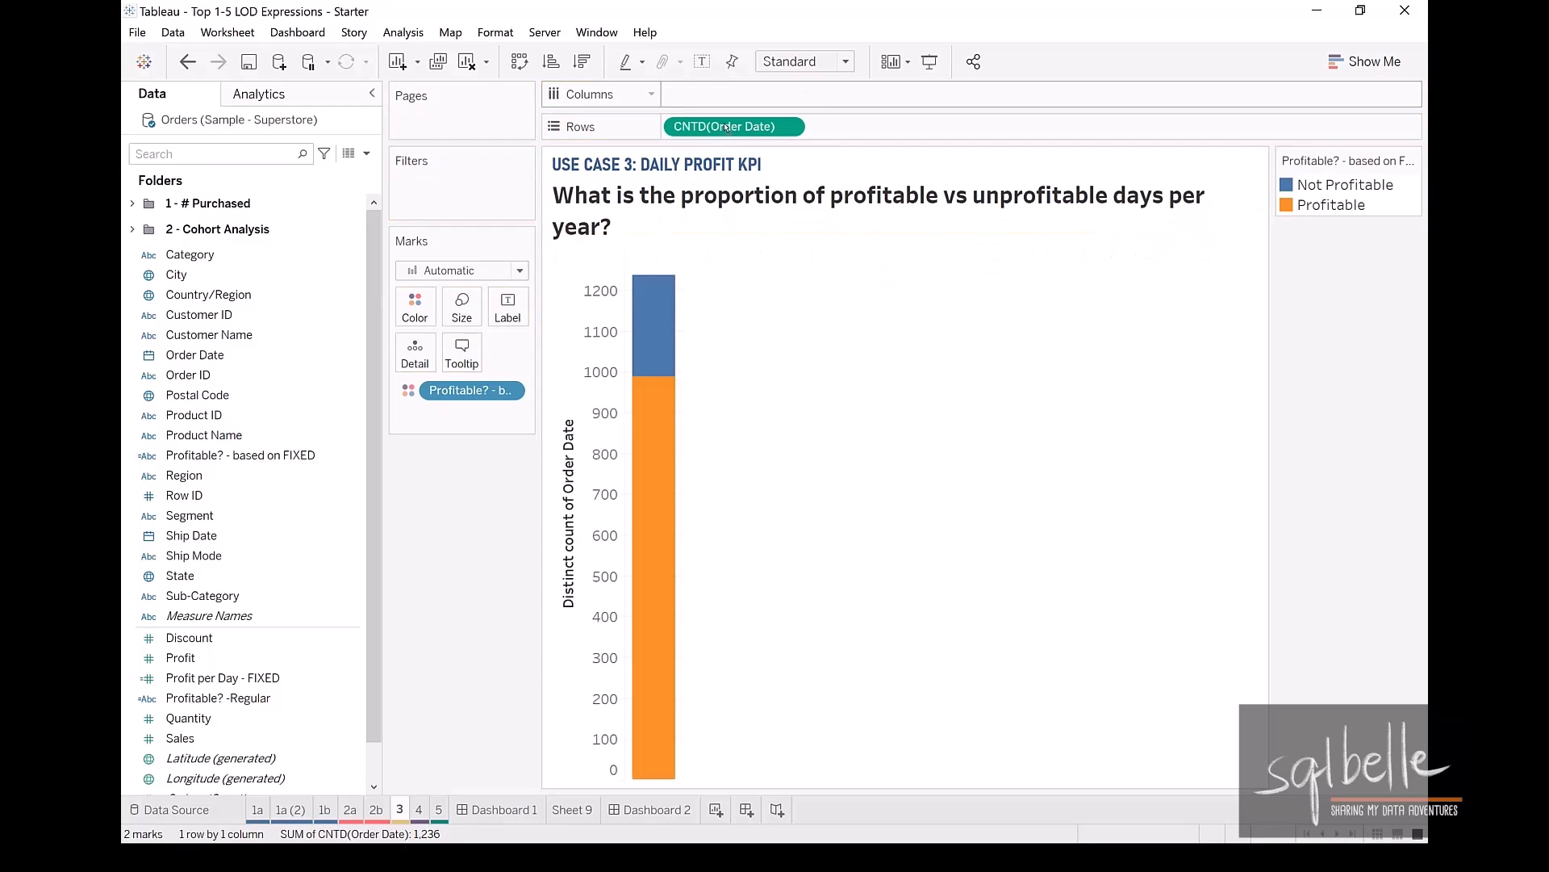
left_click(195, 354)
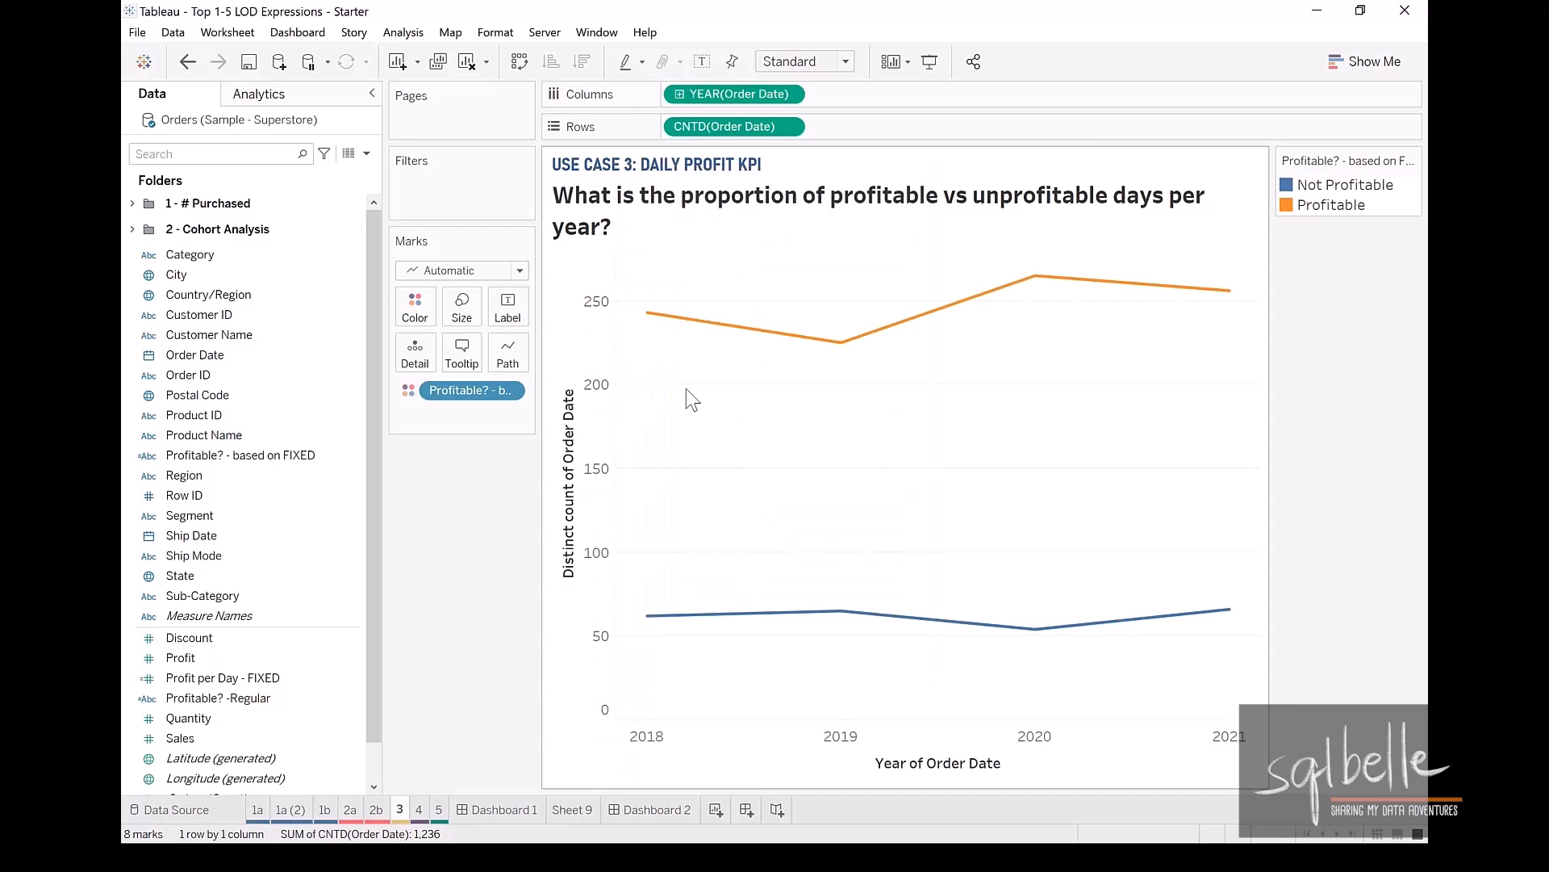
mouse_move(647, 313)
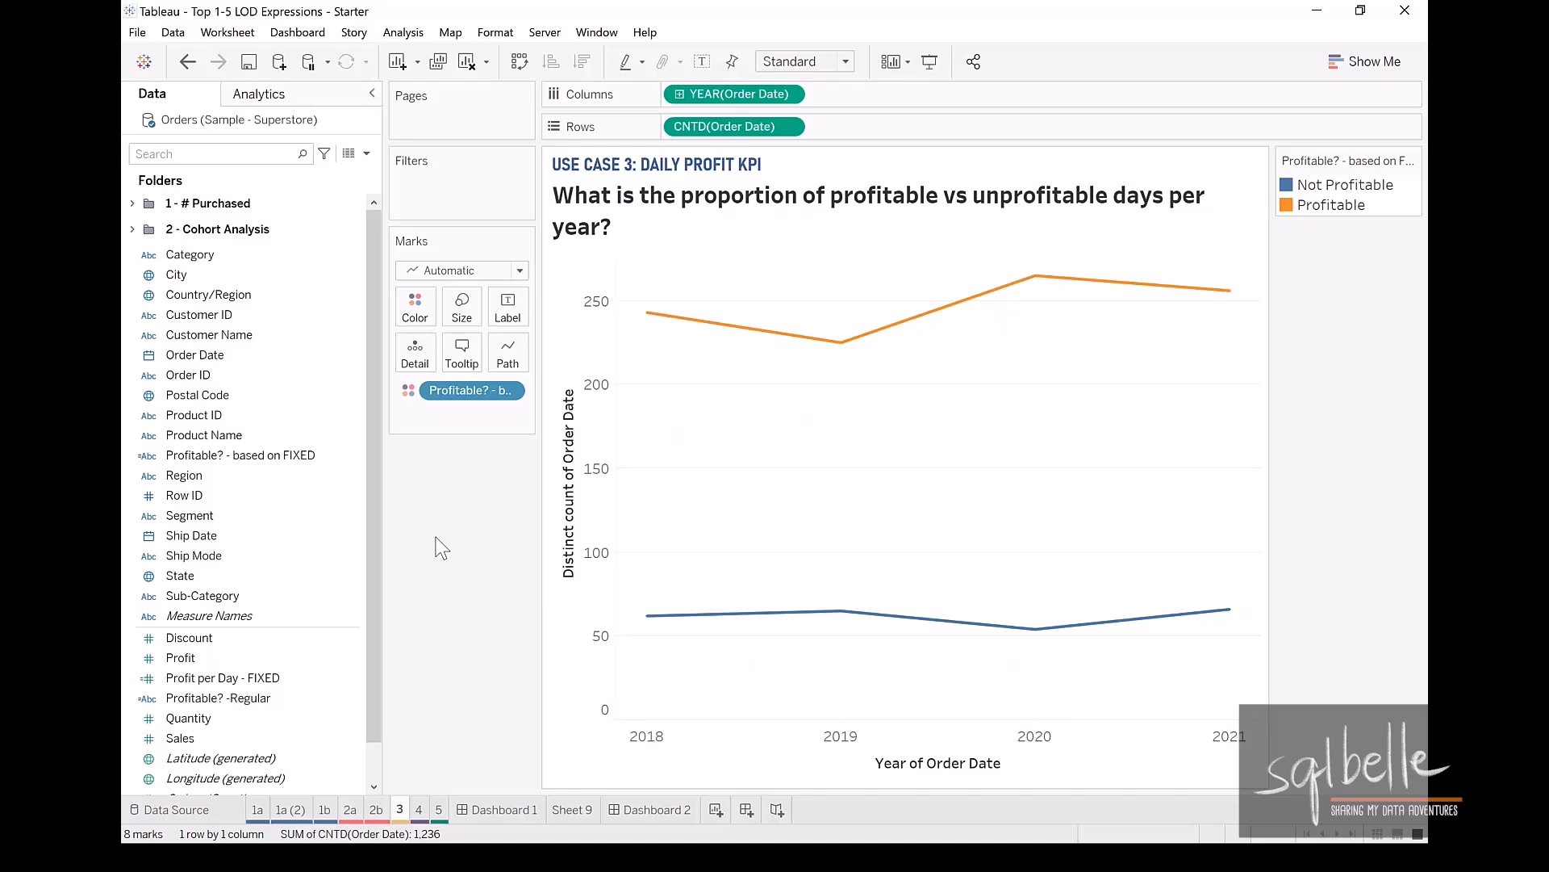
Switch marks to Bar with Percent of Total computed Table (down).
left_click(460, 270)
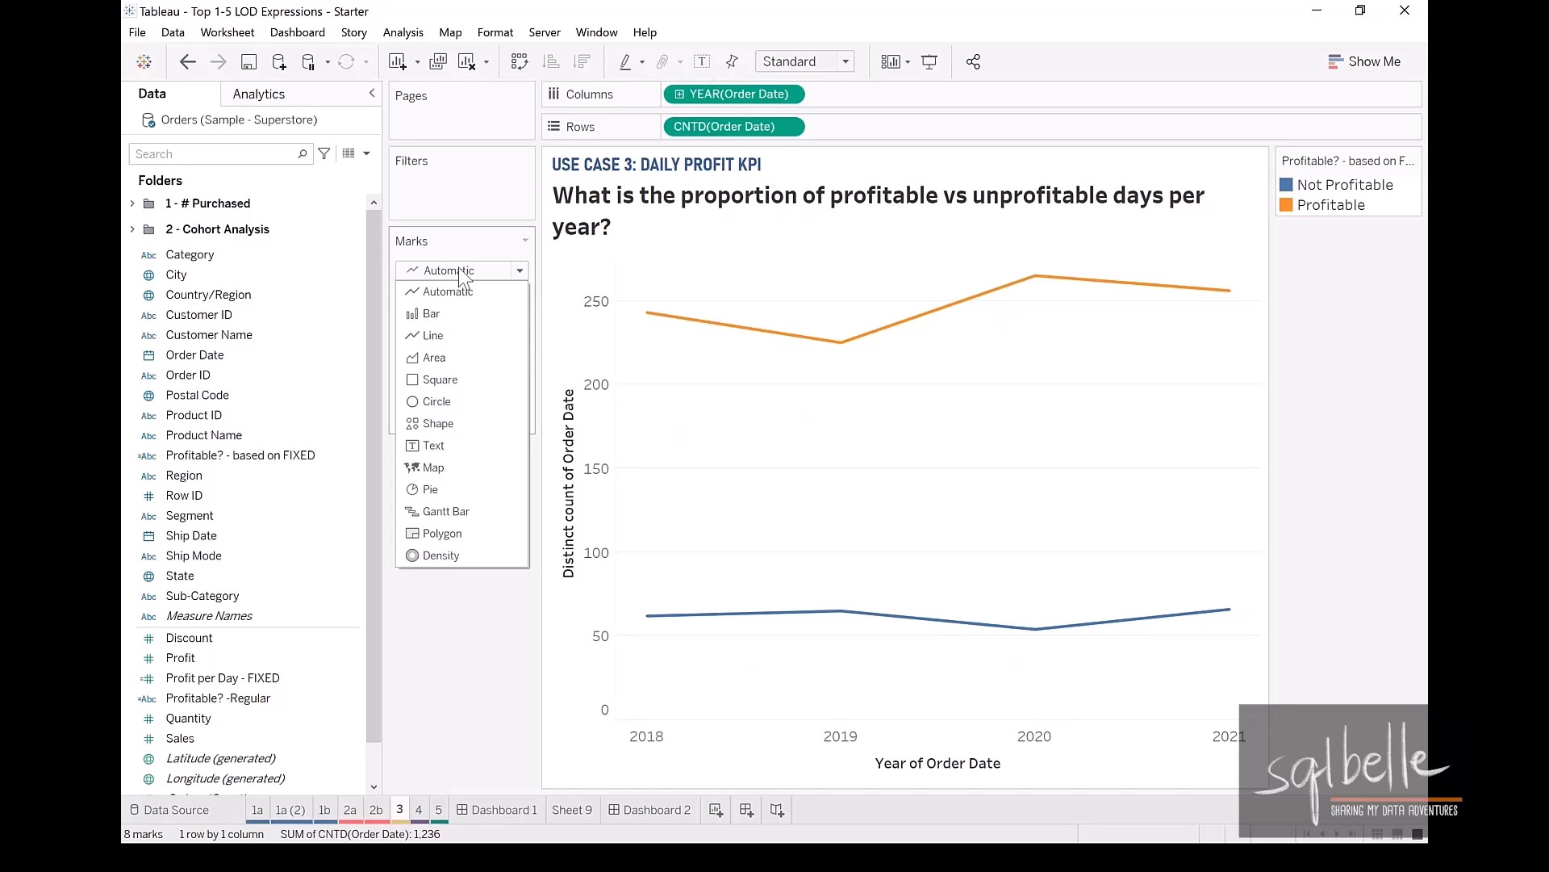
mouse_move(459, 297)
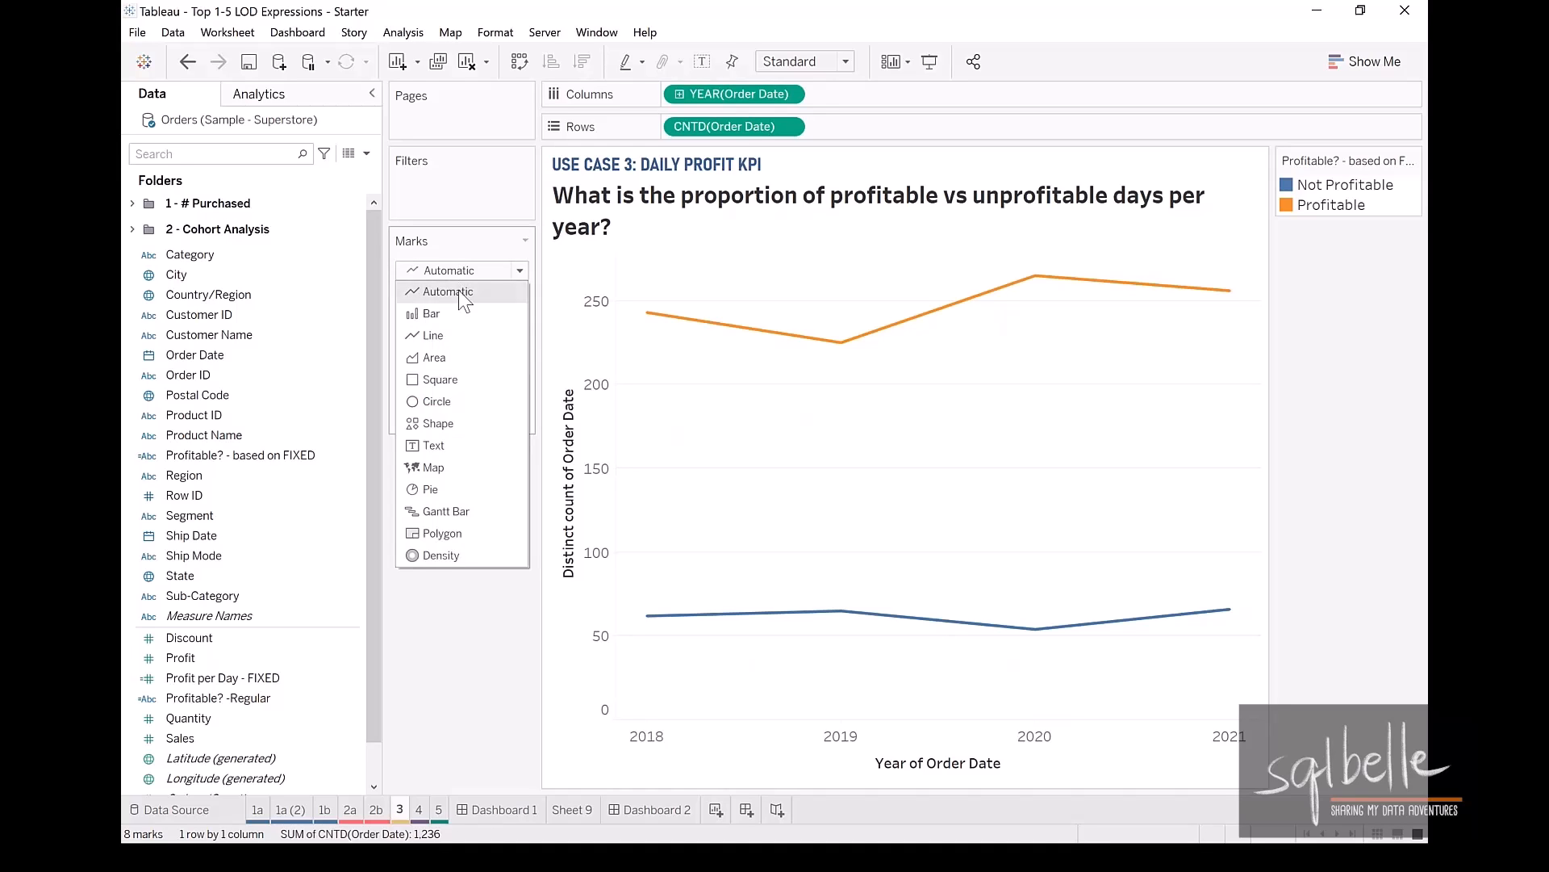
left_click(431, 313)
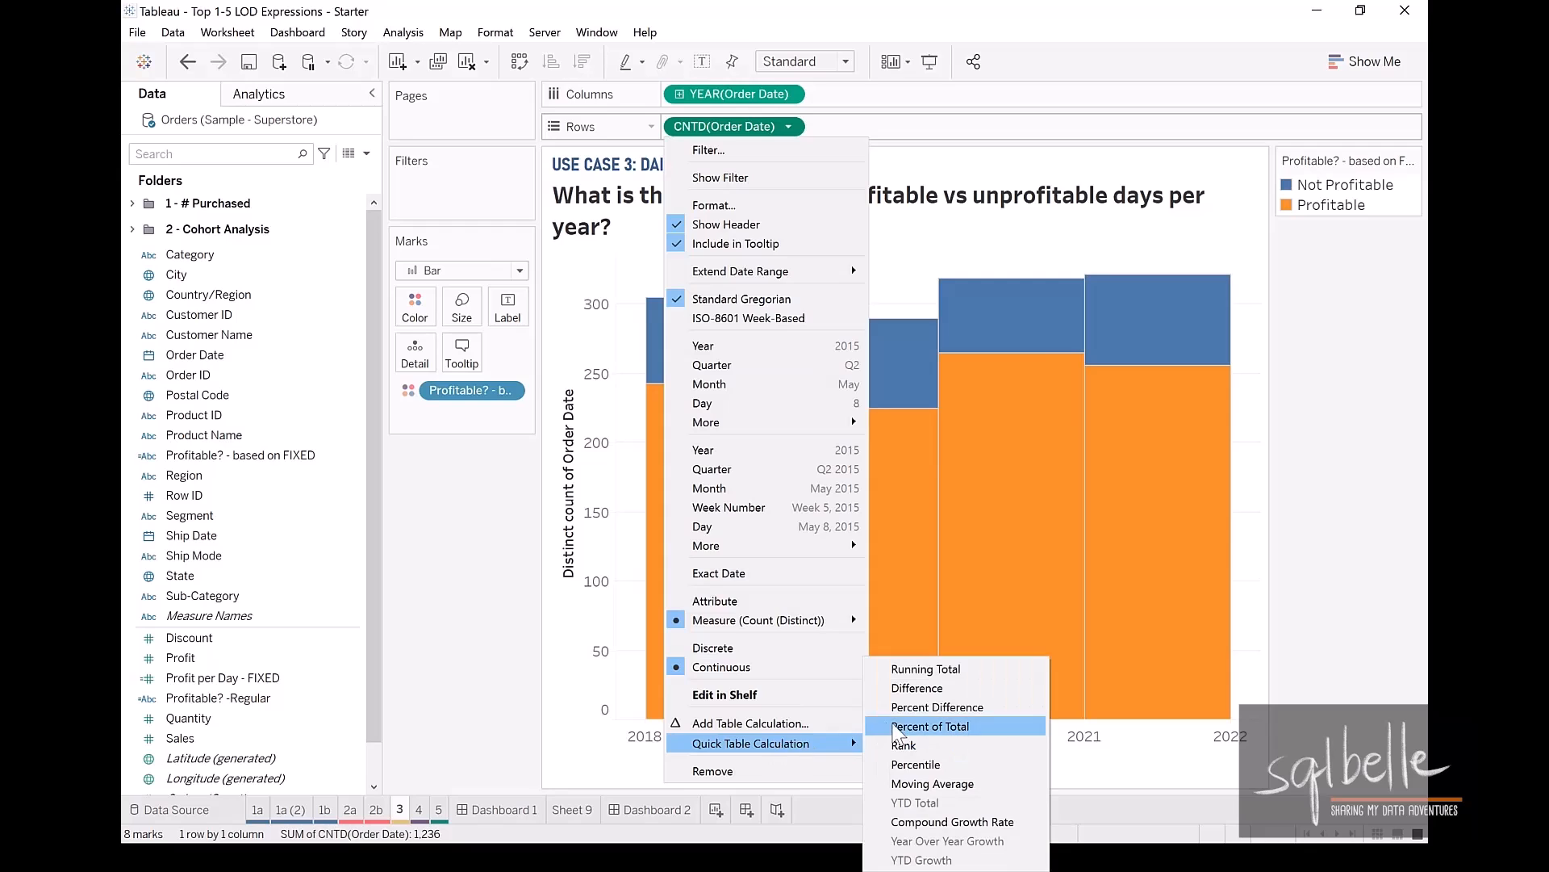
left_click(930, 726)
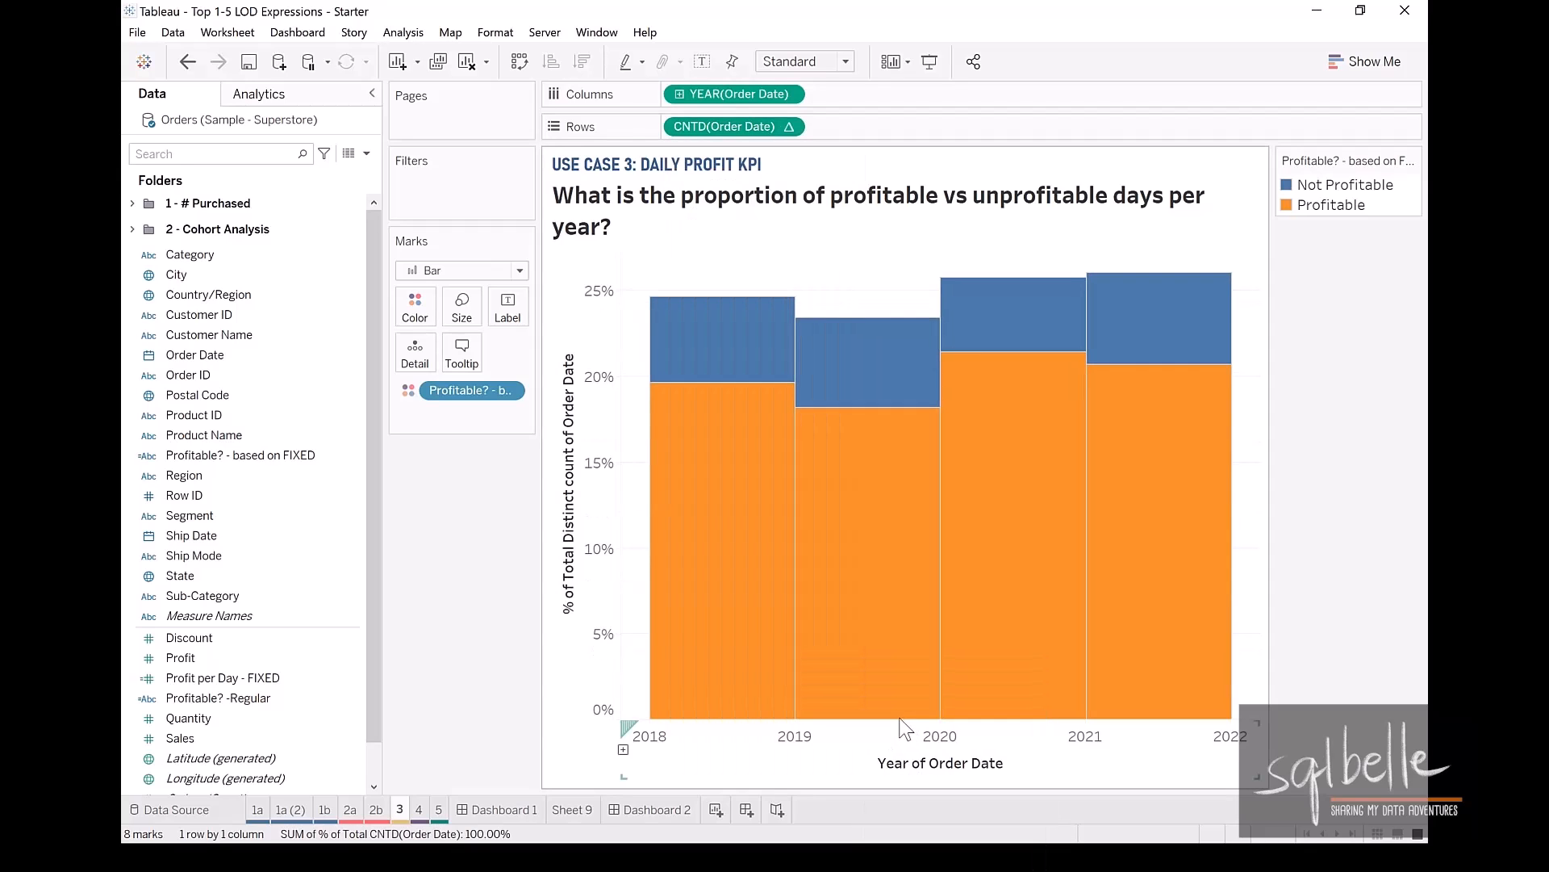
mouse_move(897, 723)
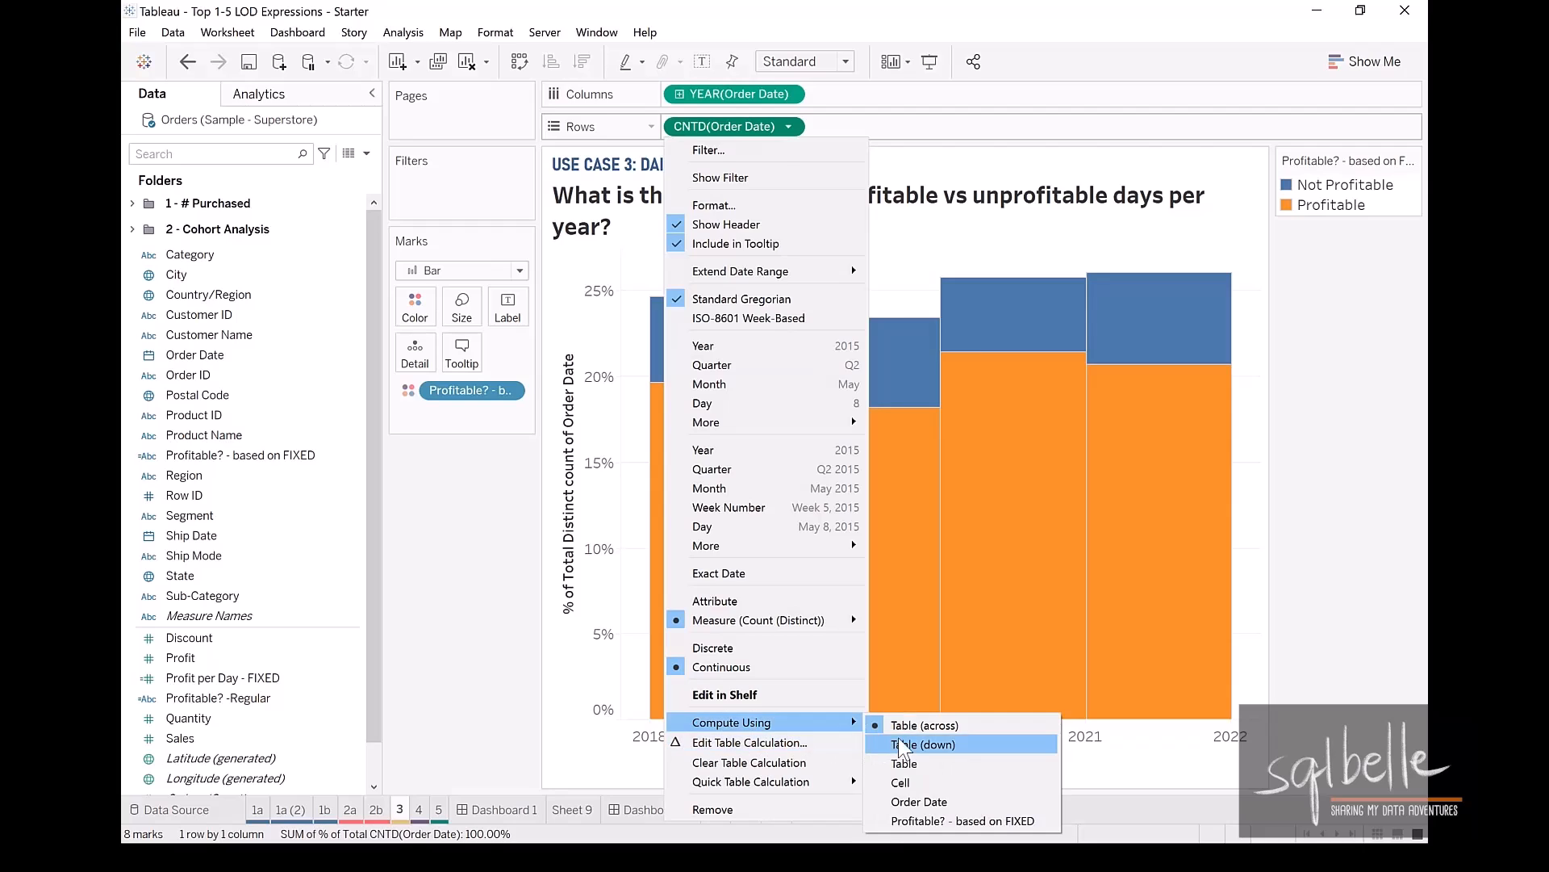
left_click(922, 744)
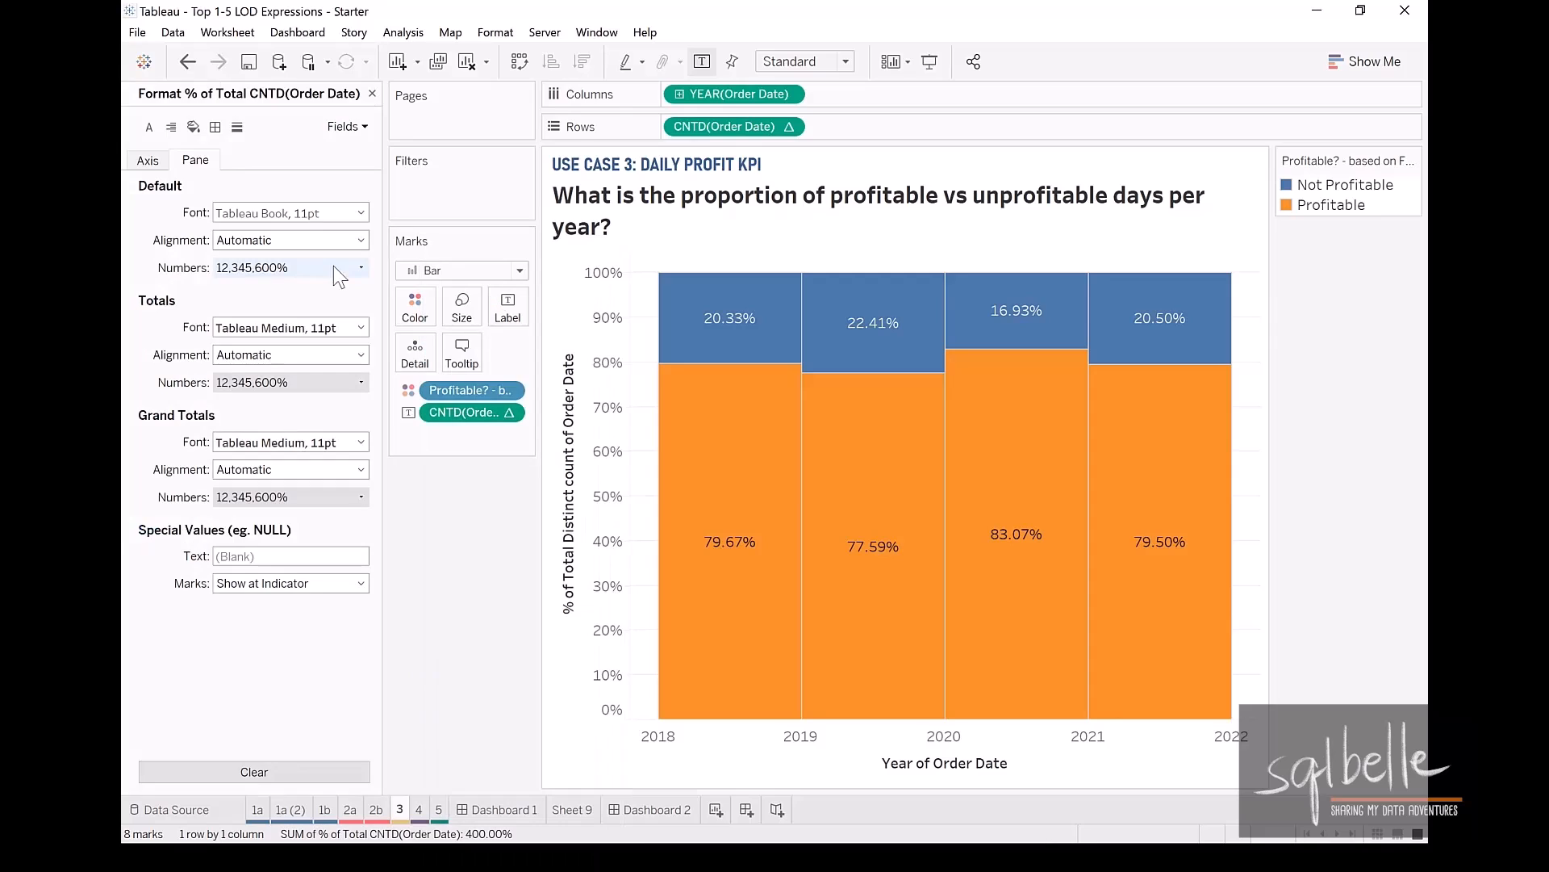
Format the bar labels as Percentage with 0 decimal places.
left_click(360, 267)
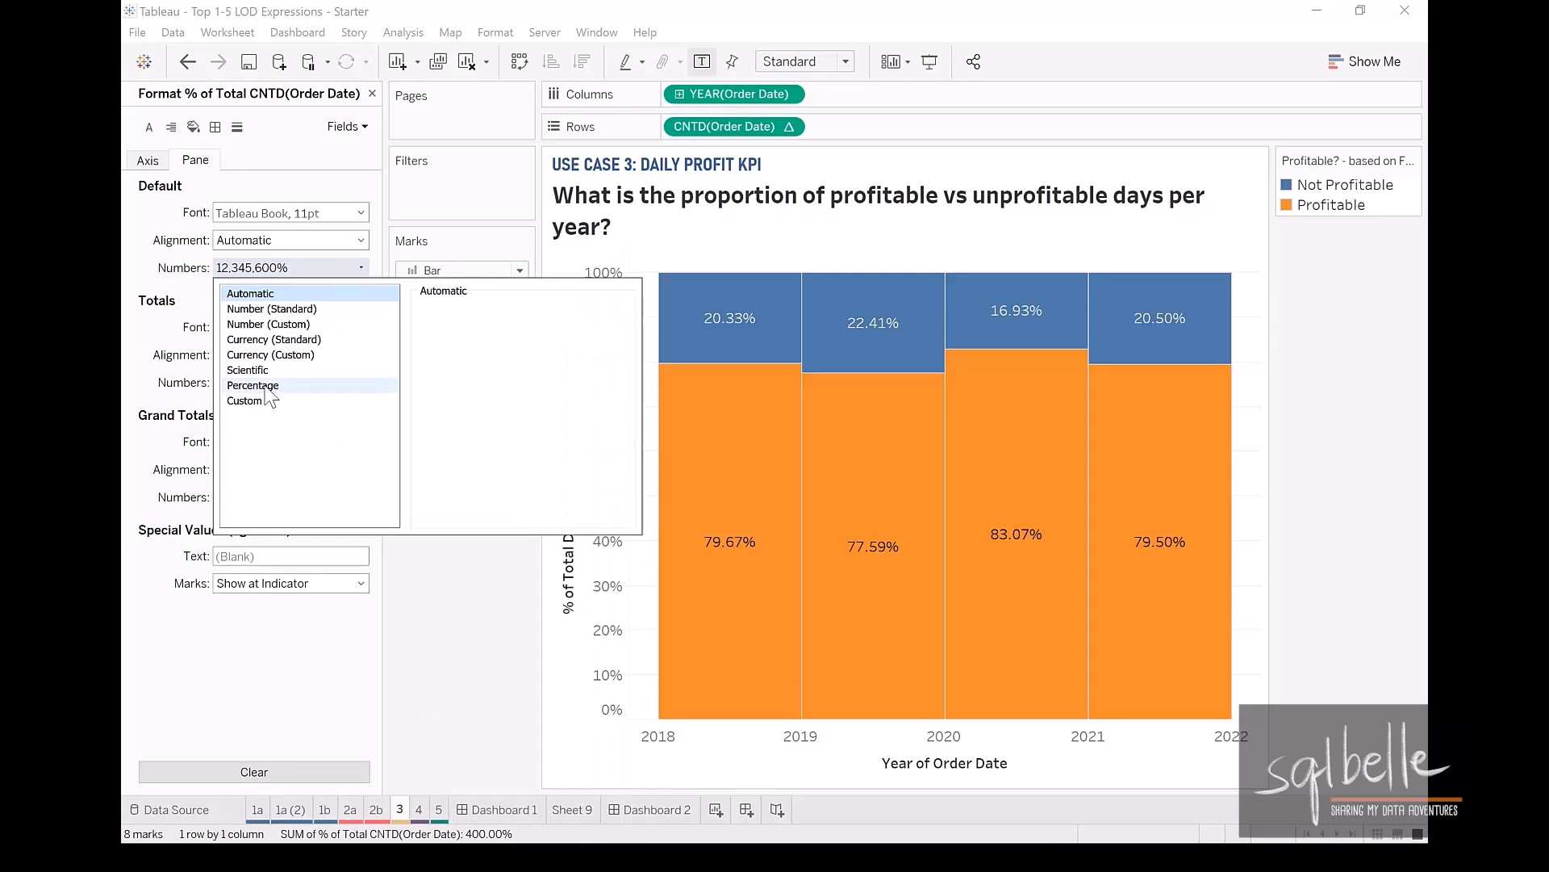
left_click(252, 385)
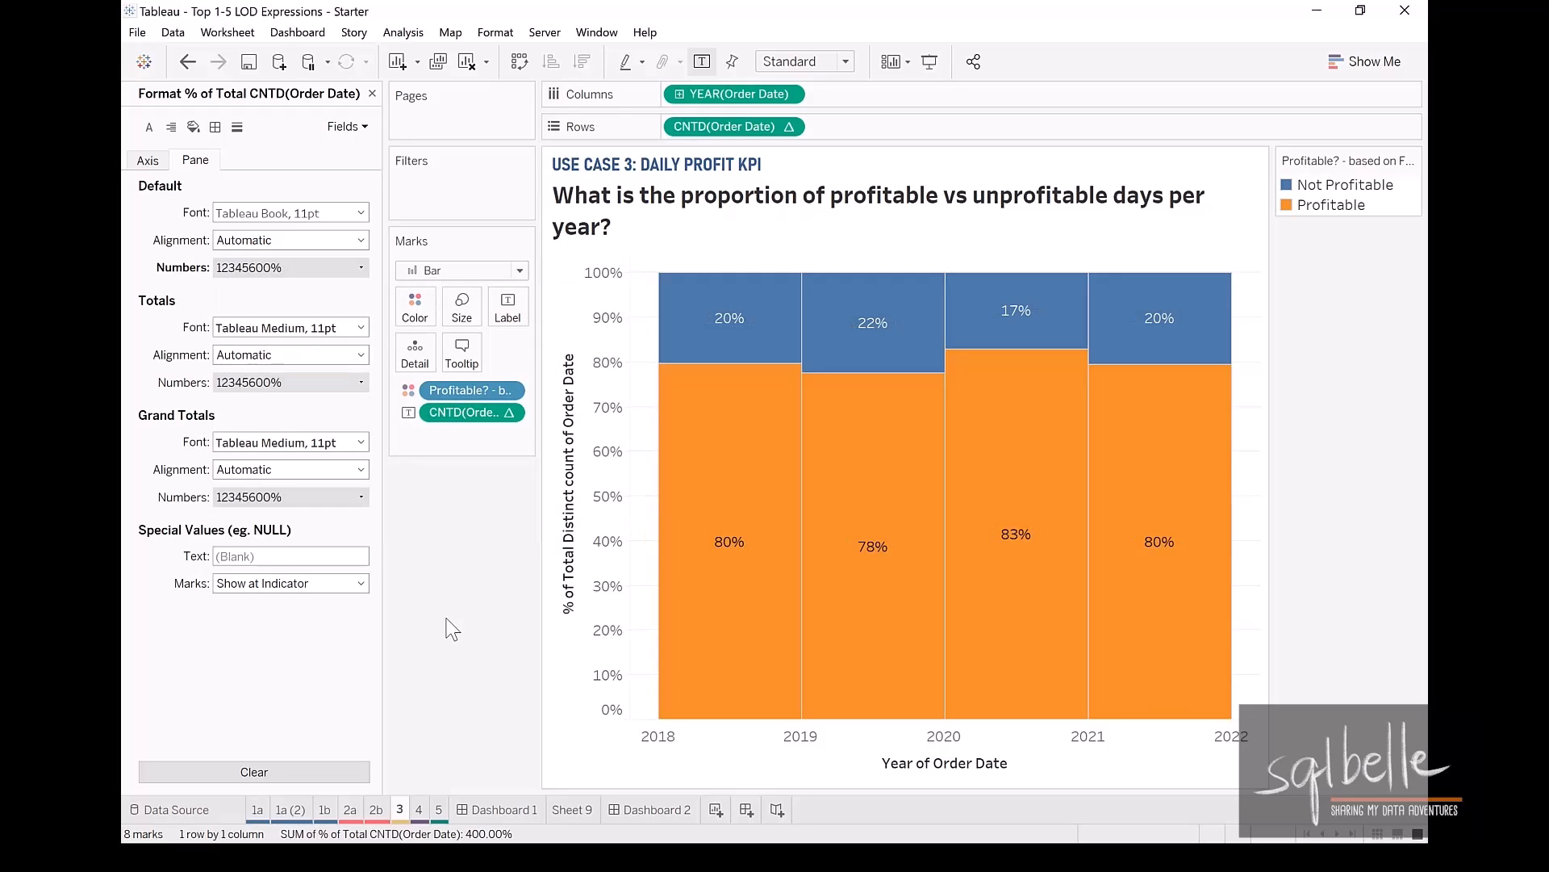
left_click(732, 94)
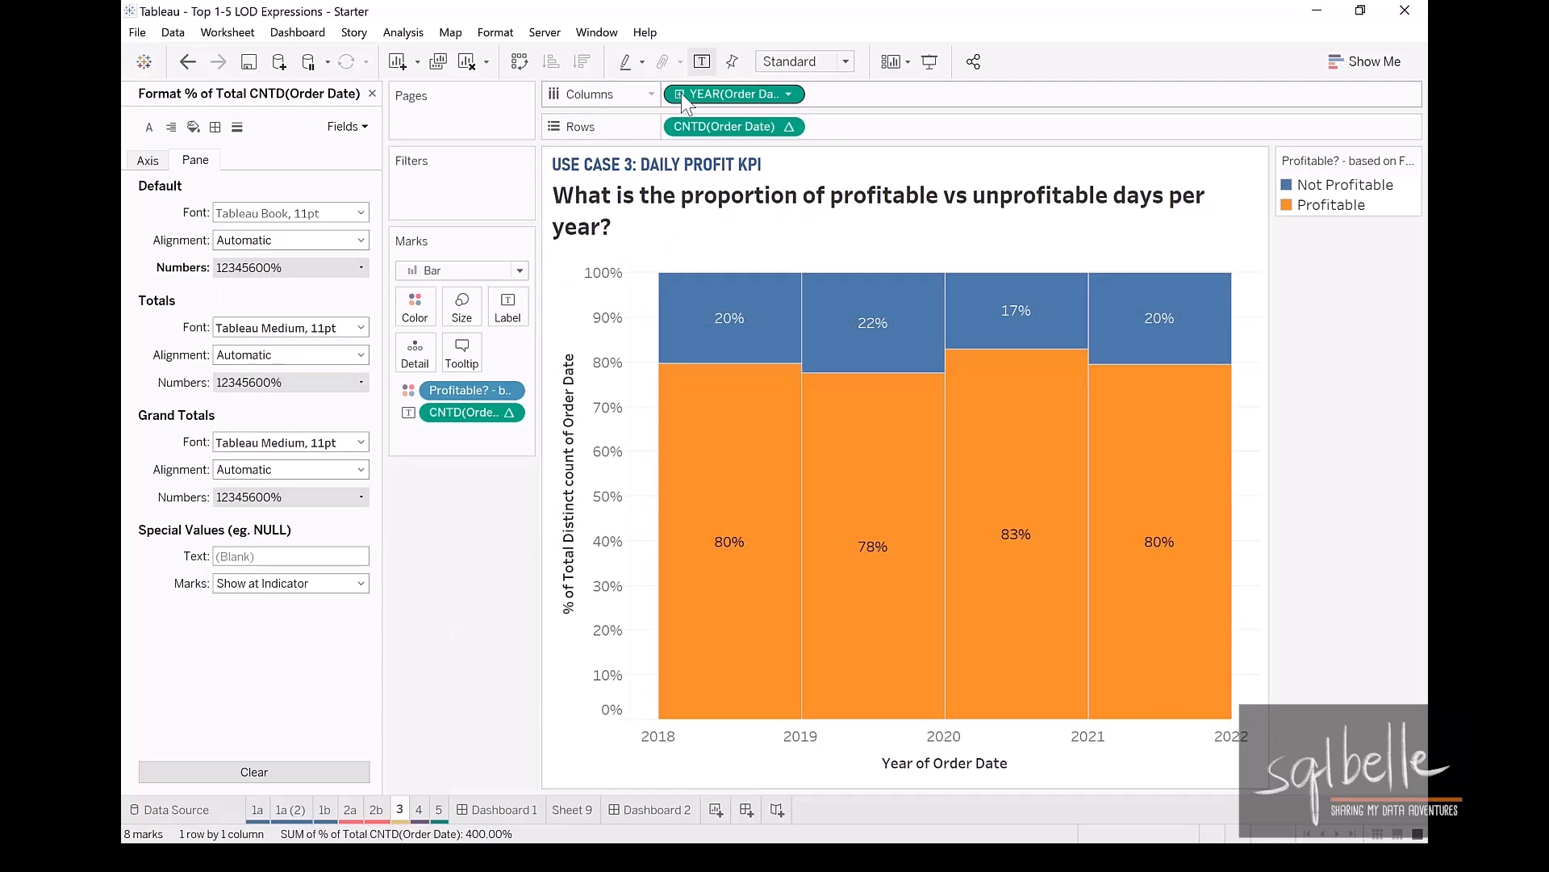